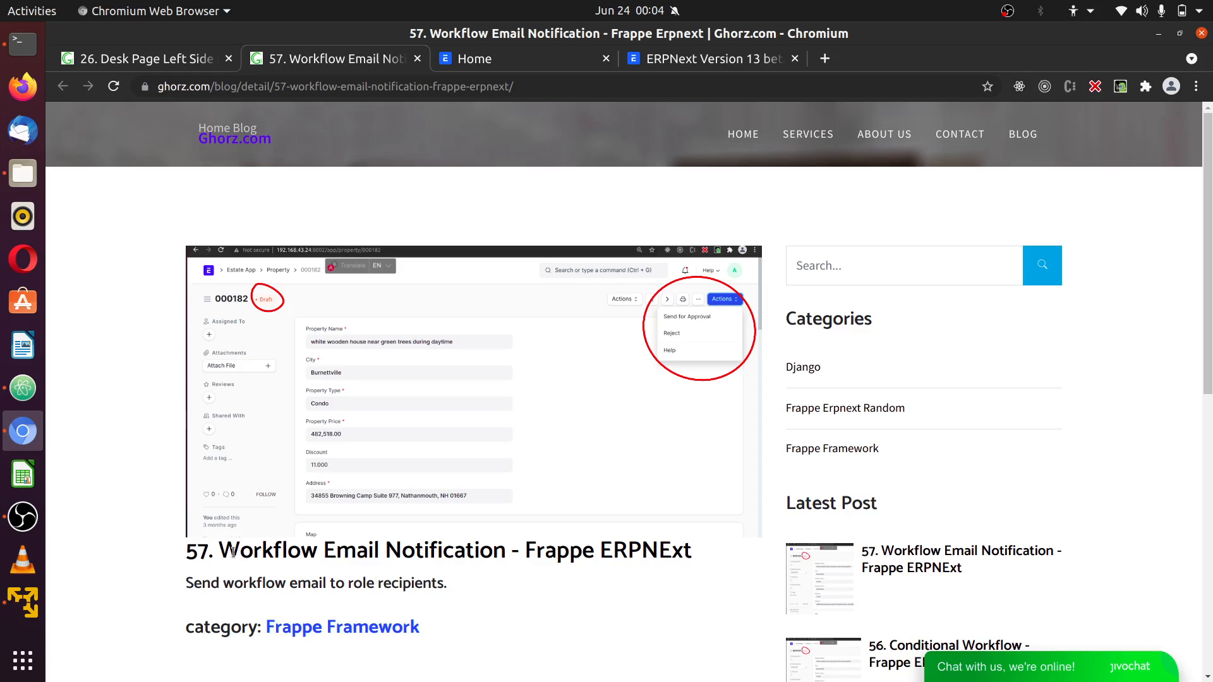
# Highlight 'Workflow Notification' in the post title and read down the blog post
pyautogui.doubleClick(259, 549)
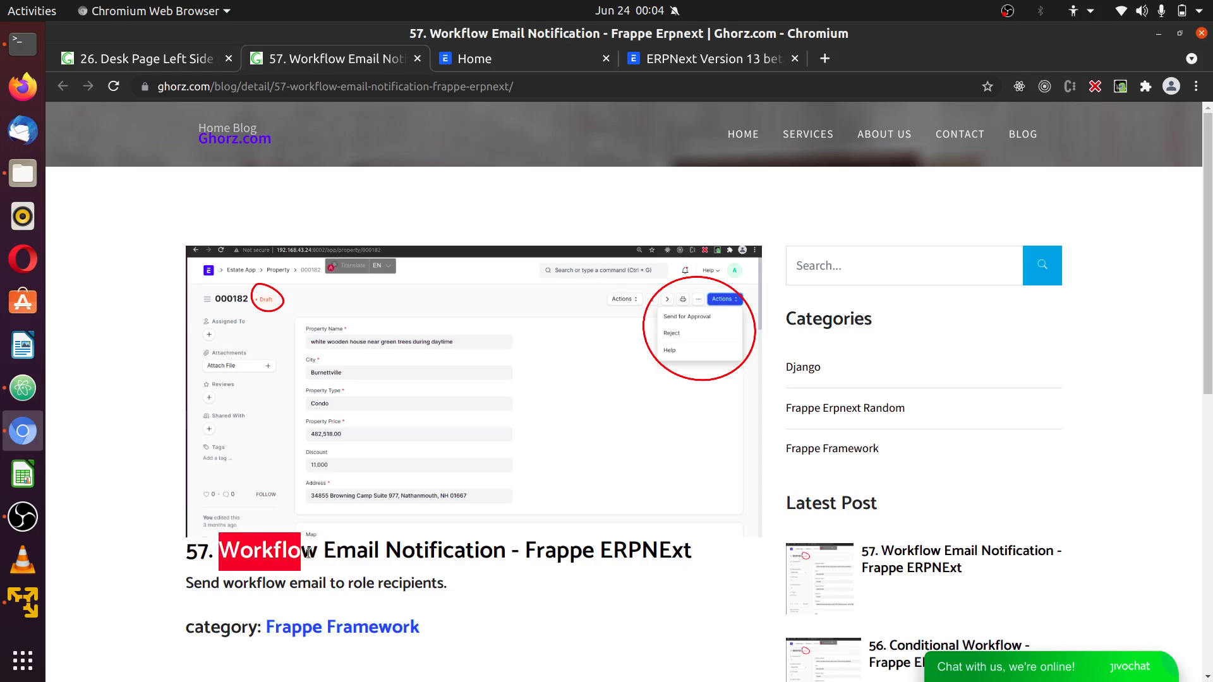
pyautogui.doubleClick(415, 550)
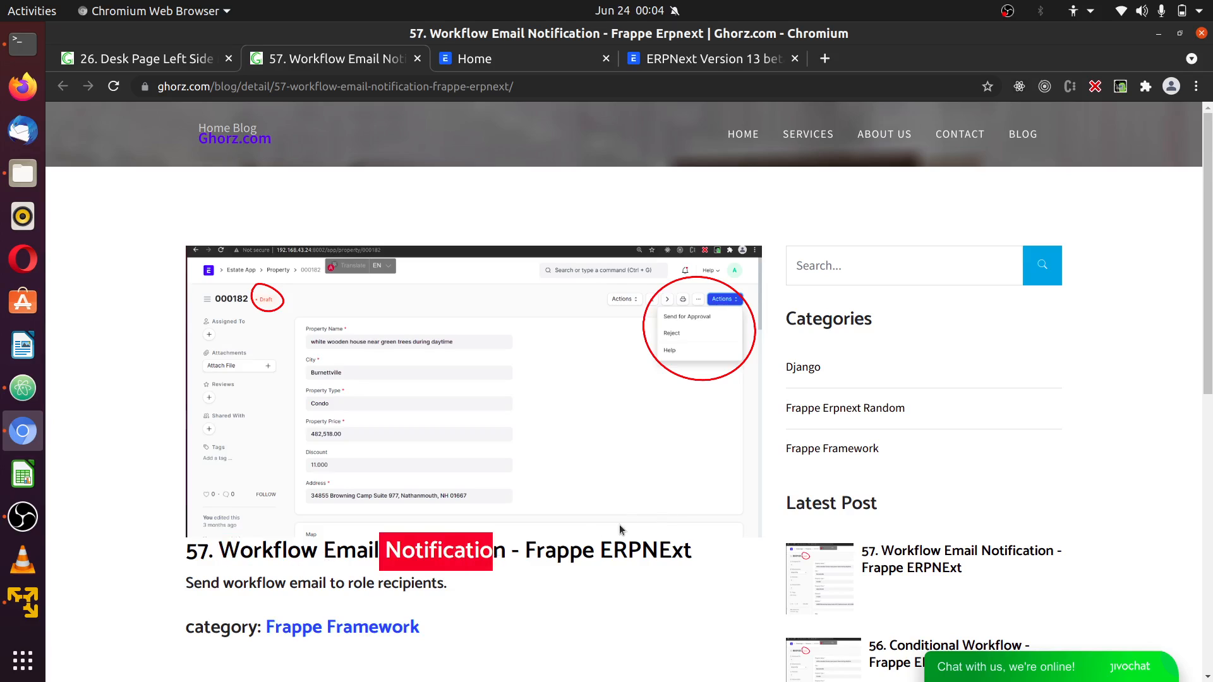
pyautogui.scroll(-3)
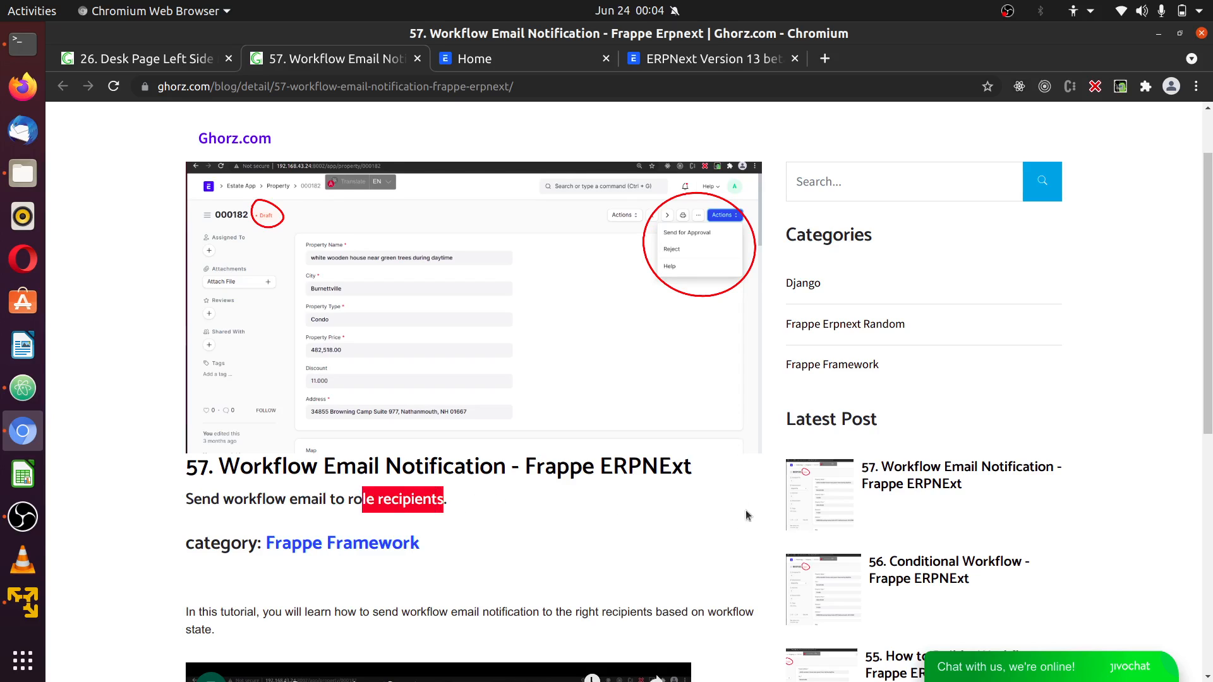
pyautogui.scroll(-3)
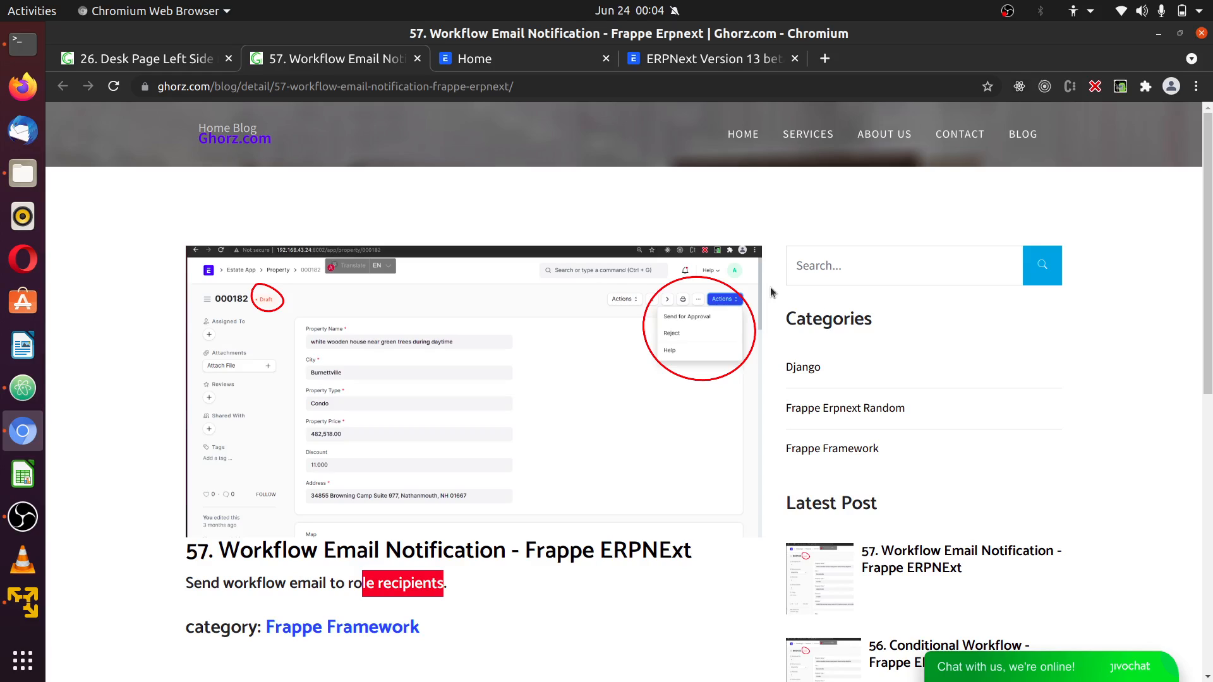
pyautogui.moveTo(728, 277)
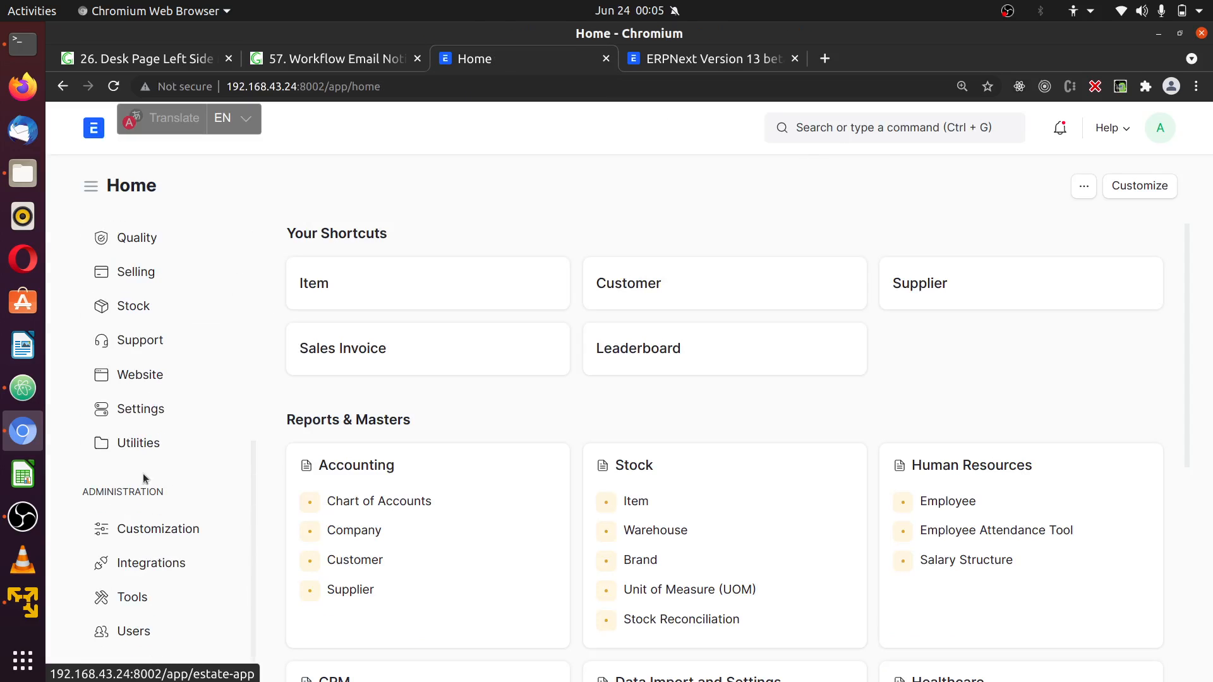
# Go to the Settings workspace and show the Notification list with its six notifications
pyautogui.click(140, 408)
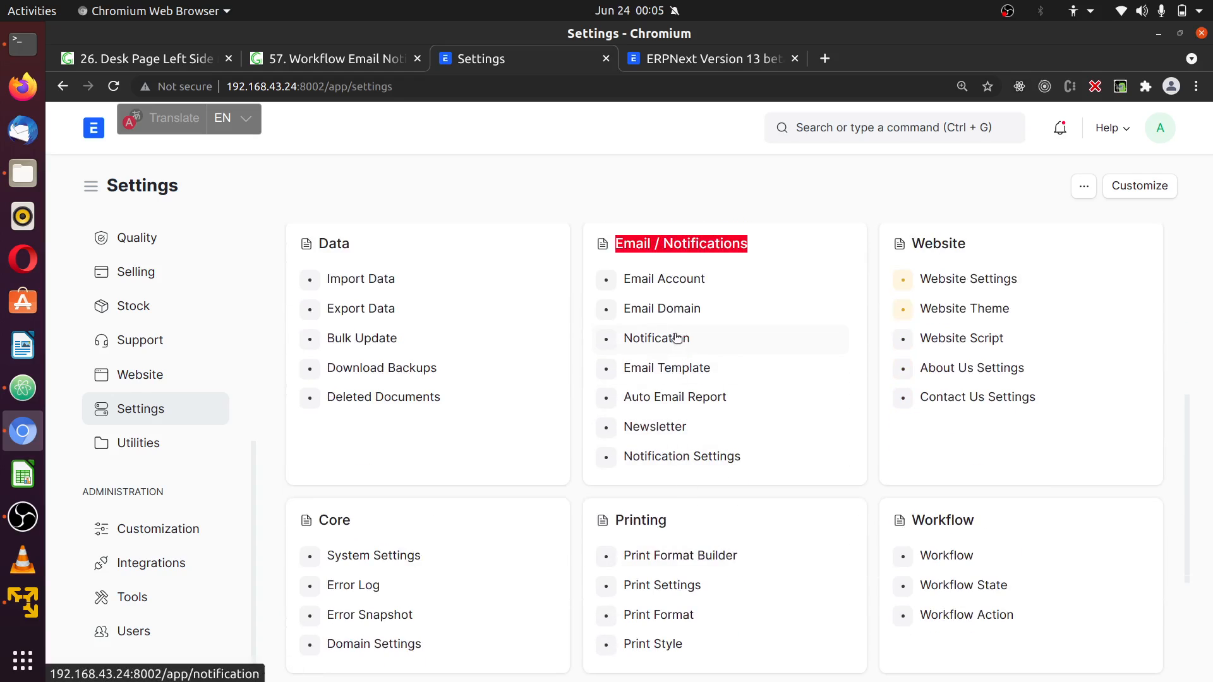
pyautogui.click(656, 339)
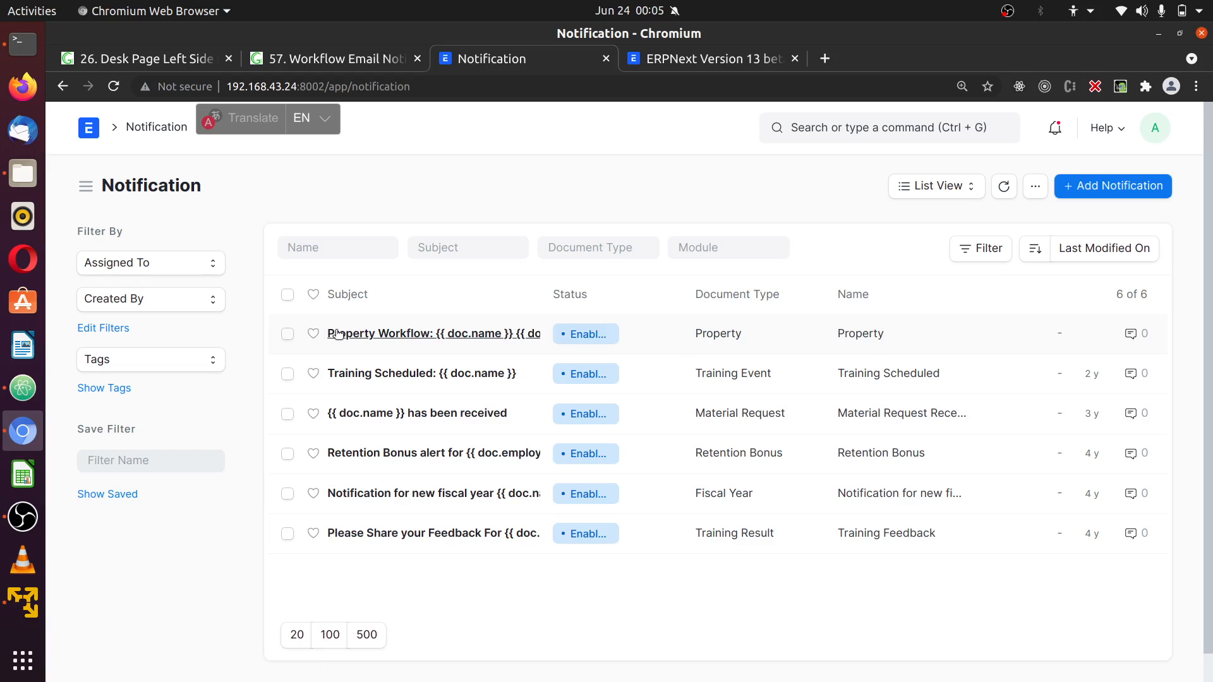
pyautogui.moveTo(402, 334)
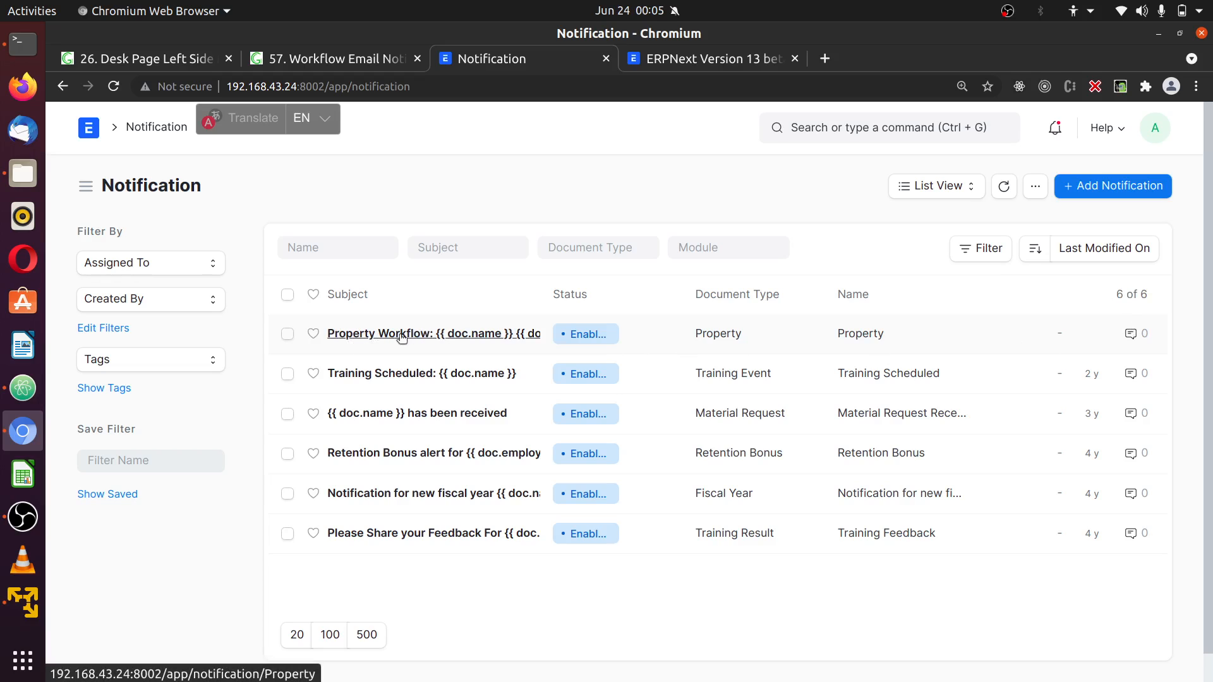
pyautogui.moveTo(380, 340)
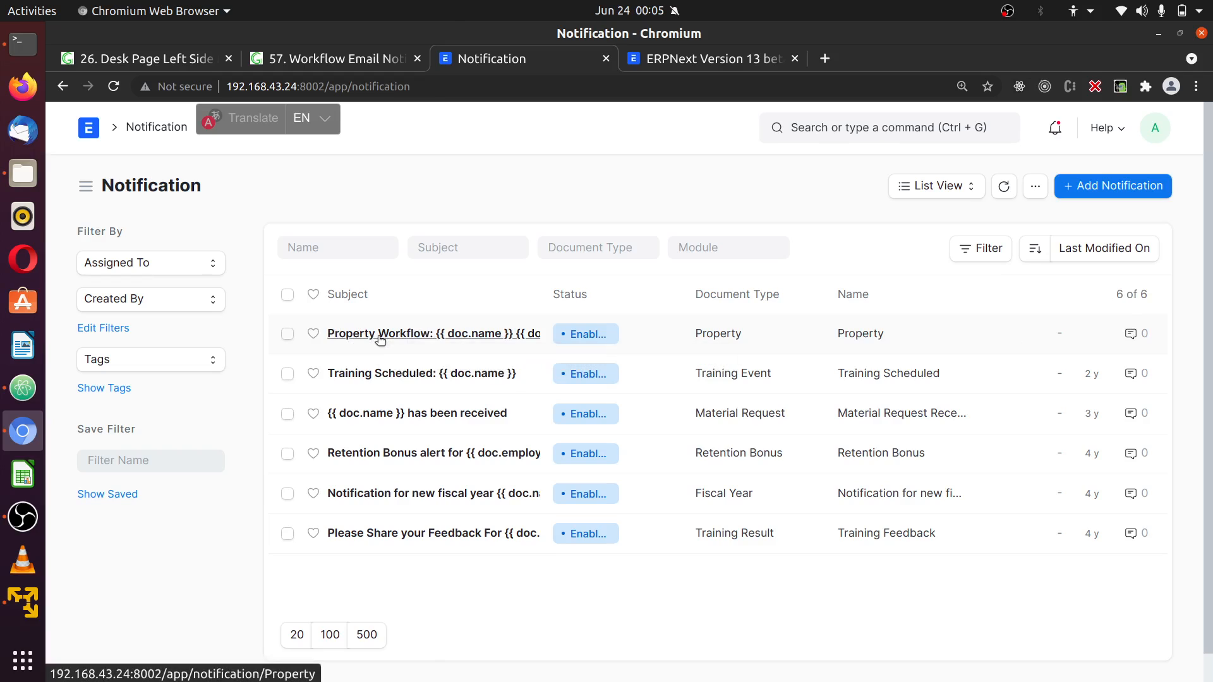
# Load the Property Workflow notification and leave Is Standard ticked
pyautogui.click(433, 333)
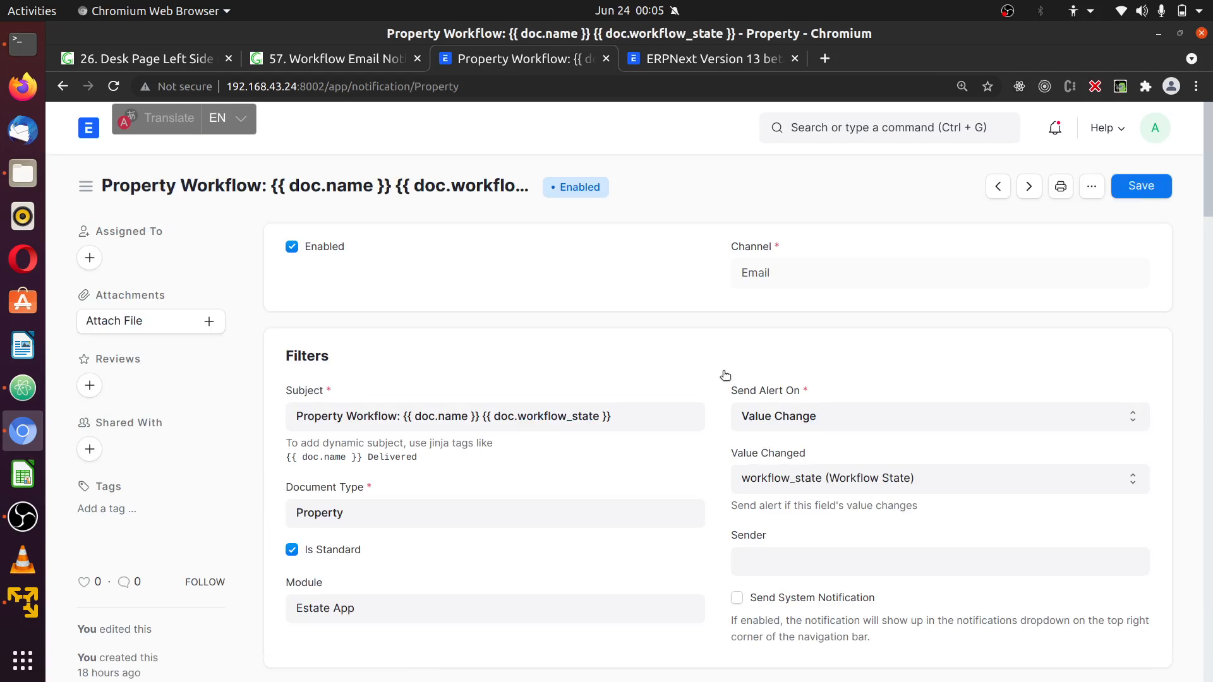
pyautogui.moveTo(384, 236)
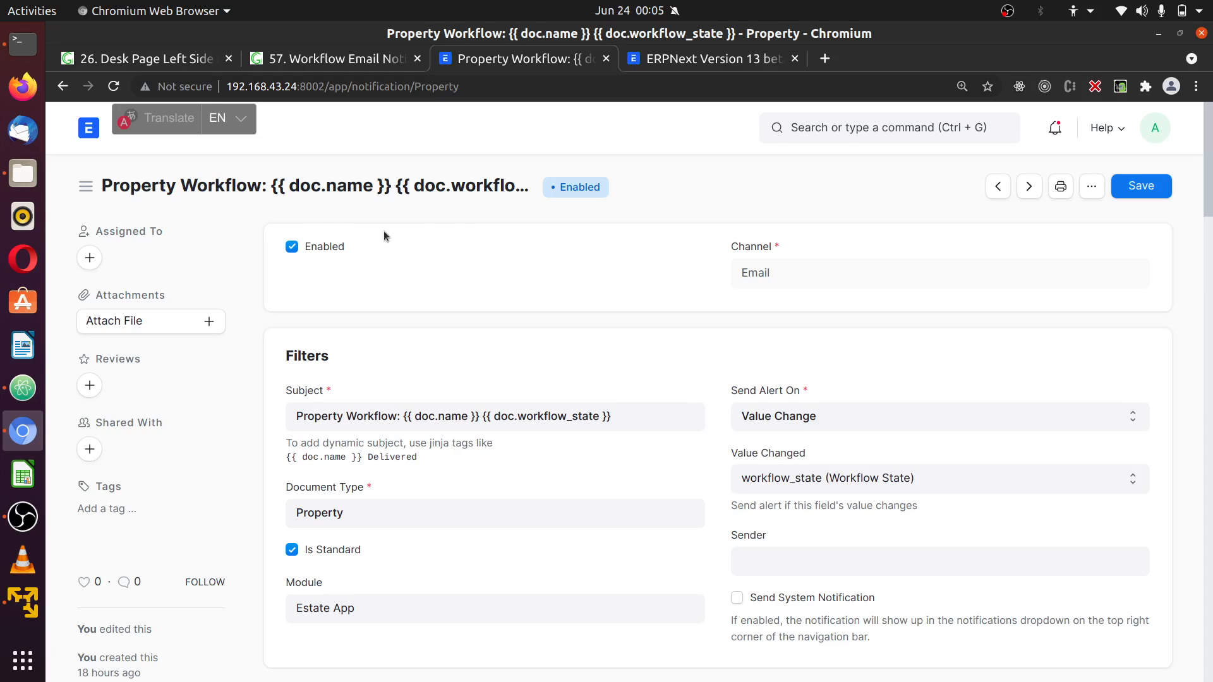
pyautogui.moveTo(1143, 441)
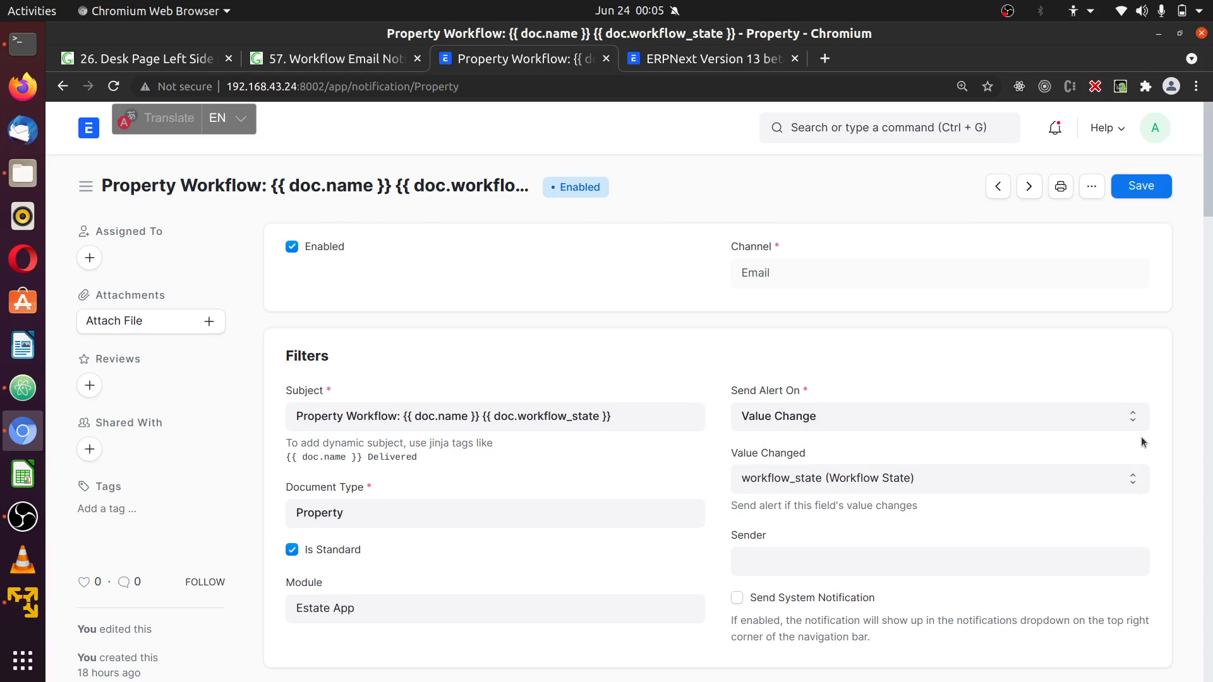
pyautogui.moveTo(285, 198)
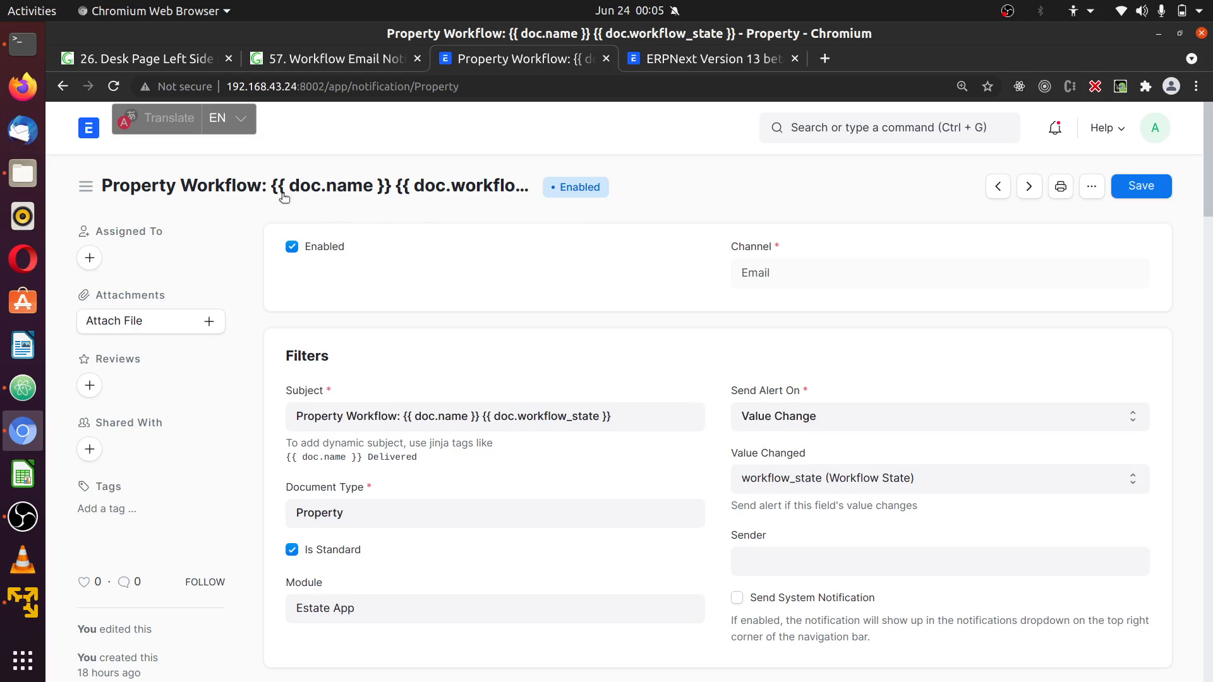
pyautogui.moveTo(697, 357)
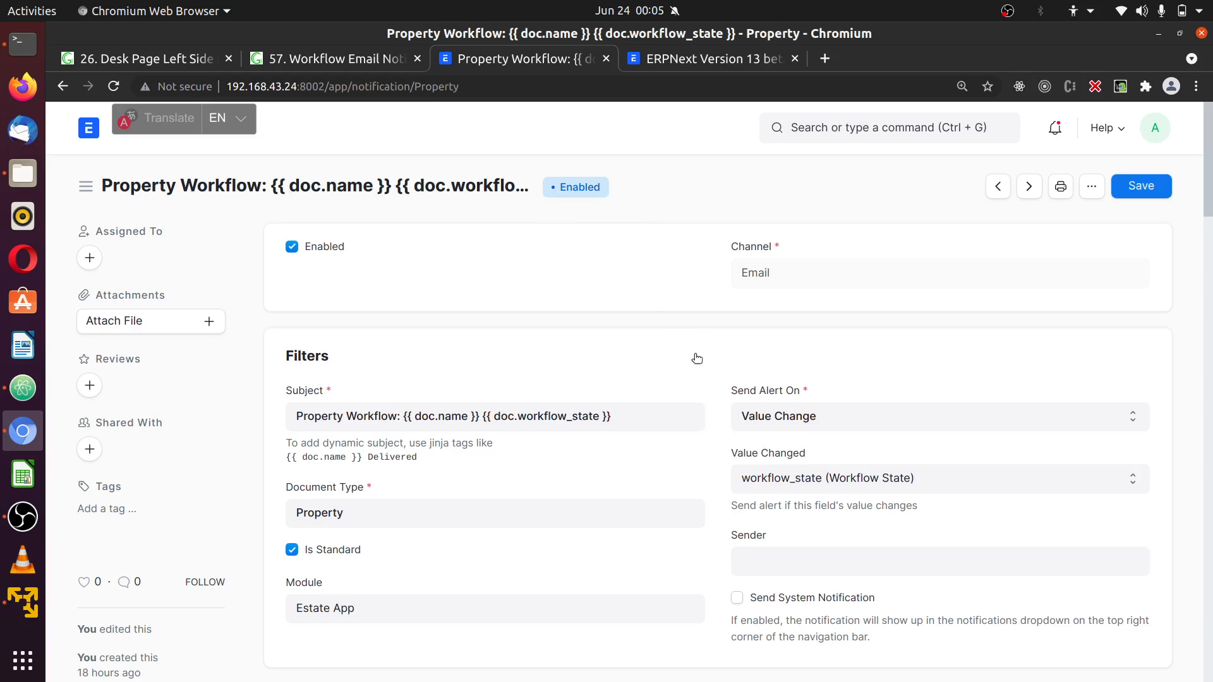
pyautogui.moveTo(718, 492)
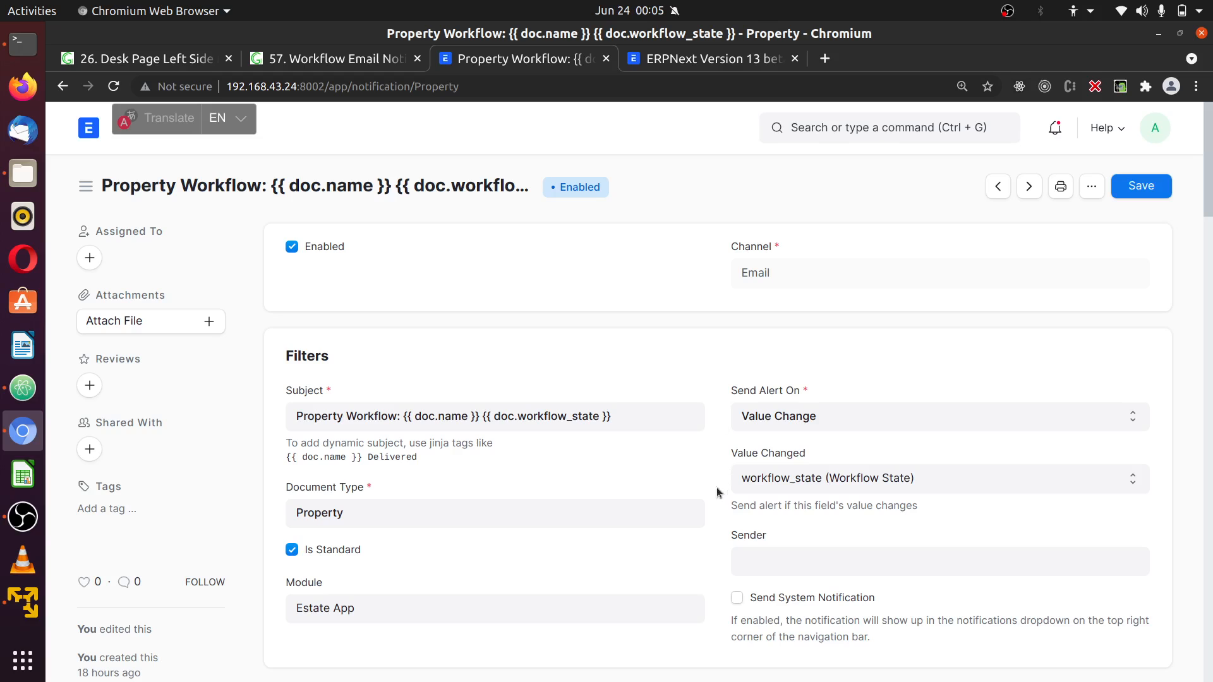
pyautogui.scroll(-3)
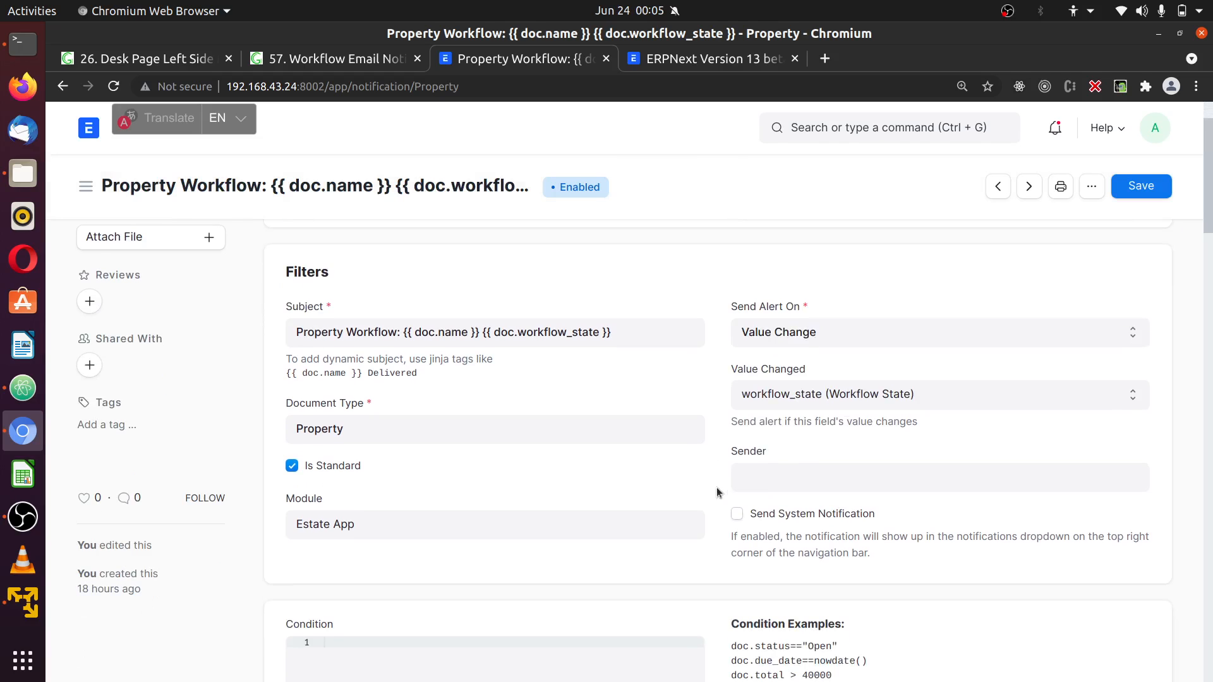
pyautogui.scroll(-3)
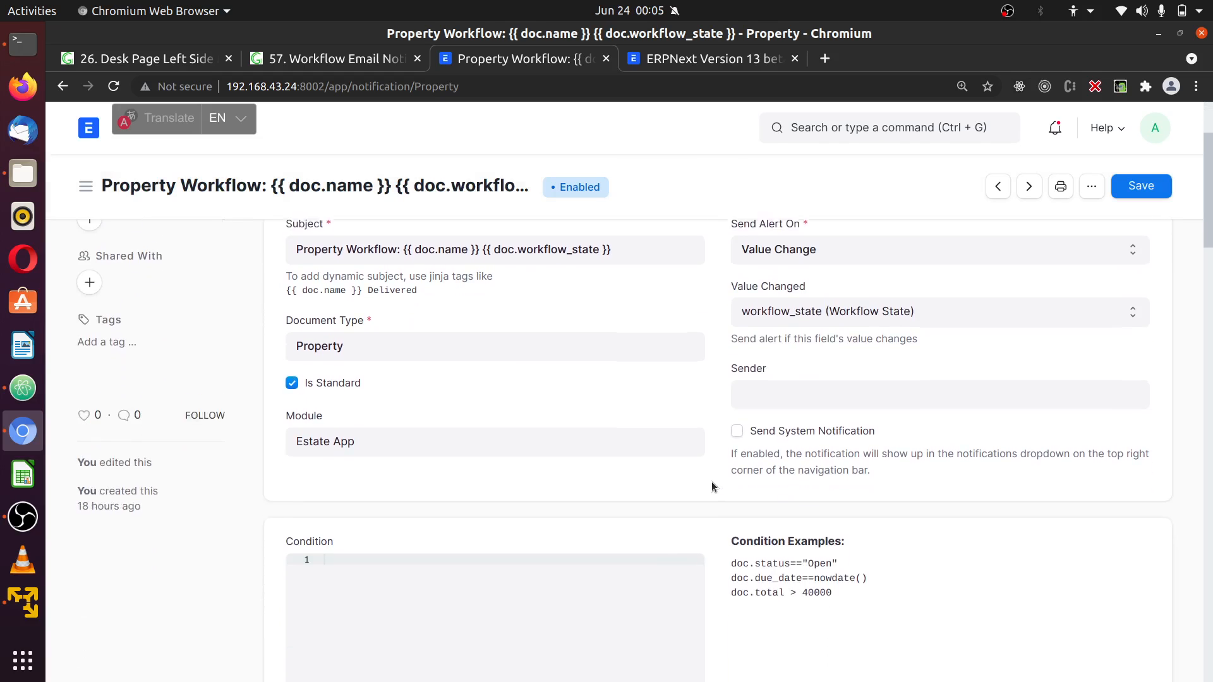
pyautogui.scroll(-3)
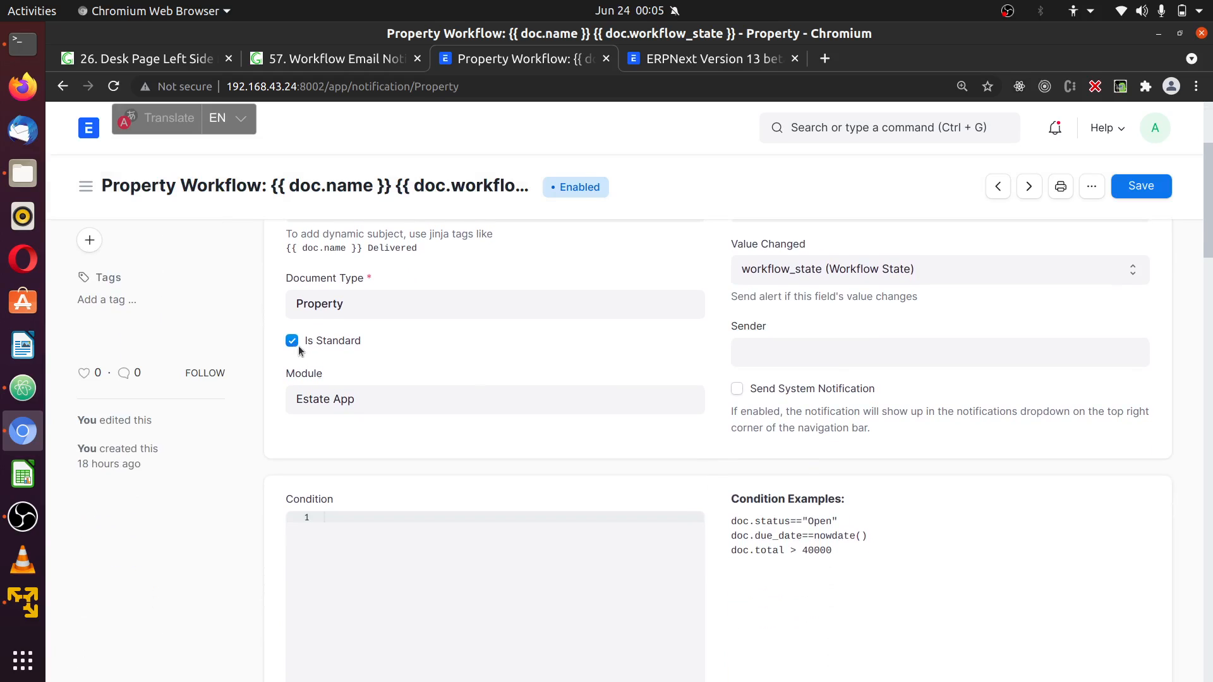
pyautogui.click(292, 339)
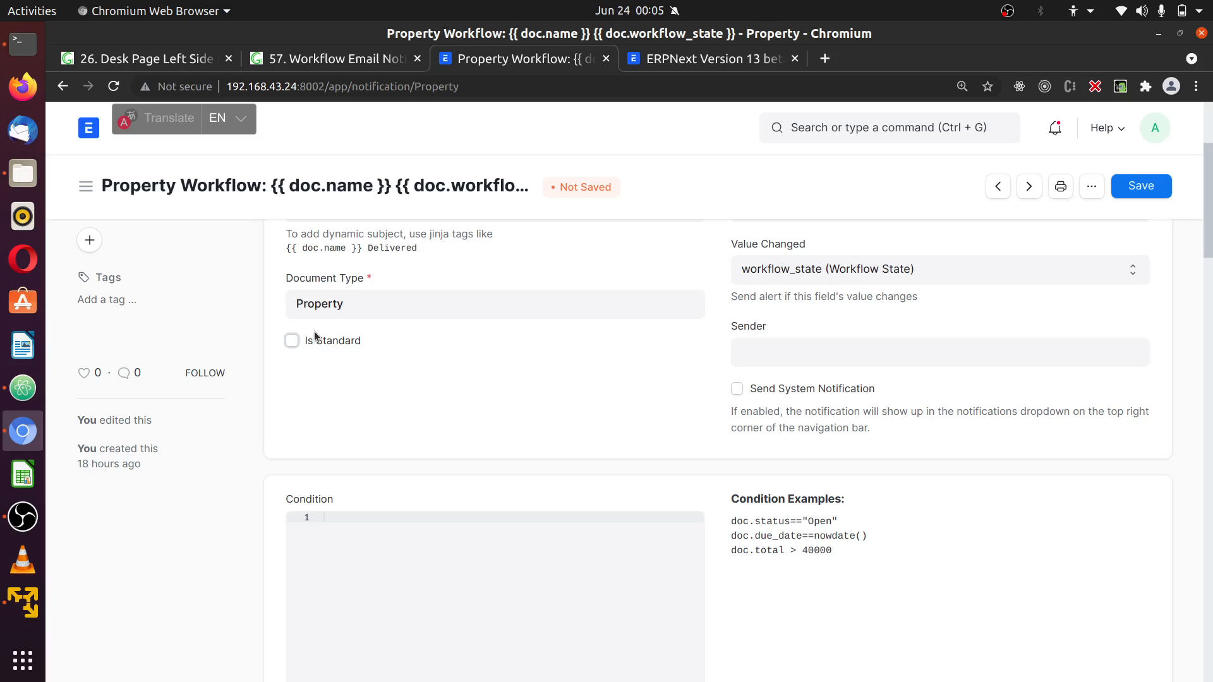
pyautogui.click(292, 340)
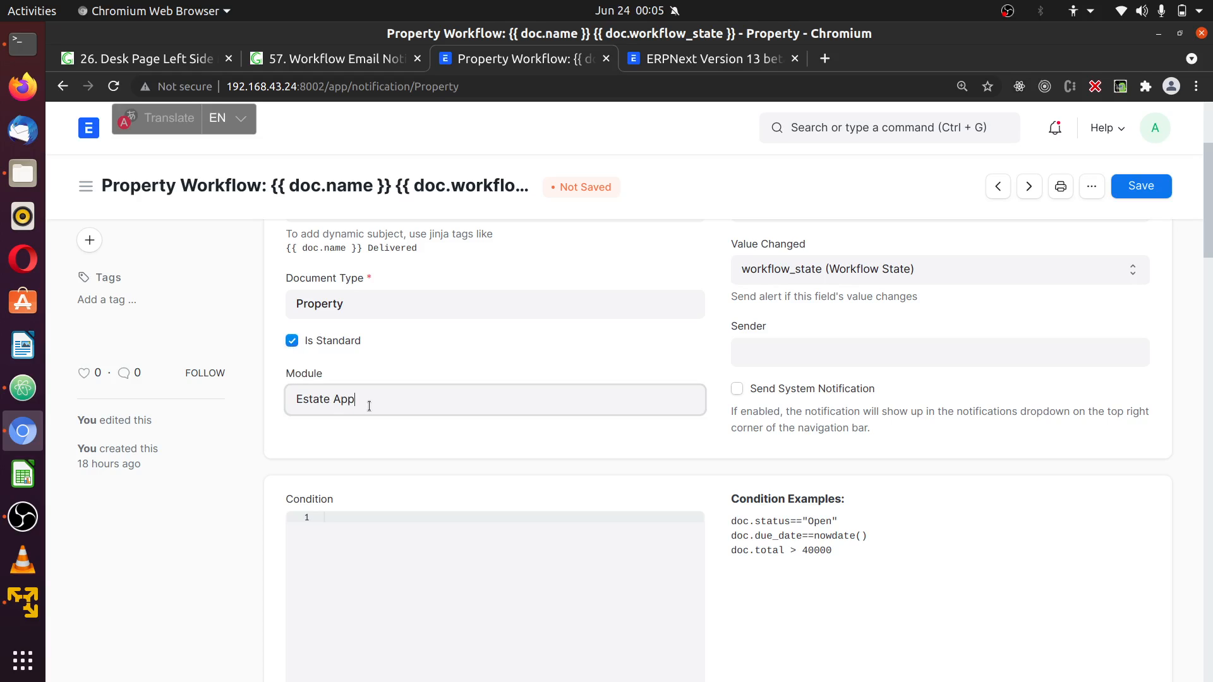
# Set Module to Estate App and save the notification as standard
pyautogui.click(495, 399)
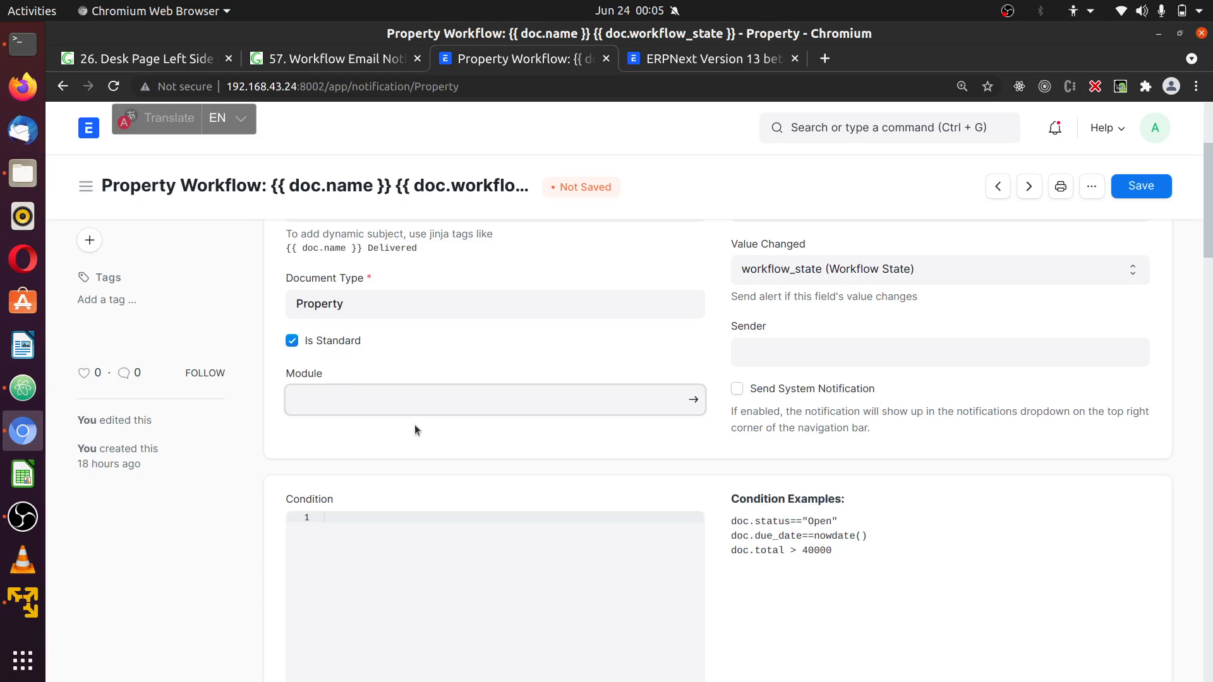
pyautogui.click(494, 399)
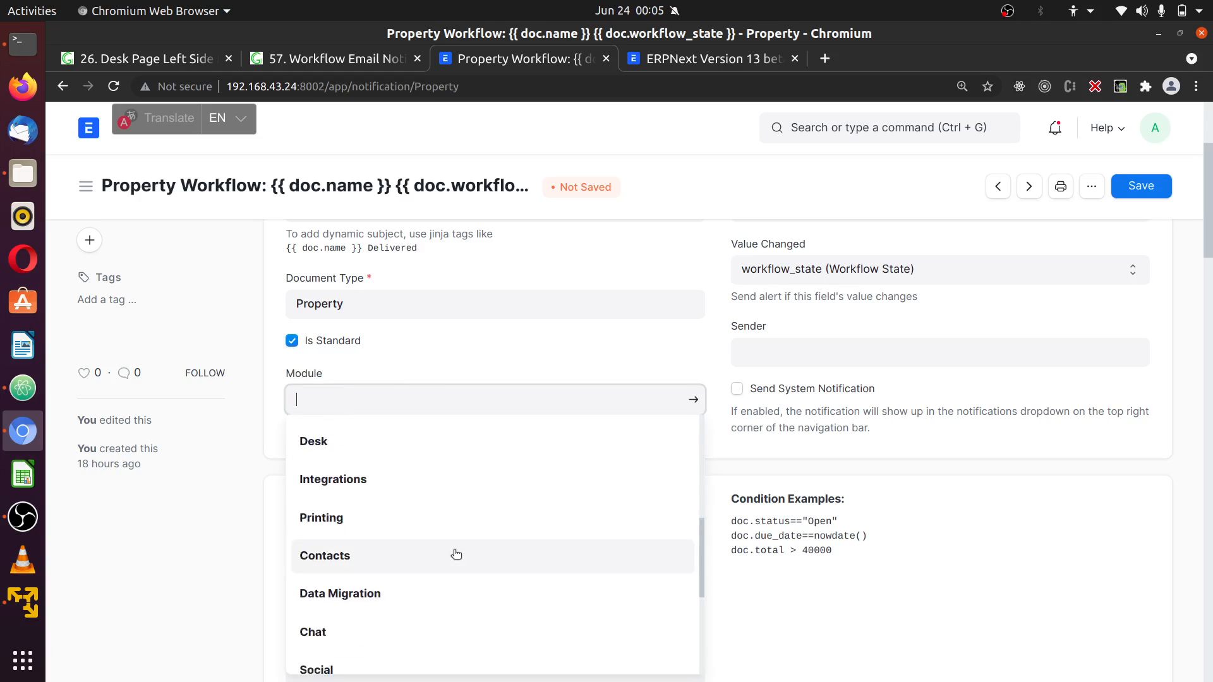
pyautogui.scroll(-3)
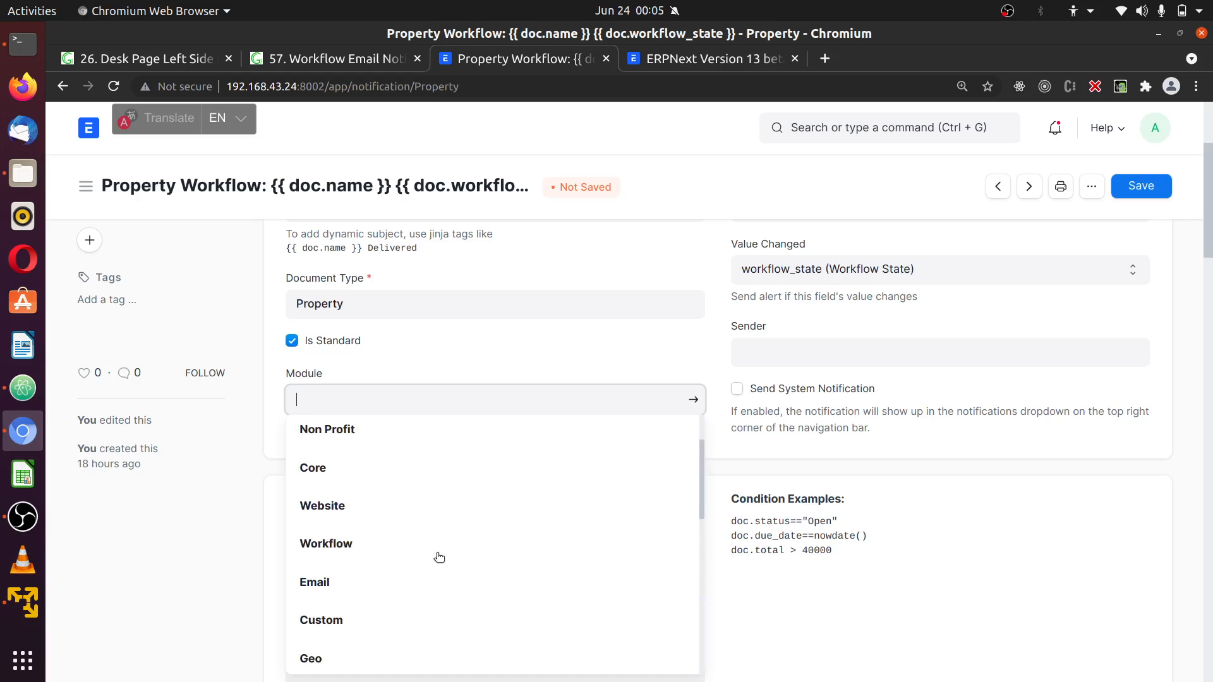
pyautogui.write('es')
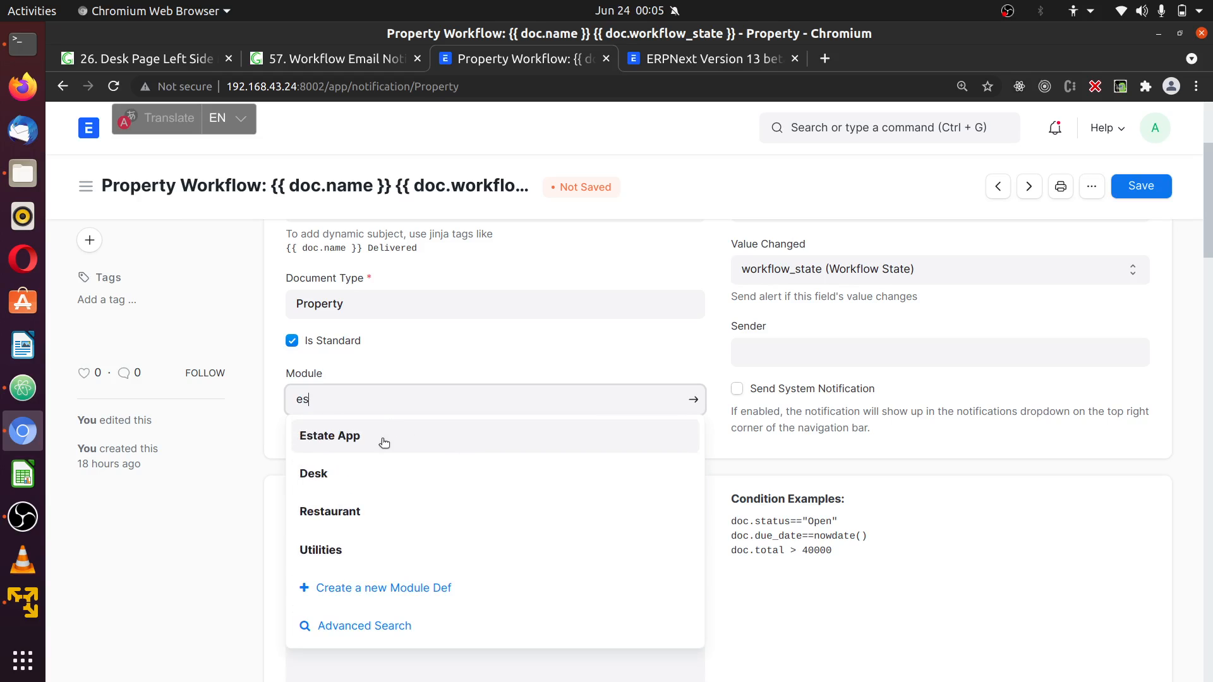
pyautogui.click(330, 436)
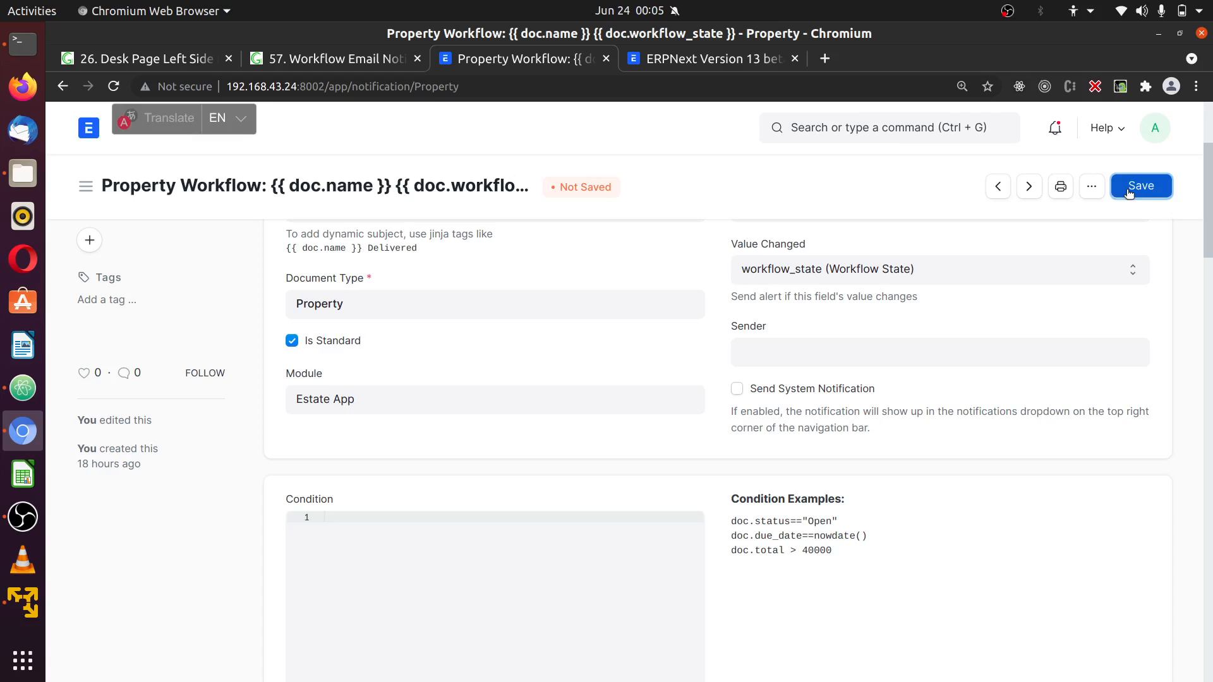
pyautogui.click(1140, 186)
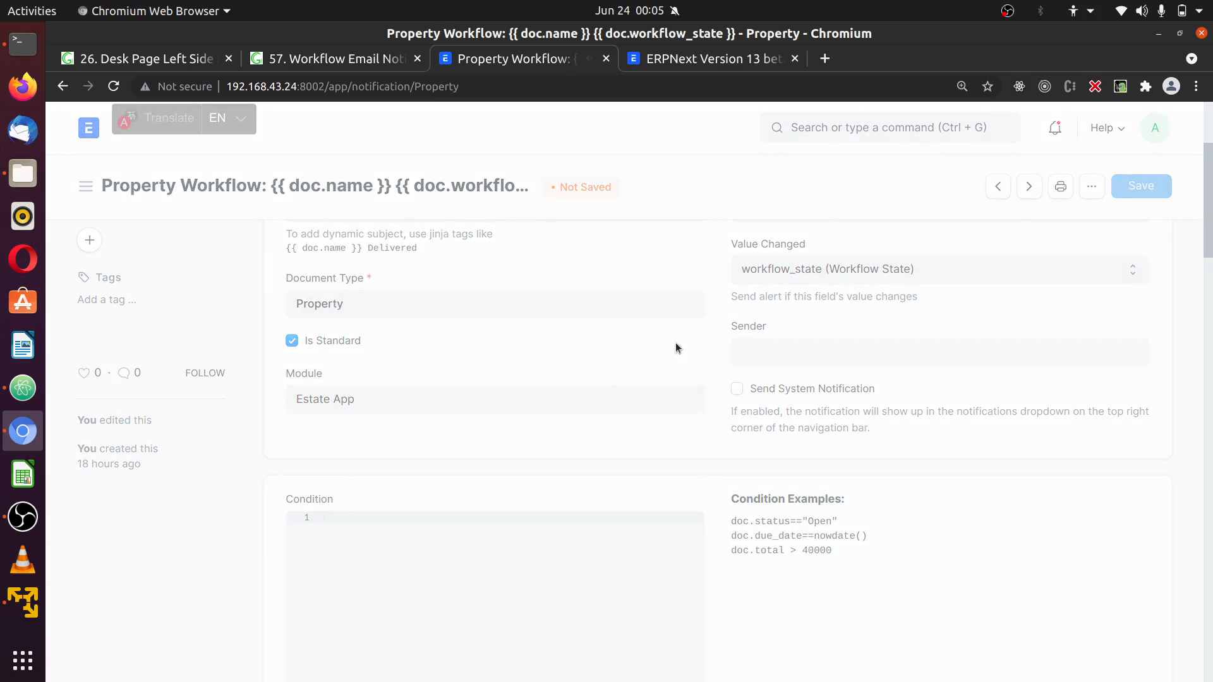
pyautogui.click(1140, 186)
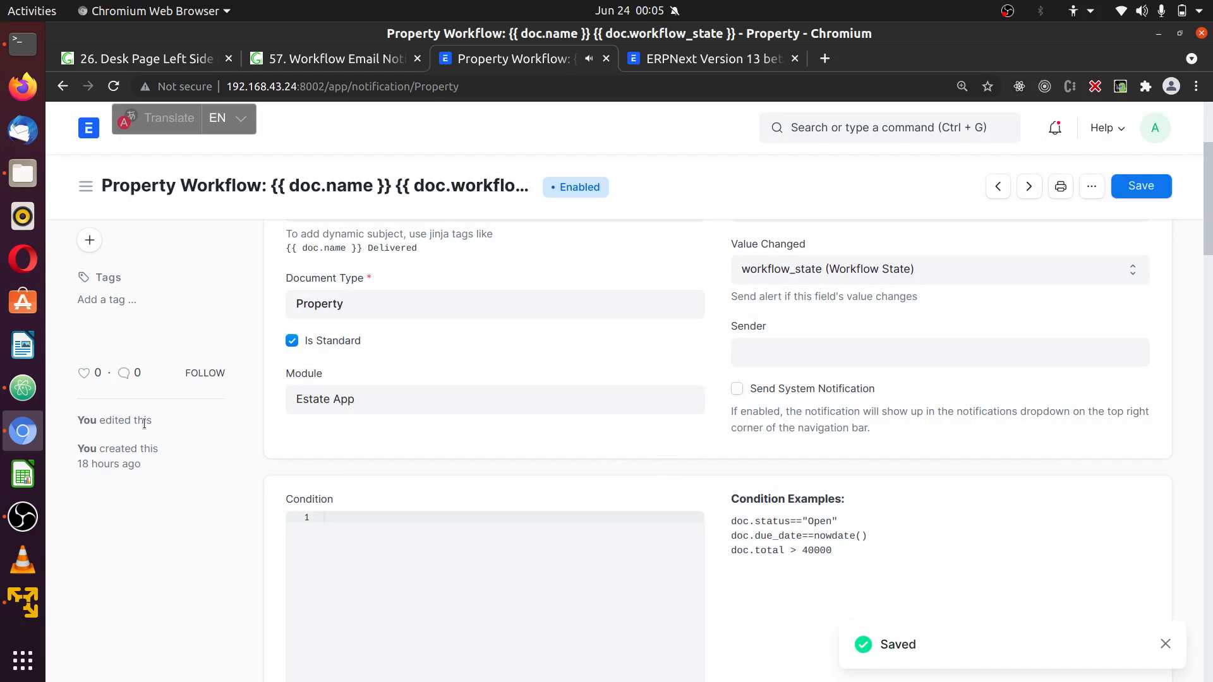
# Expand estate_app > estate_app > estate_app in the Tree View, checking the notification form in between
pyautogui.scroll(-3)
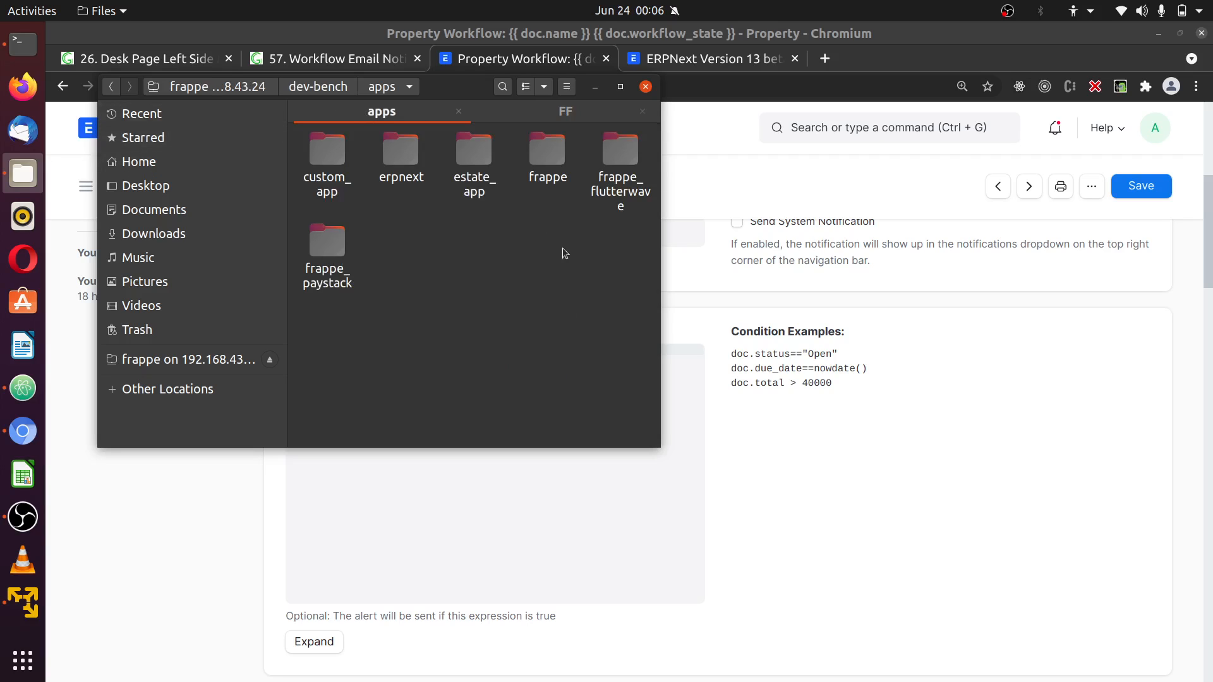
pyautogui.moveTo(22, 431)
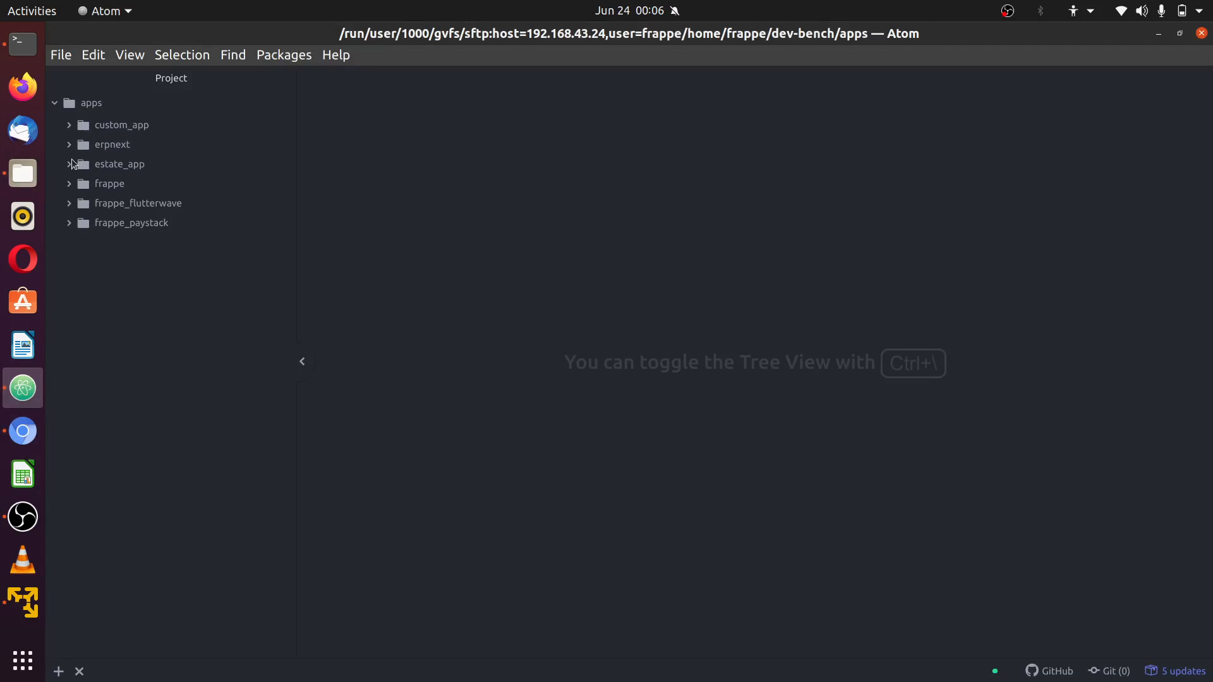
pyautogui.click(118, 163)
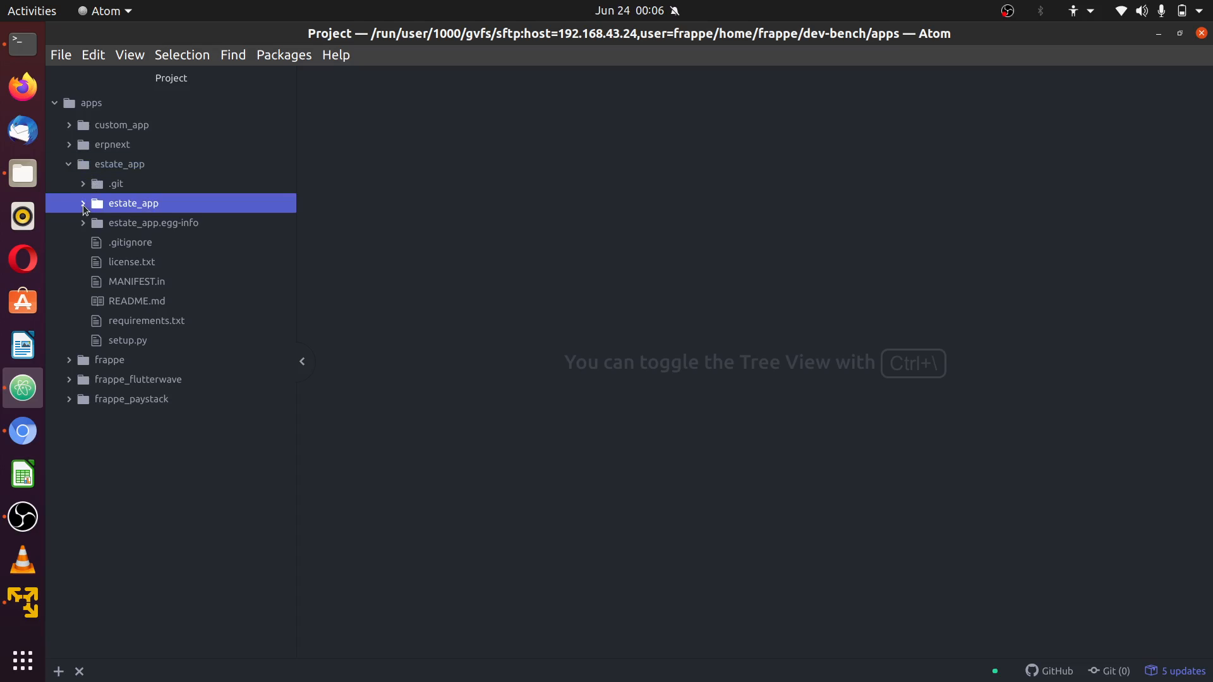
pyautogui.click(131, 202)
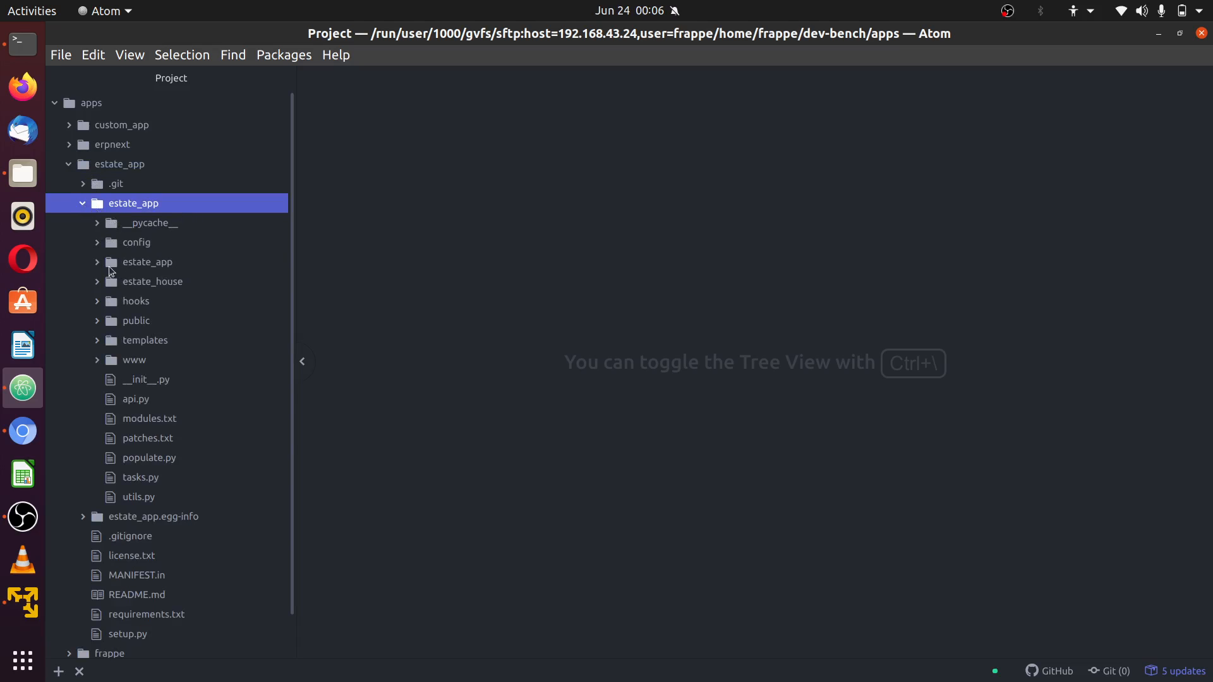
pyautogui.click(146, 262)
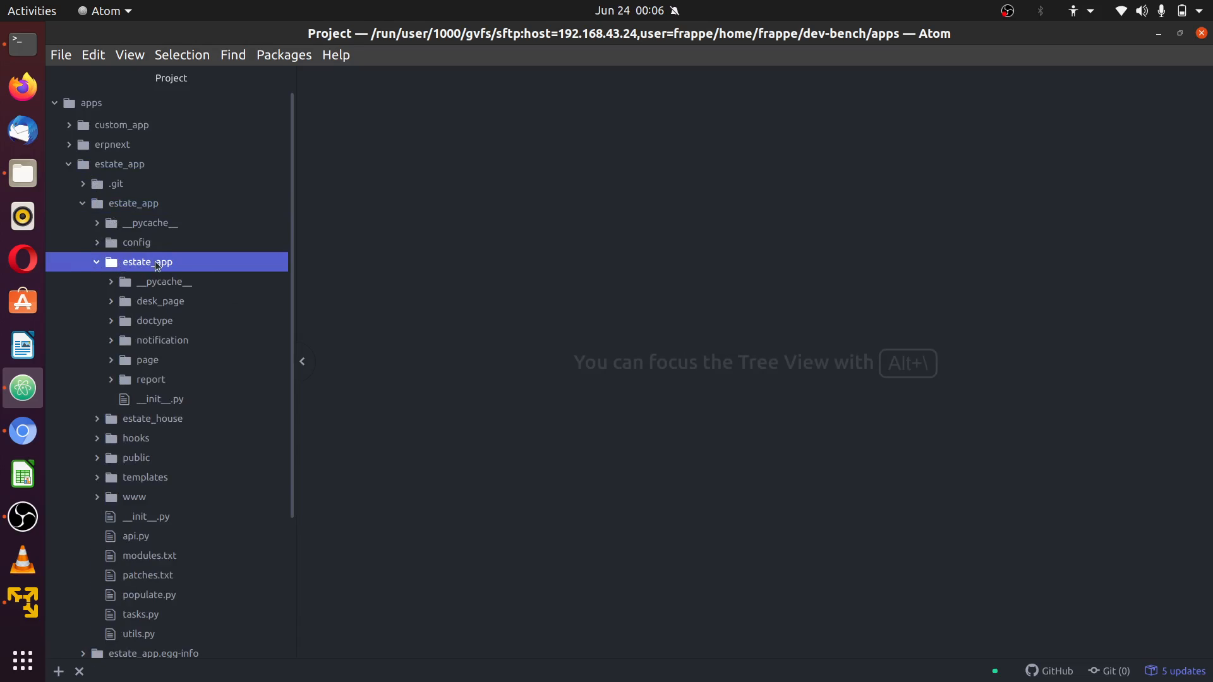
pyautogui.click(22, 431)
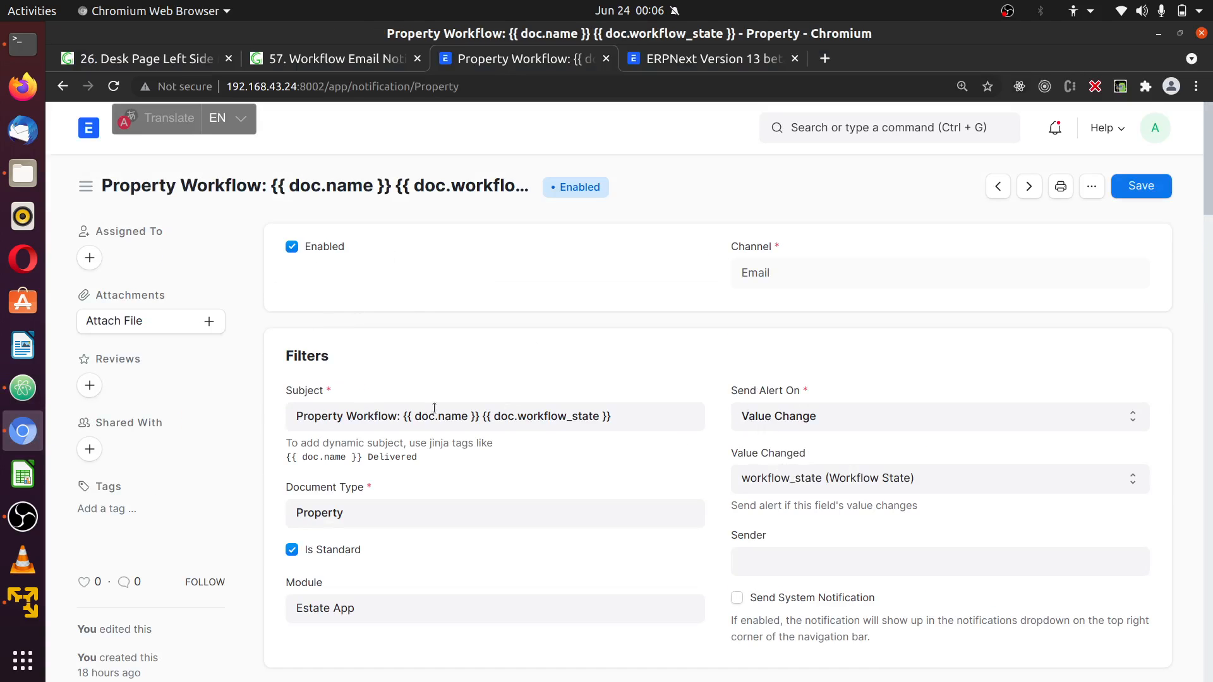
pyautogui.scroll(-3)
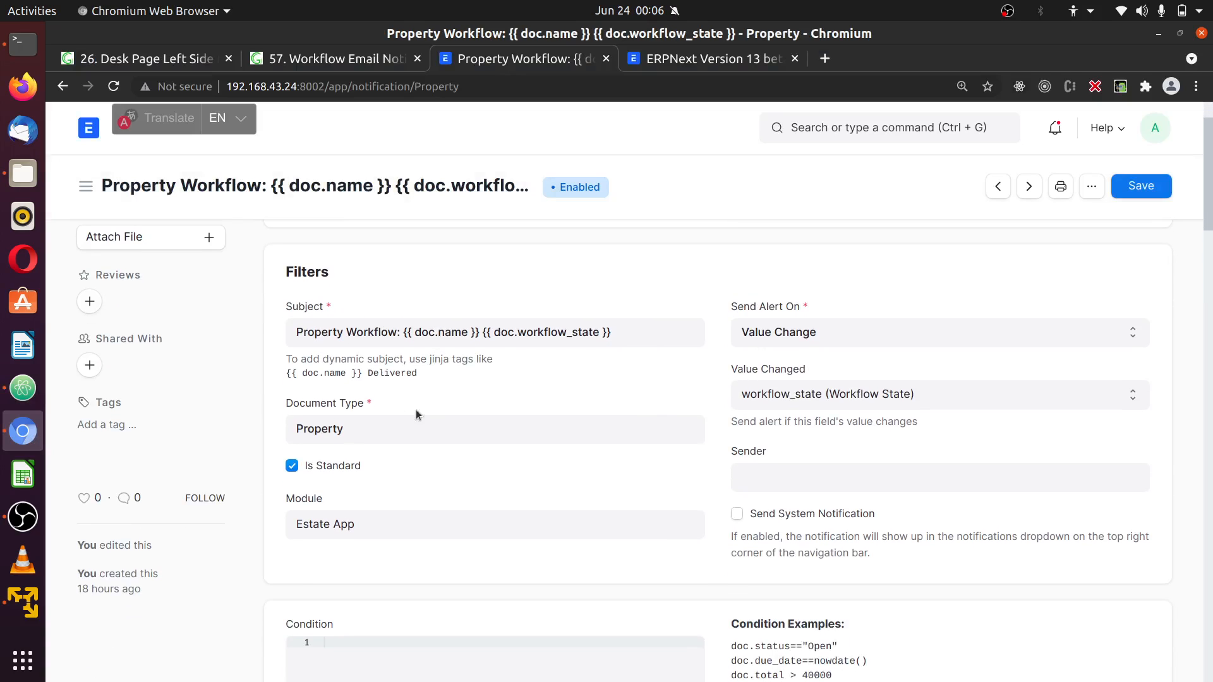
pyautogui.click(495, 428)
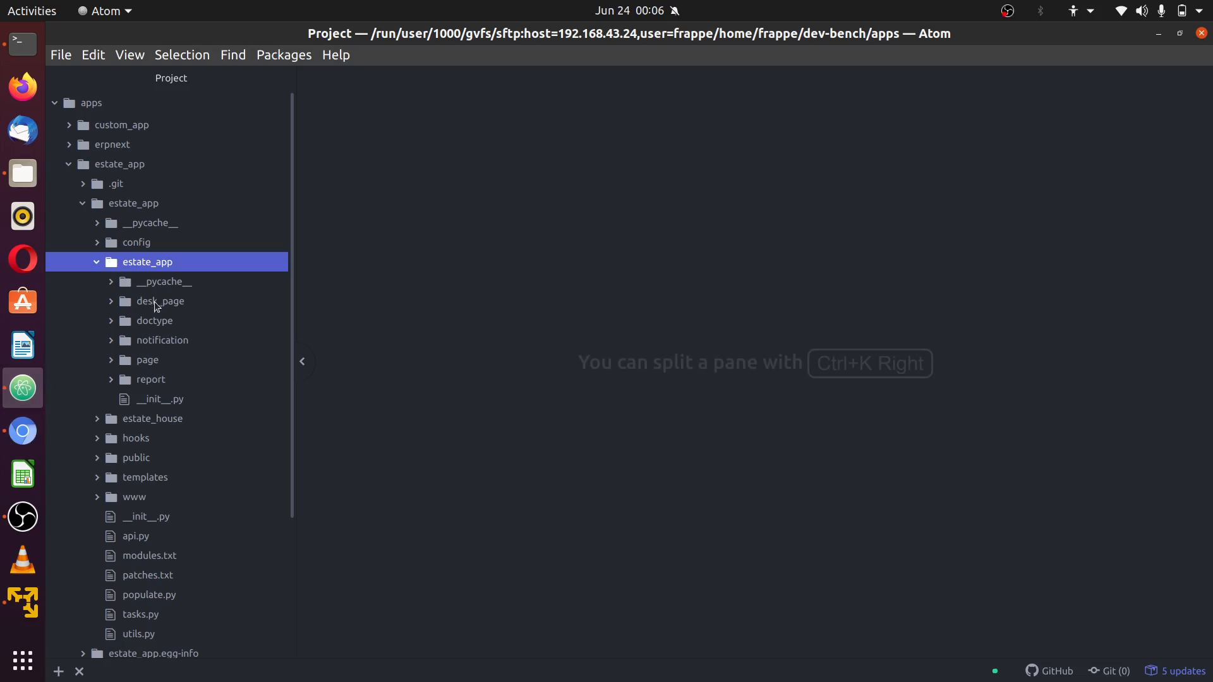
pyautogui.moveTo(77, 312)
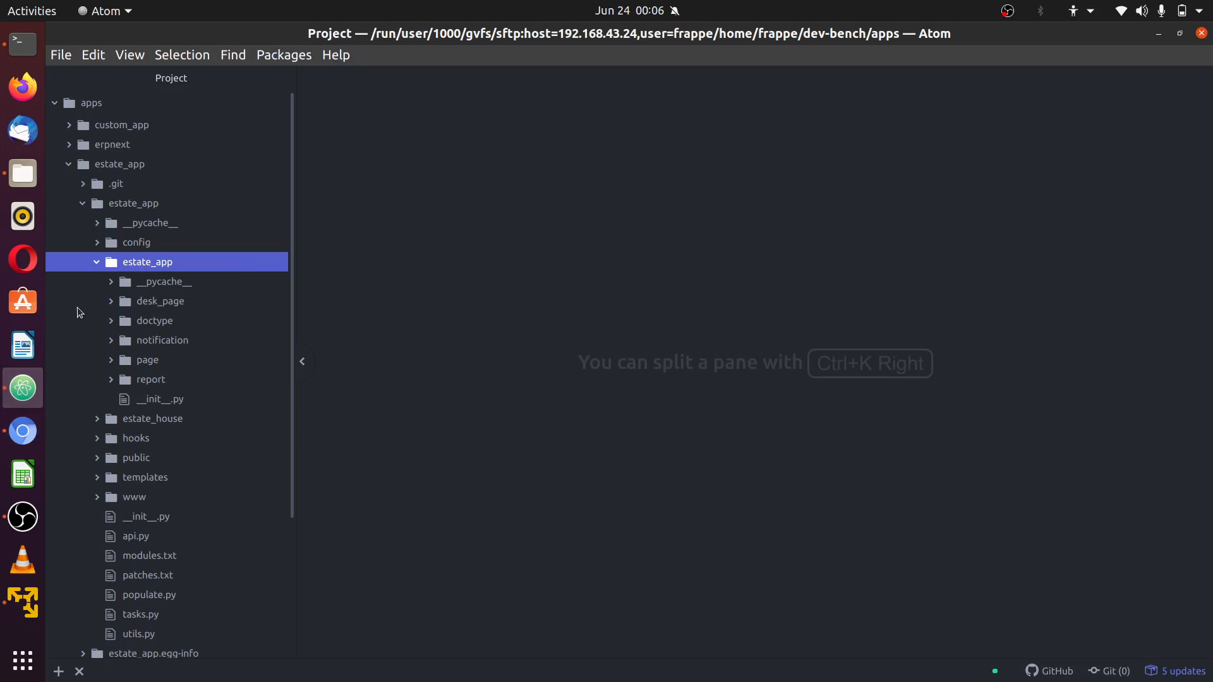
pyautogui.moveTo(117, 347)
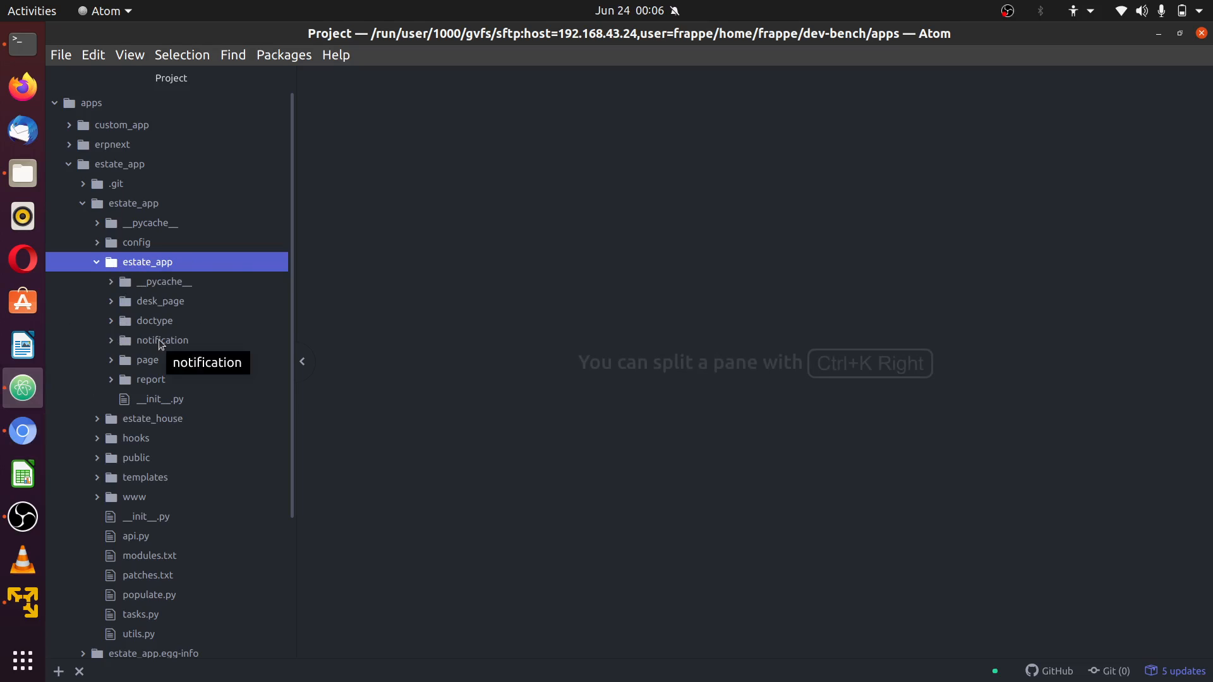
# Expand the notification folder and its property folder with property.json, .md and .py
pyautogui.click(160, 340)
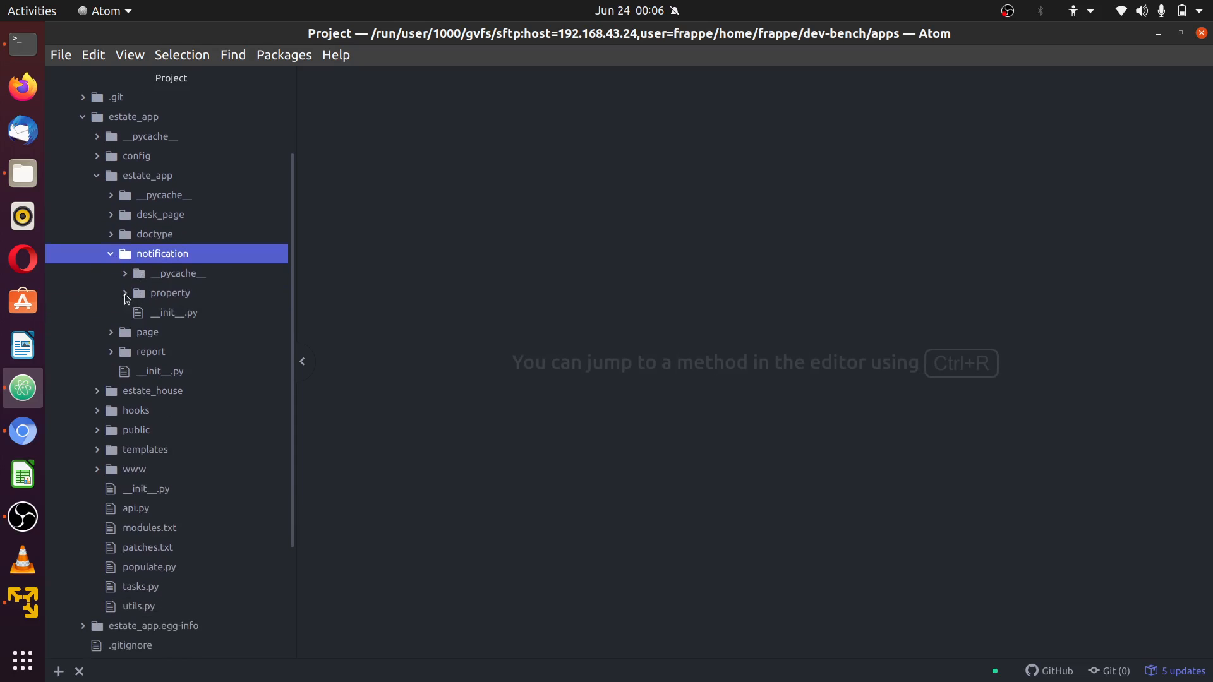
pyautogui.moveTo(130, 301)
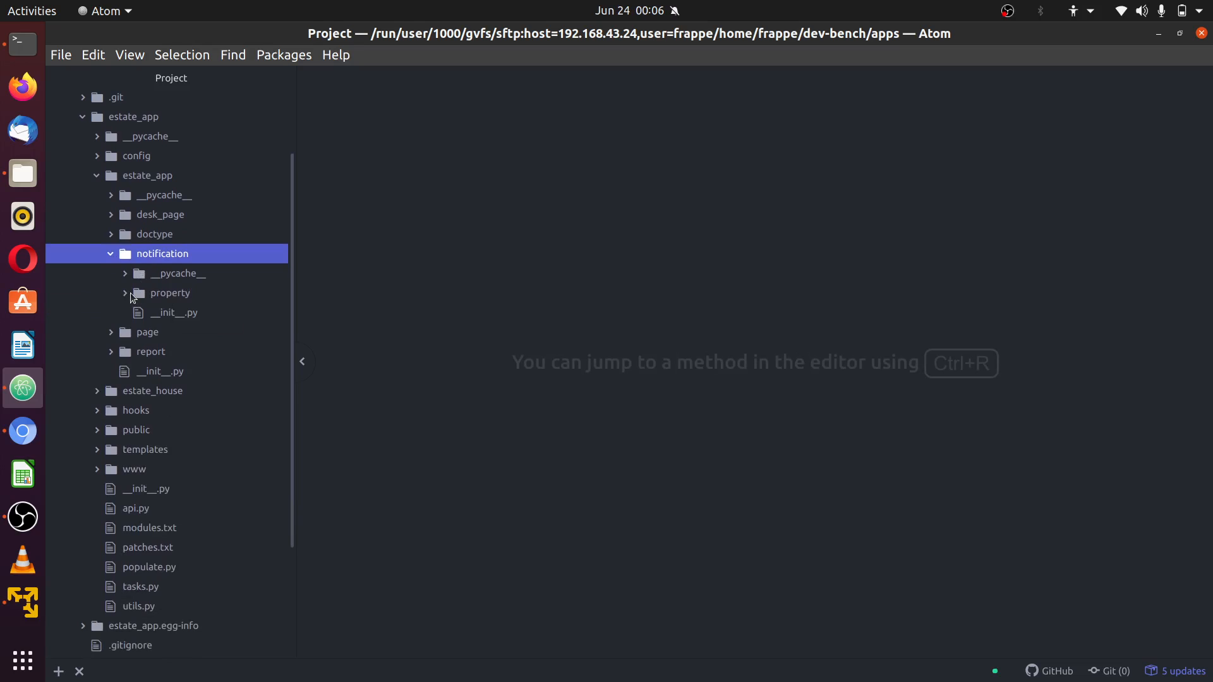
pyautogui.click(168, 292)
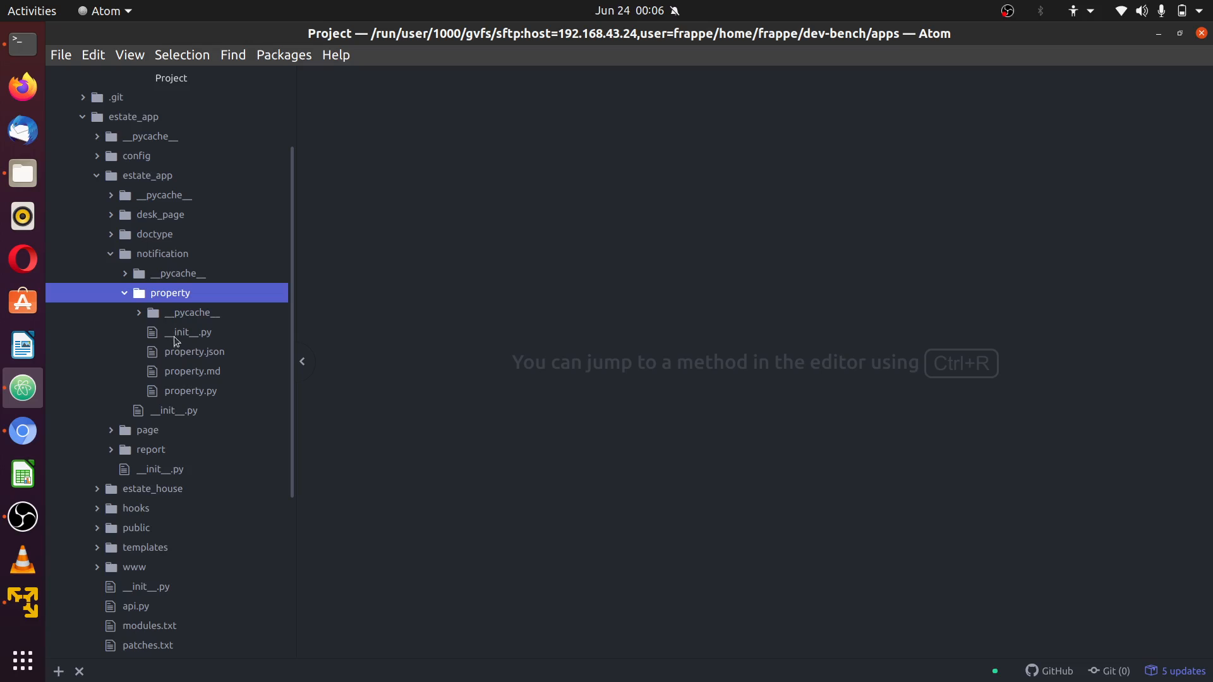
pyautogui.moveTo(193, 351)
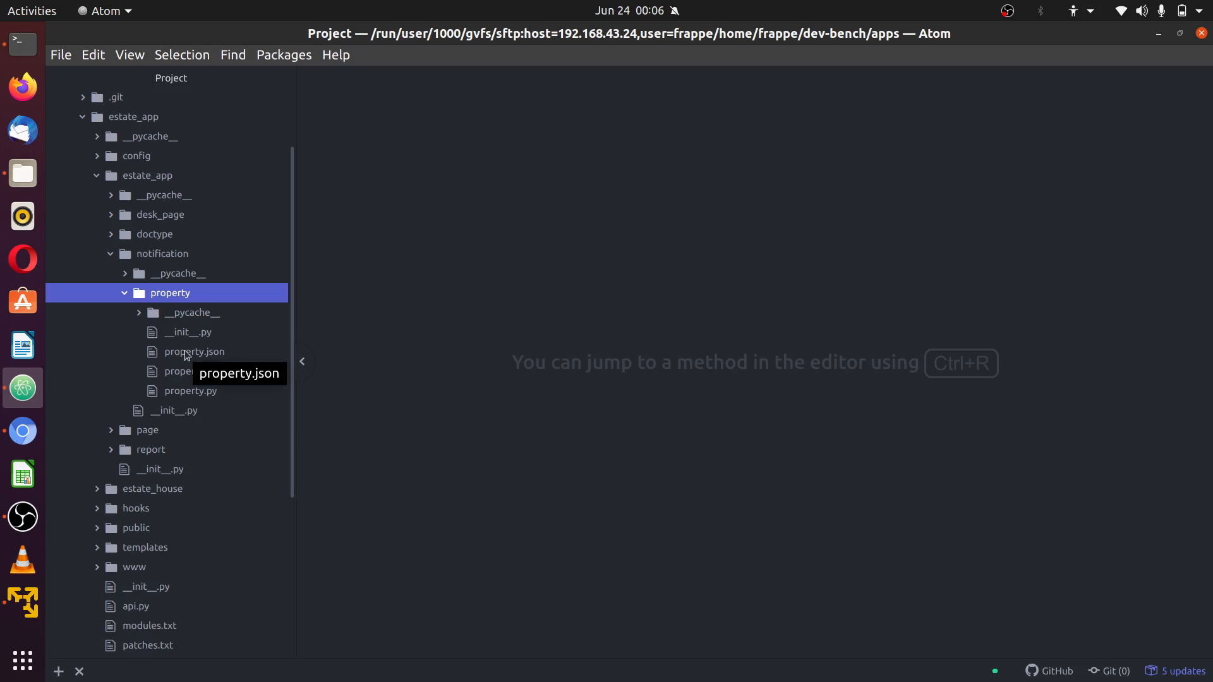
# Review property.json's Draft recipient condition and its workflow_state field
pyautogui.click(193, 351)
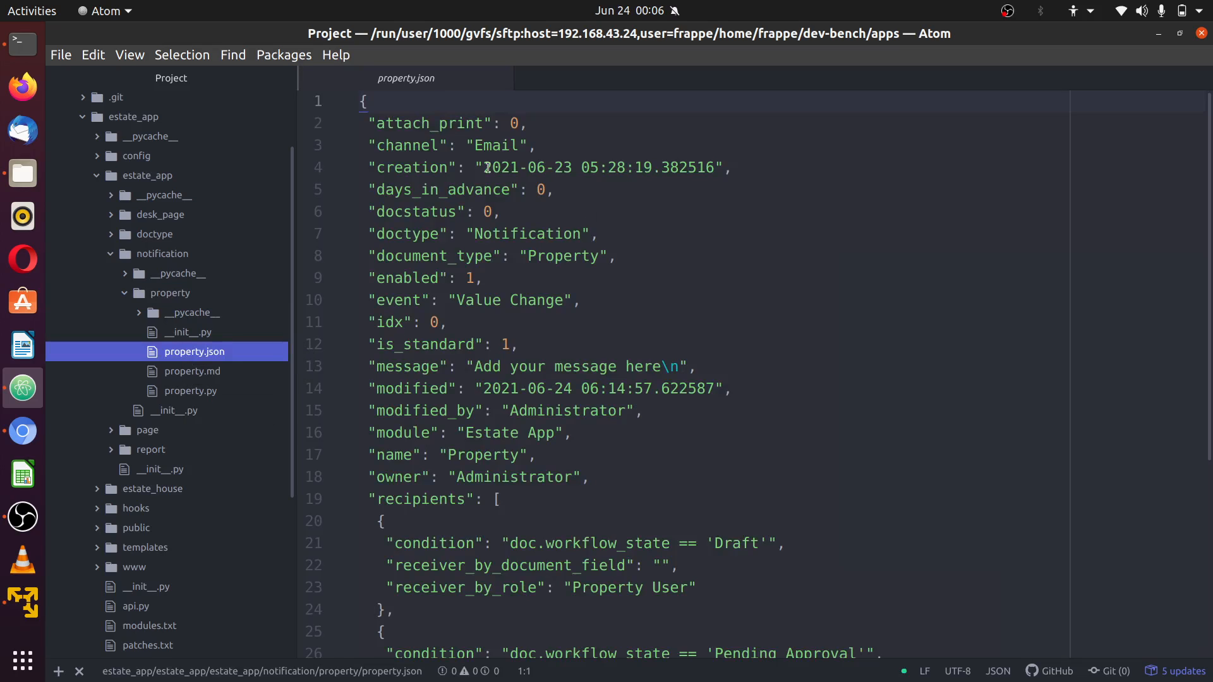
pyautogui.scroll(-3)
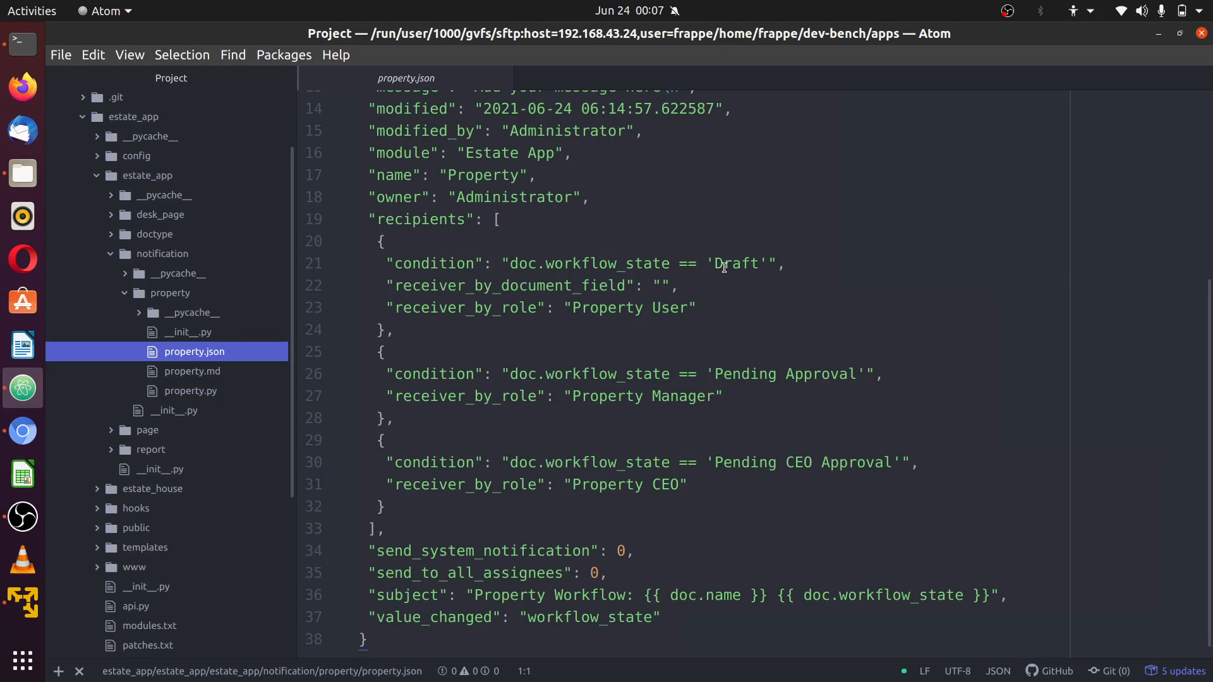
pyautogui.click(420, 262)
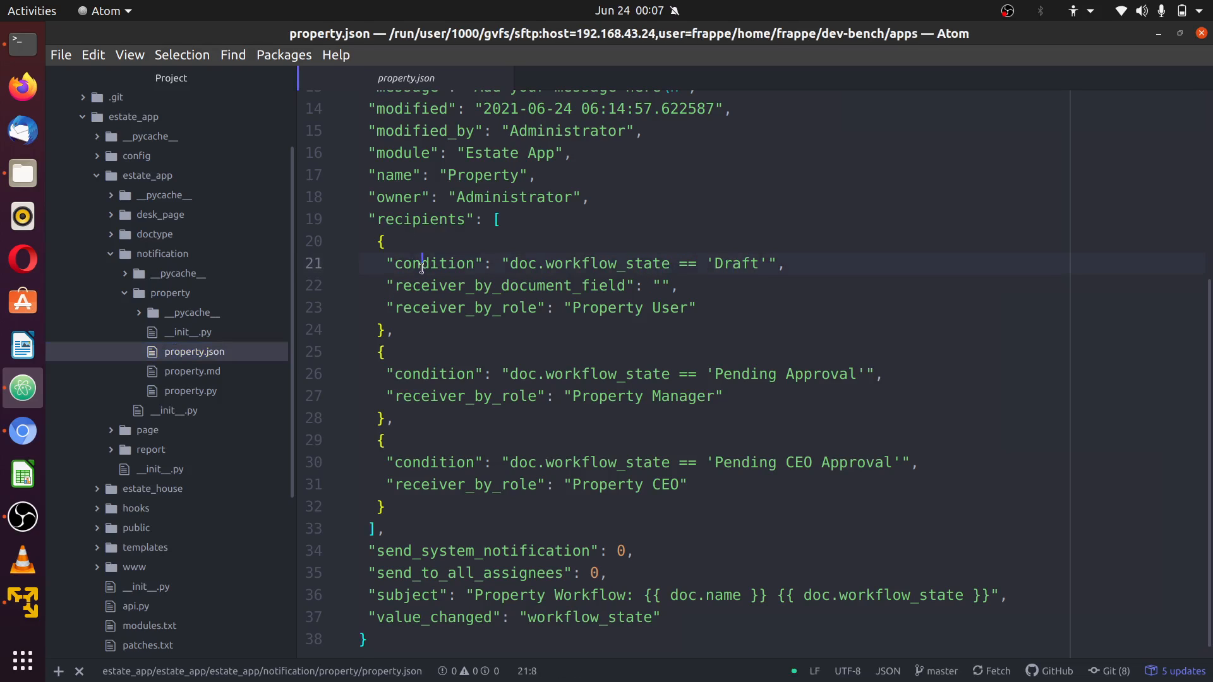
pyautogui.doubleClick(608, 263)
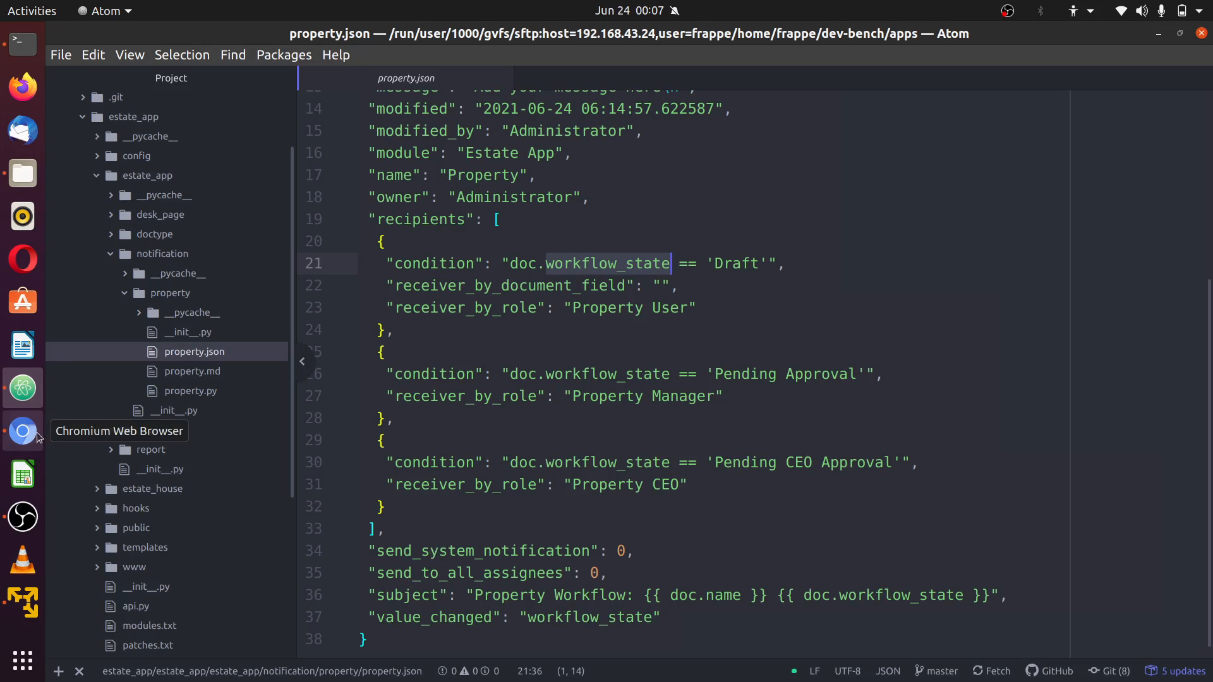
# Compare against the Recipients table in ERPNext, then view the property.py get_context stub
pyautogui.click(22, 431)
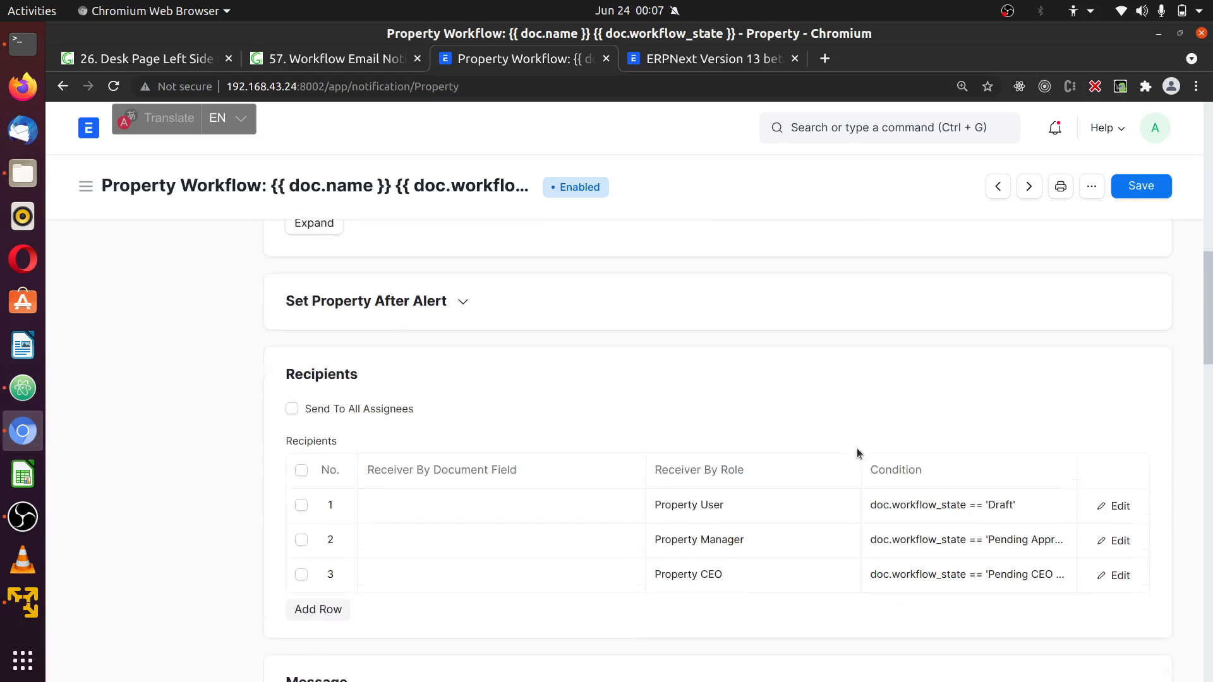
pyautogui.scroll(-3)
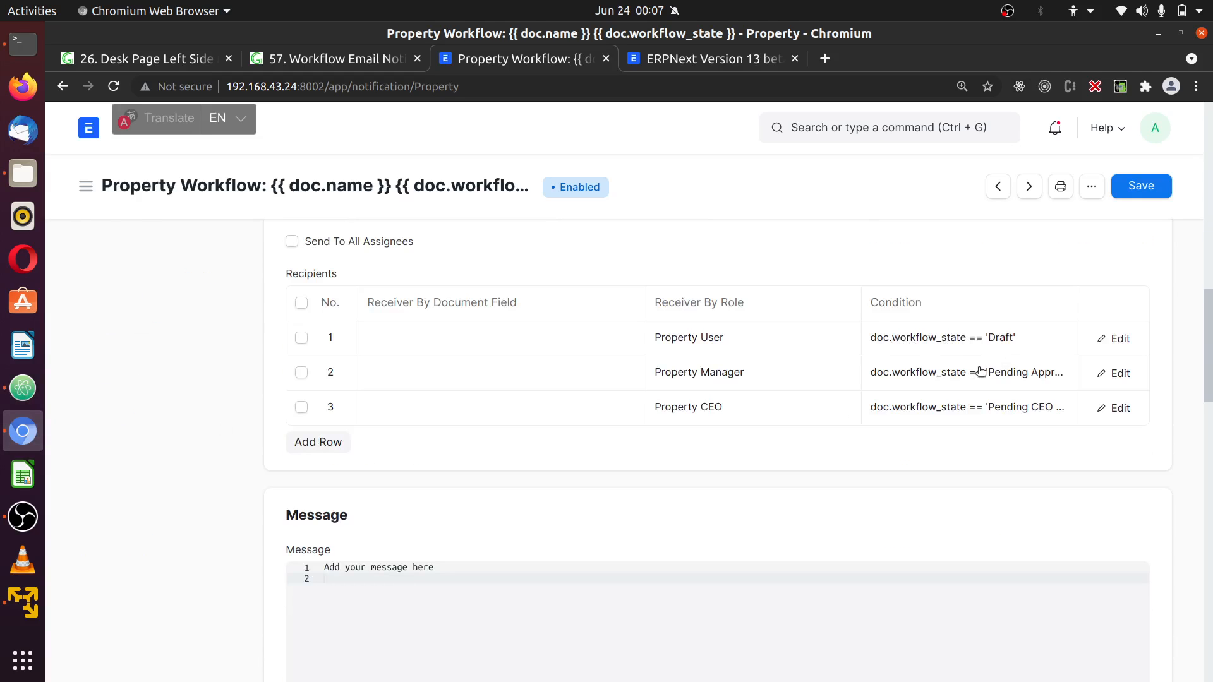
pyautogui.moveTo(23, 388)
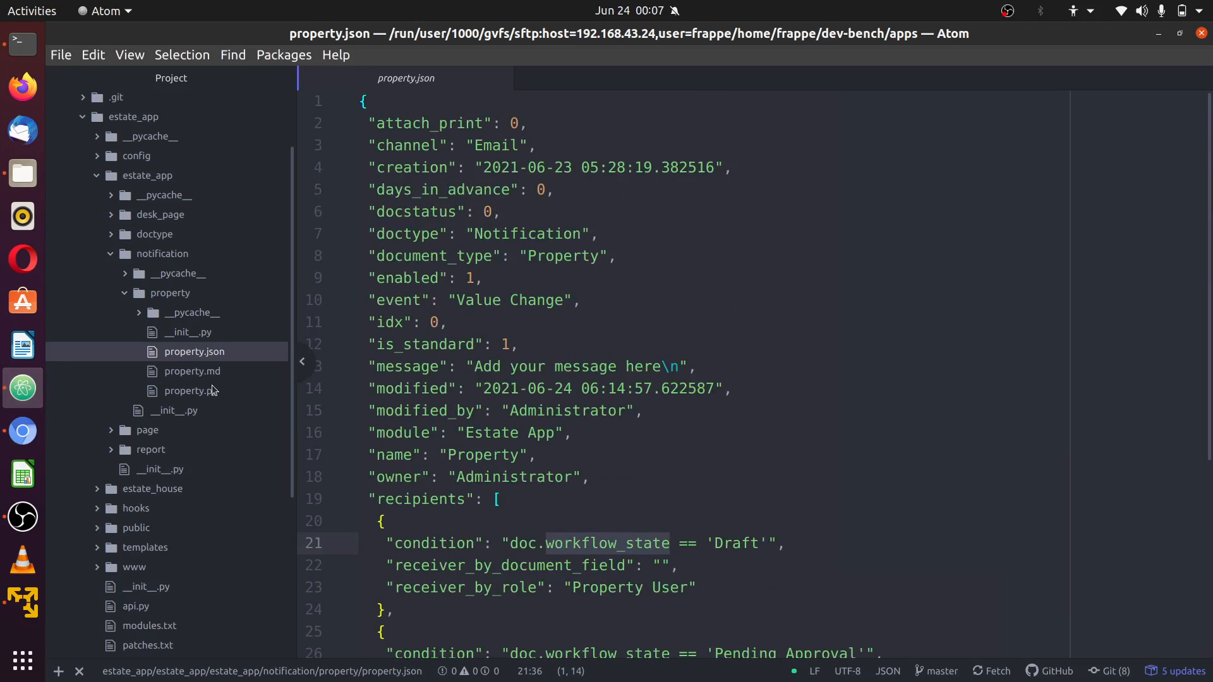
pyautogui.click(191, 391)
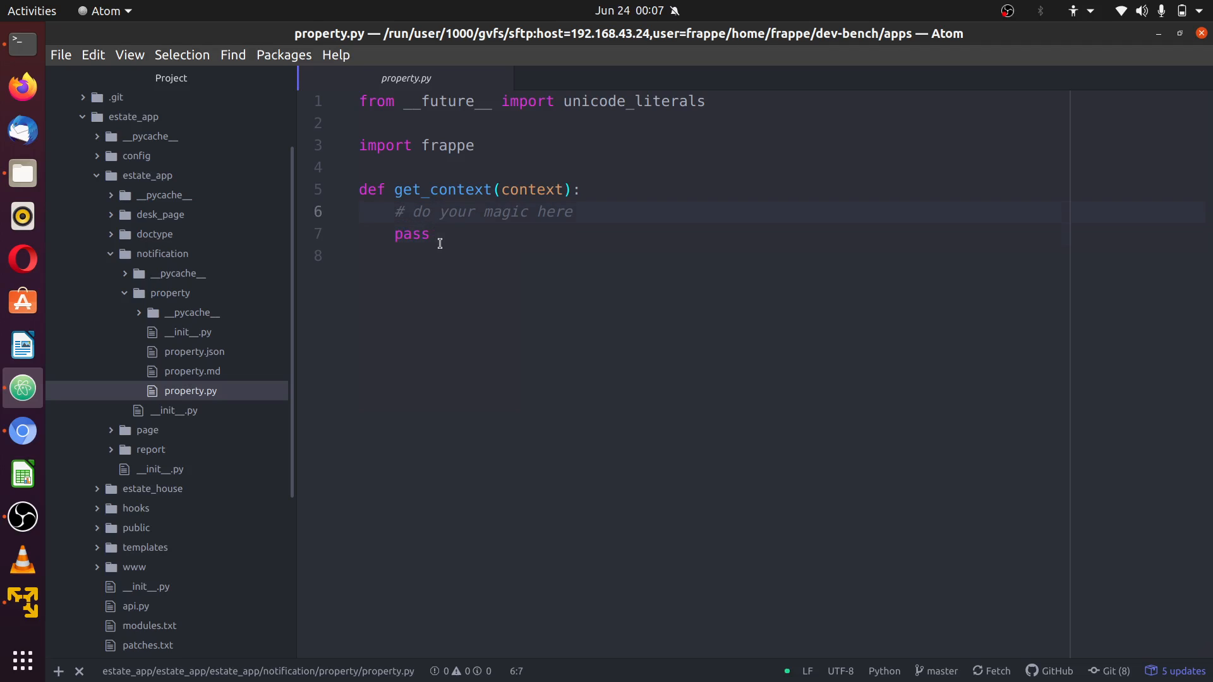
pyautogui.click(403, 234)
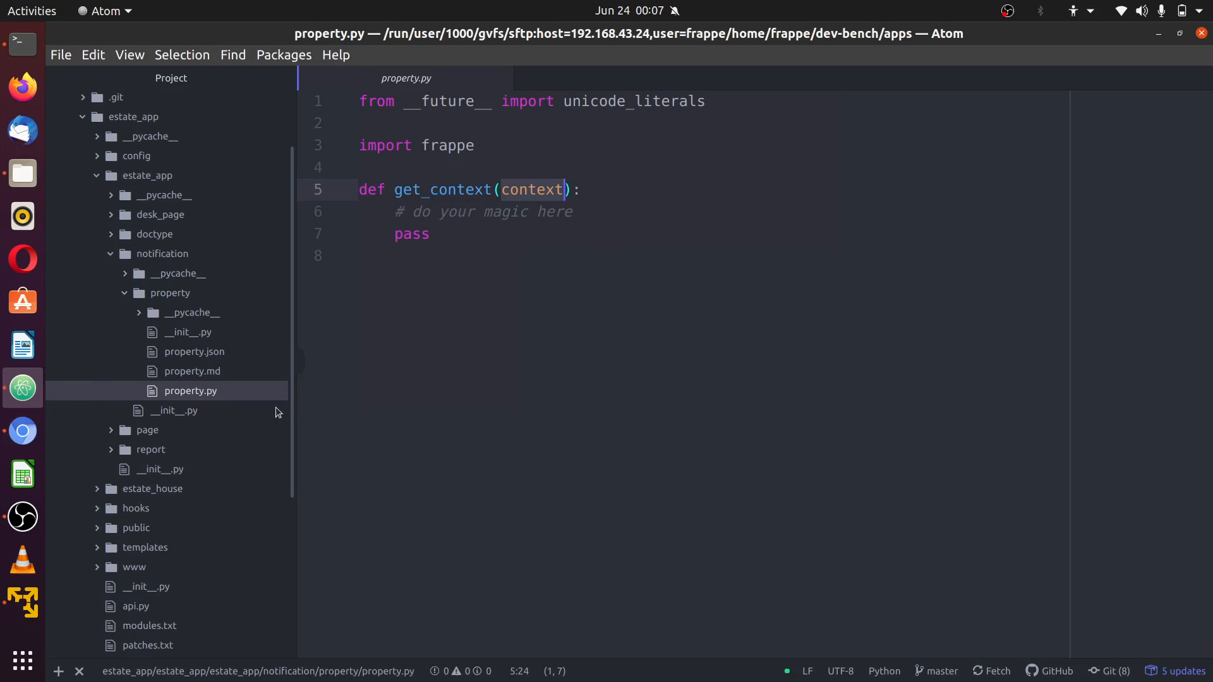
pyautogui.moveTo(599, 383)
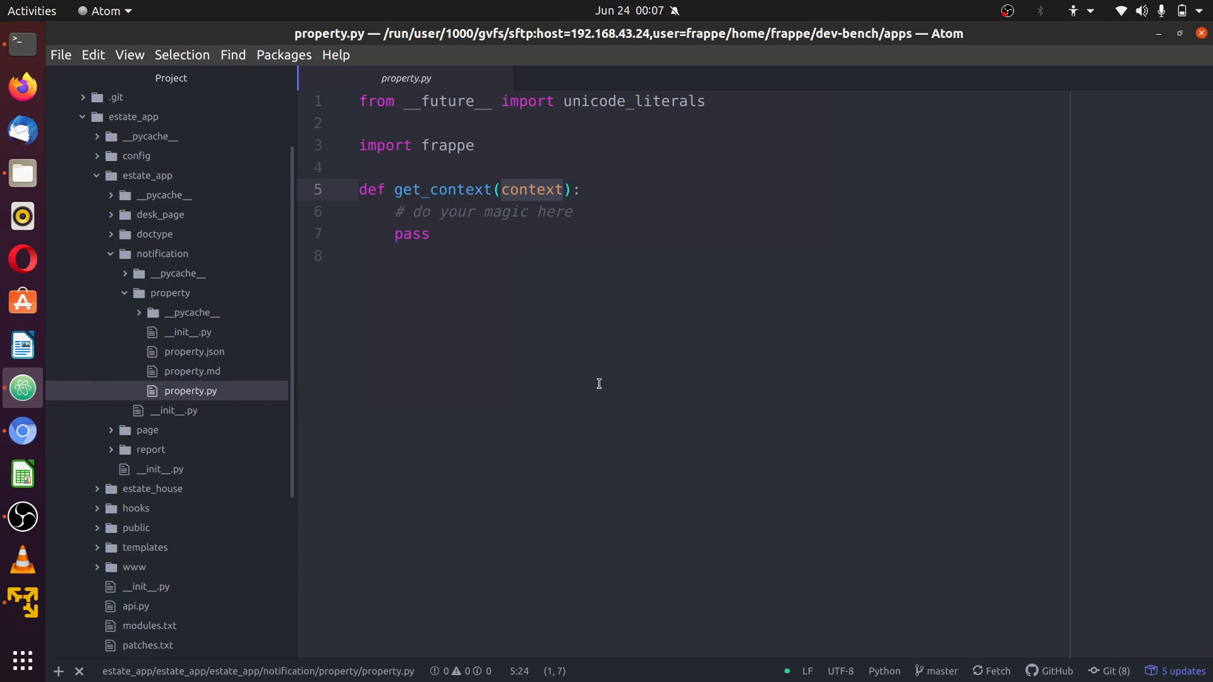
pyautogui.click(190, 370)
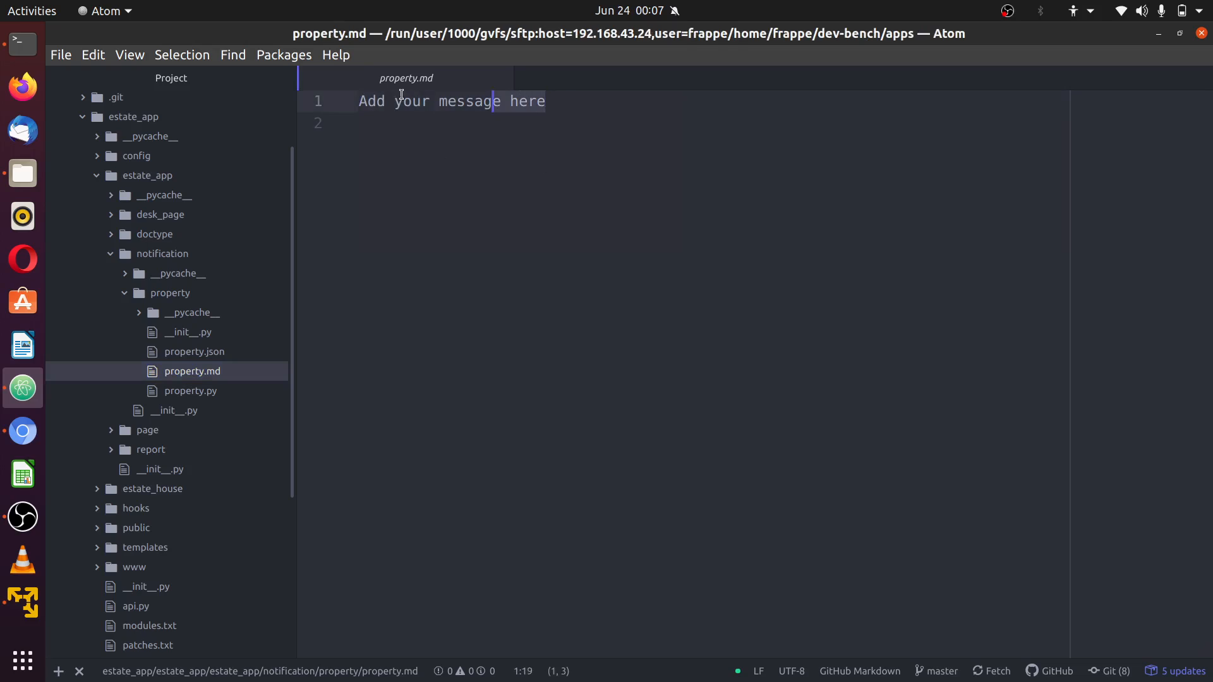
# Write '{{doc}} hello' on the second line of property.md
pyautogui.doubleClick(470, 101)
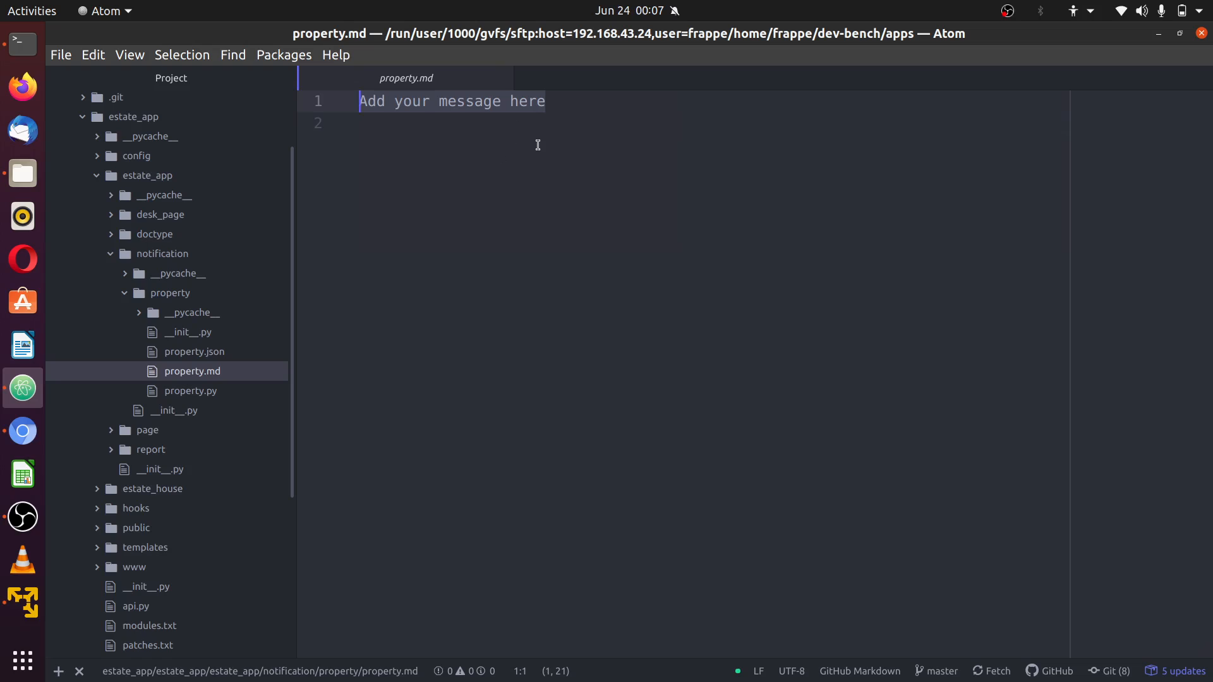
pyautogui.write('{{}}')
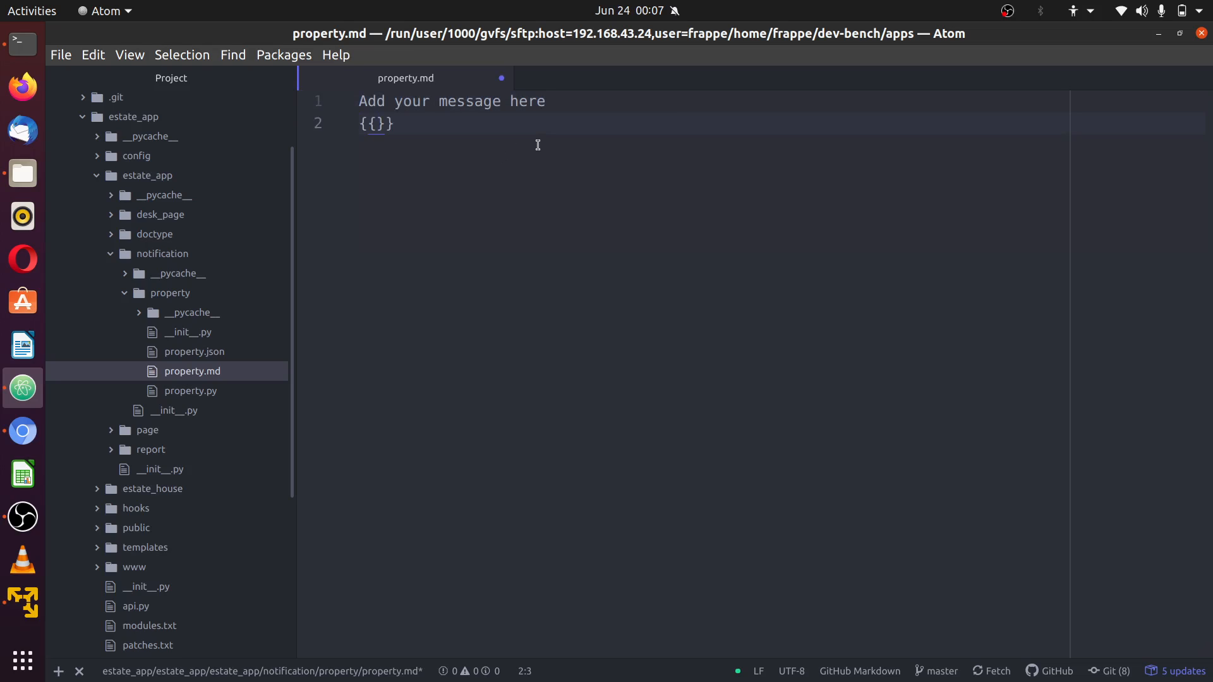
pyautogui.write('doc')
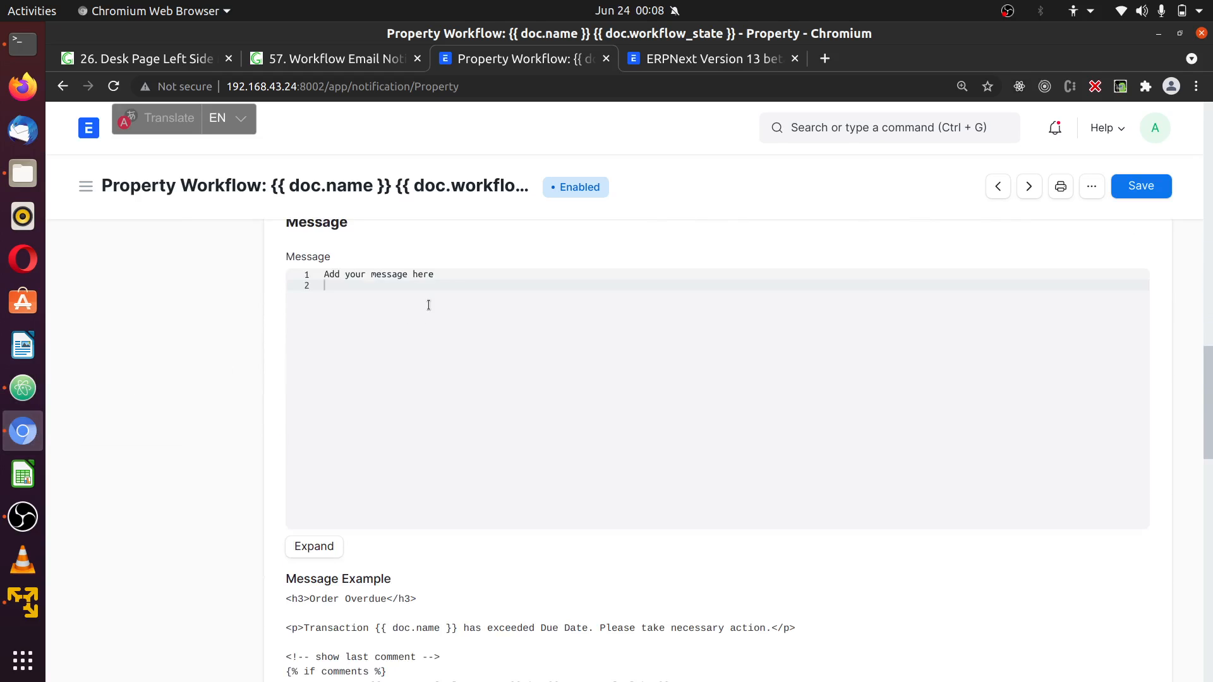
pyautogui.write('f')
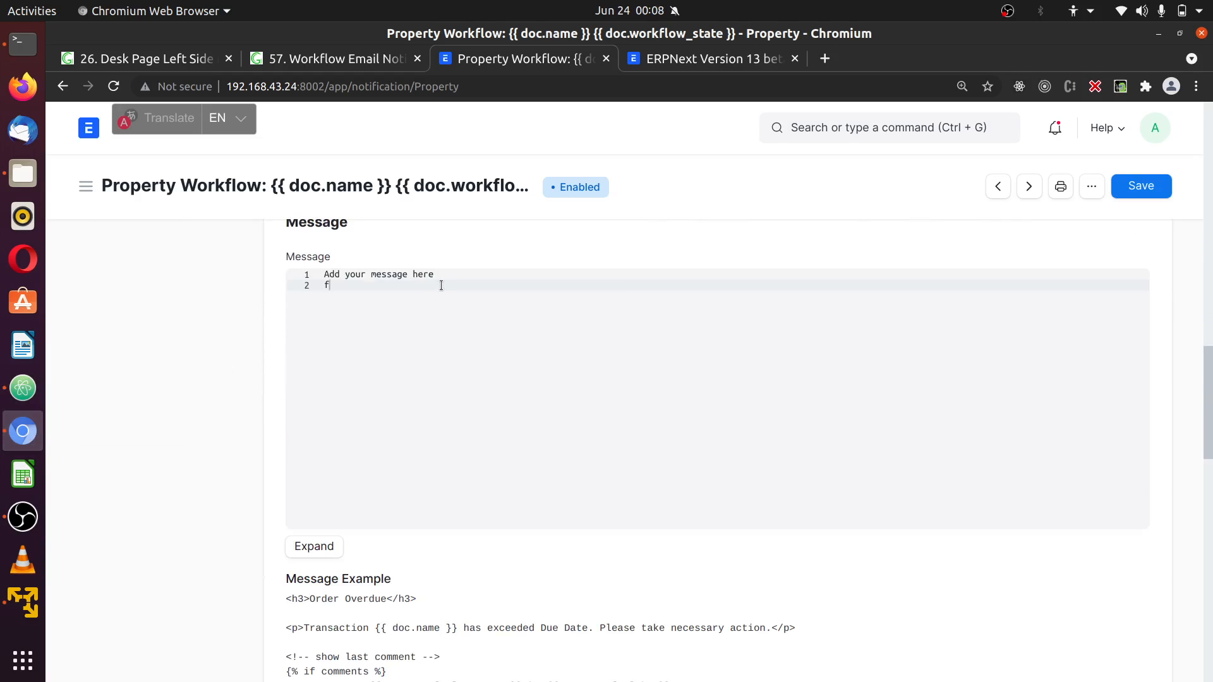
pyautogui.press('Backspace')
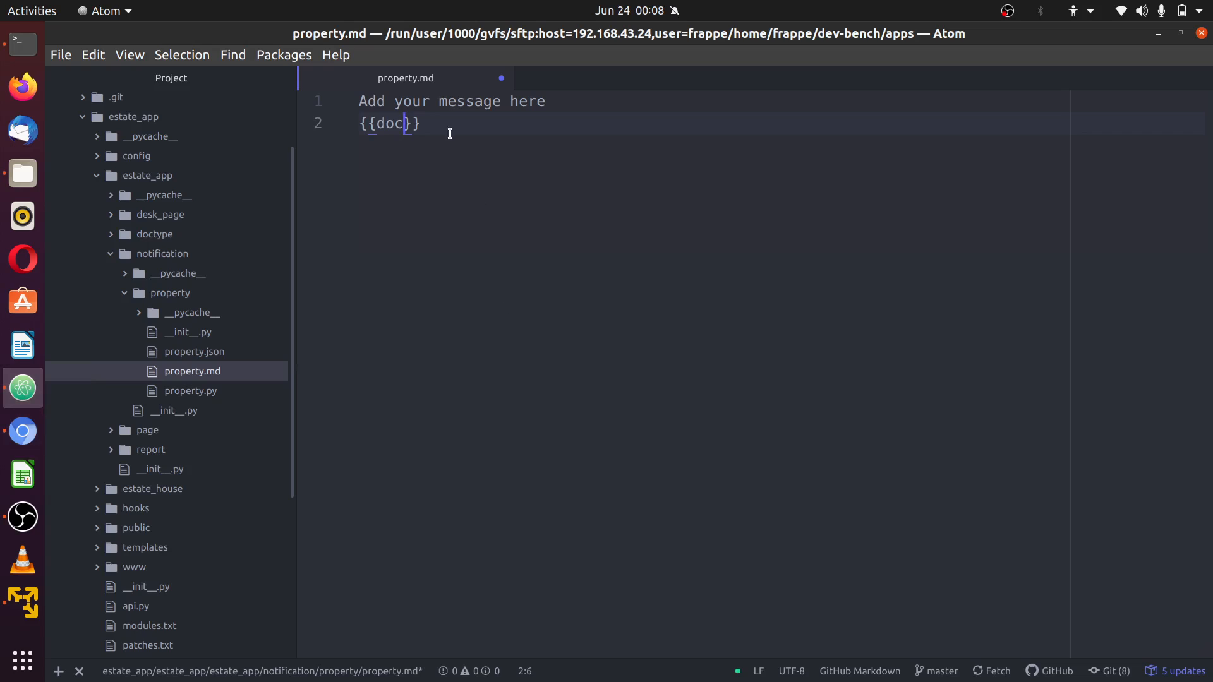
pyautogui.write('hell')
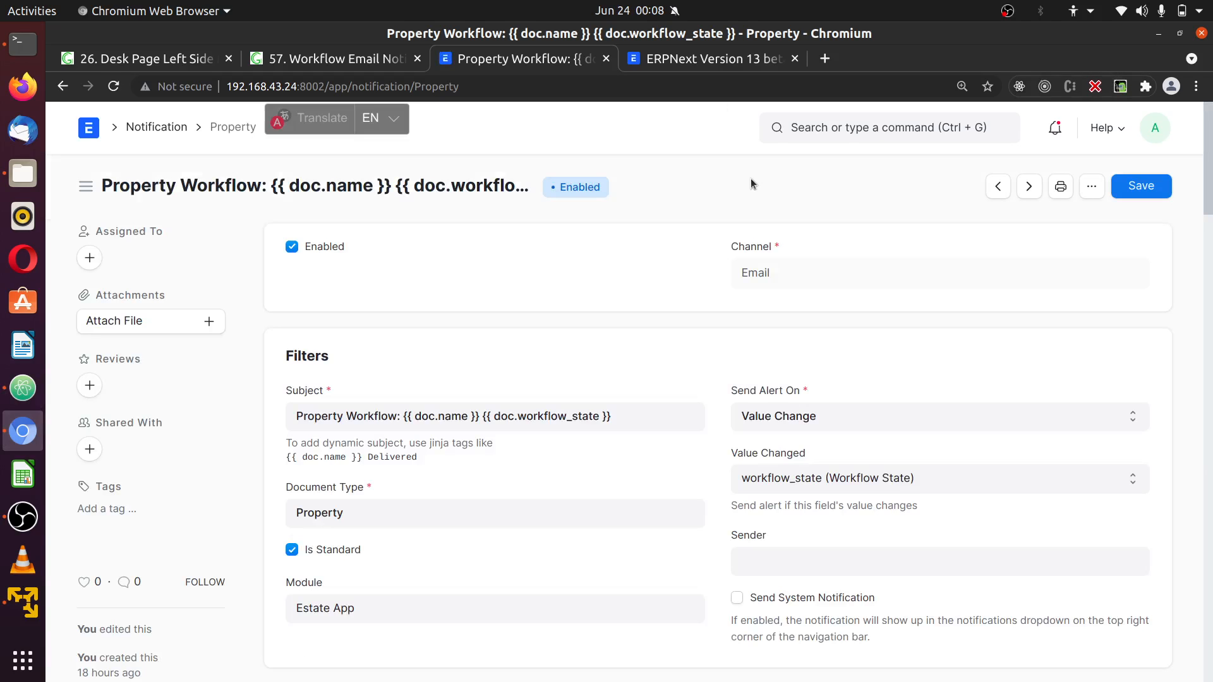
# Check the Message field shows '{{doc}} hello', collapse the notification folder, and return to the Notification list
pyautogui.scroll(-3)
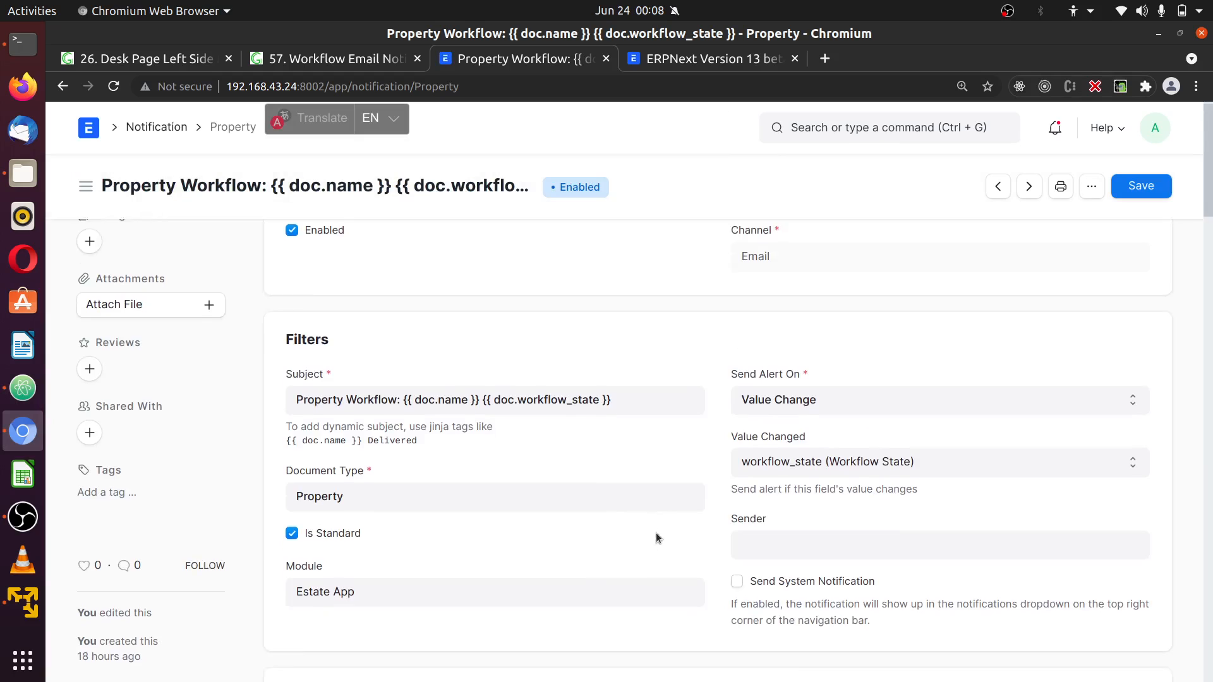
pyautogui.scroll(-3)
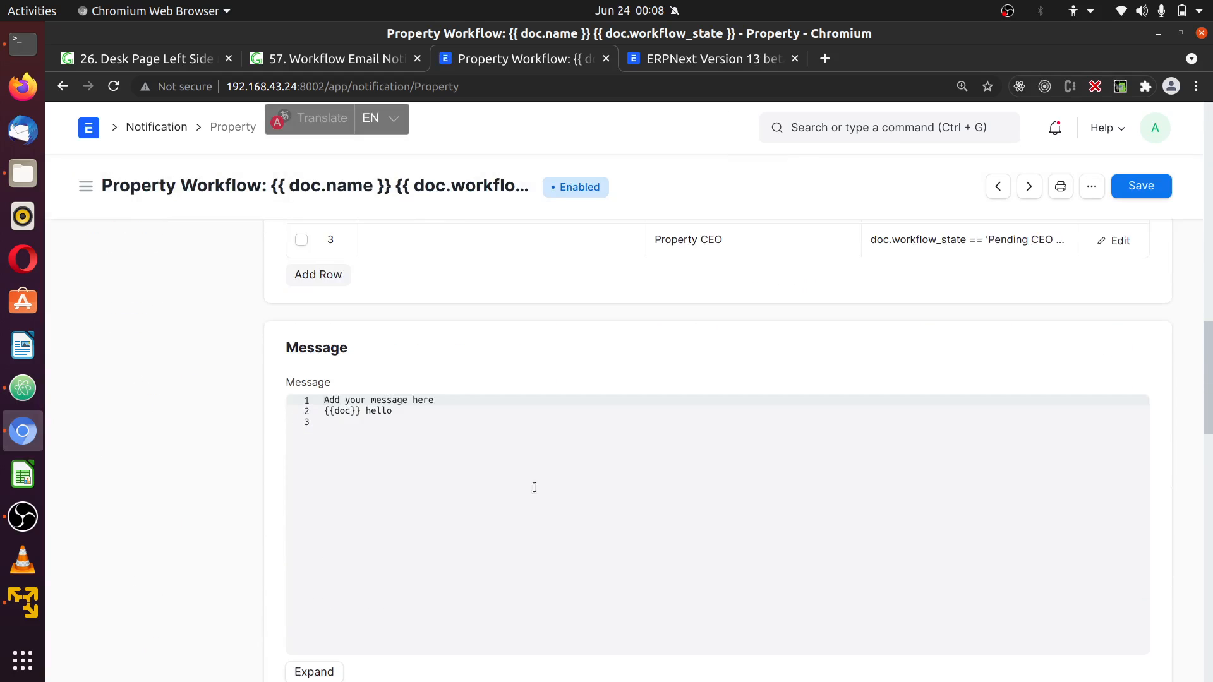
pyautogui.click(329, 411)
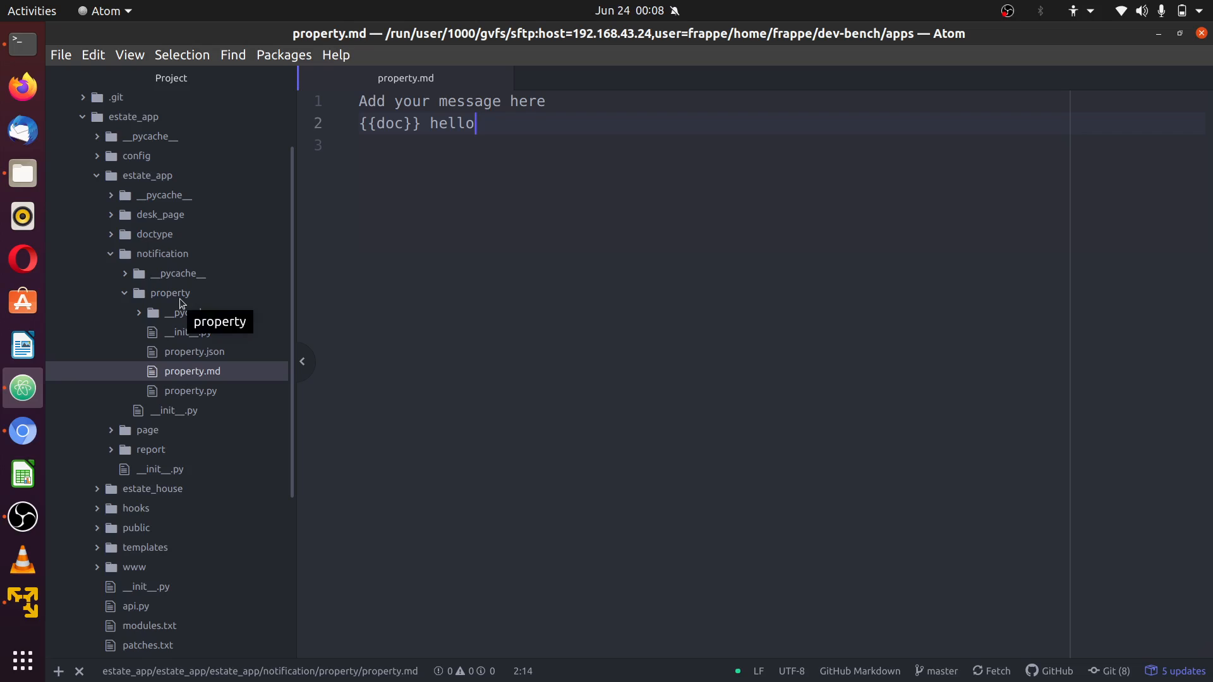
pyautogui.moveTo(117, 192)
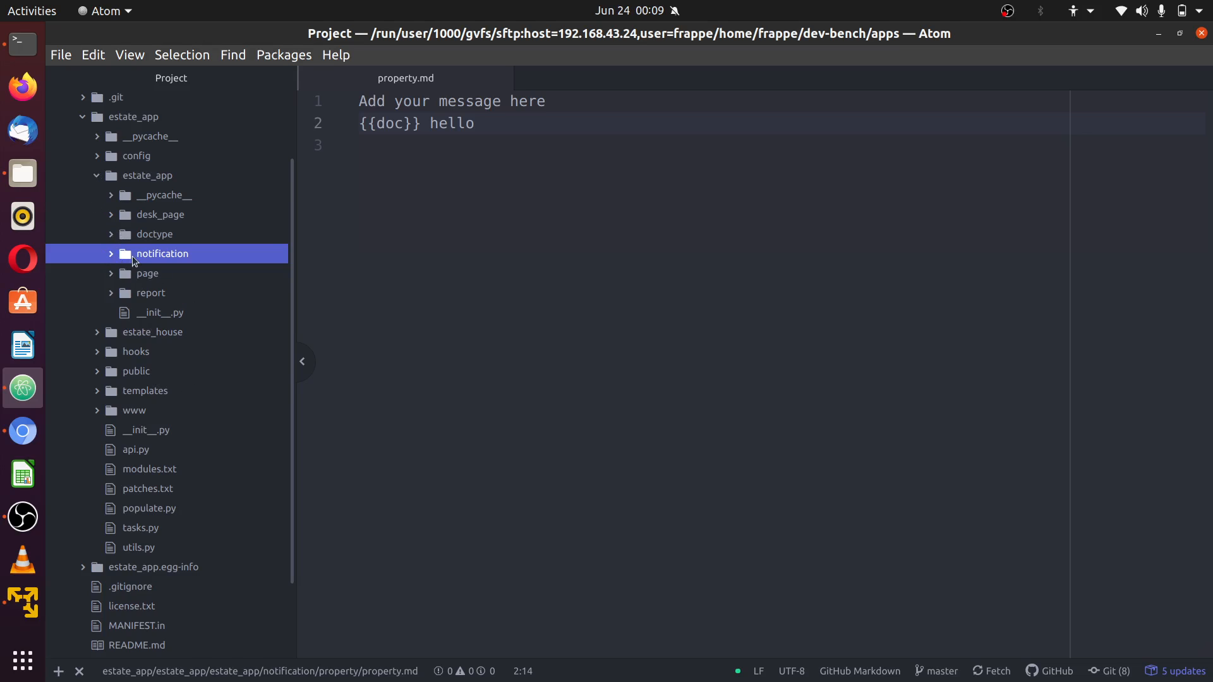
pyautogui.click(162, 253)
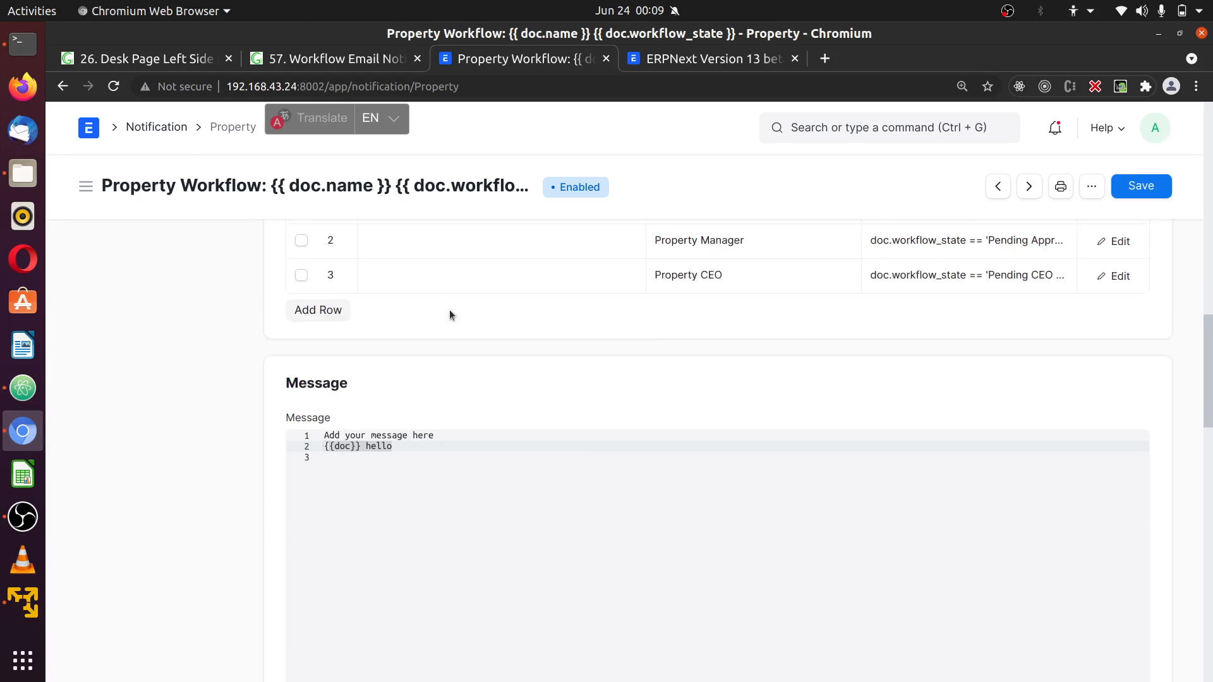
pyautogui.click(156, 127)
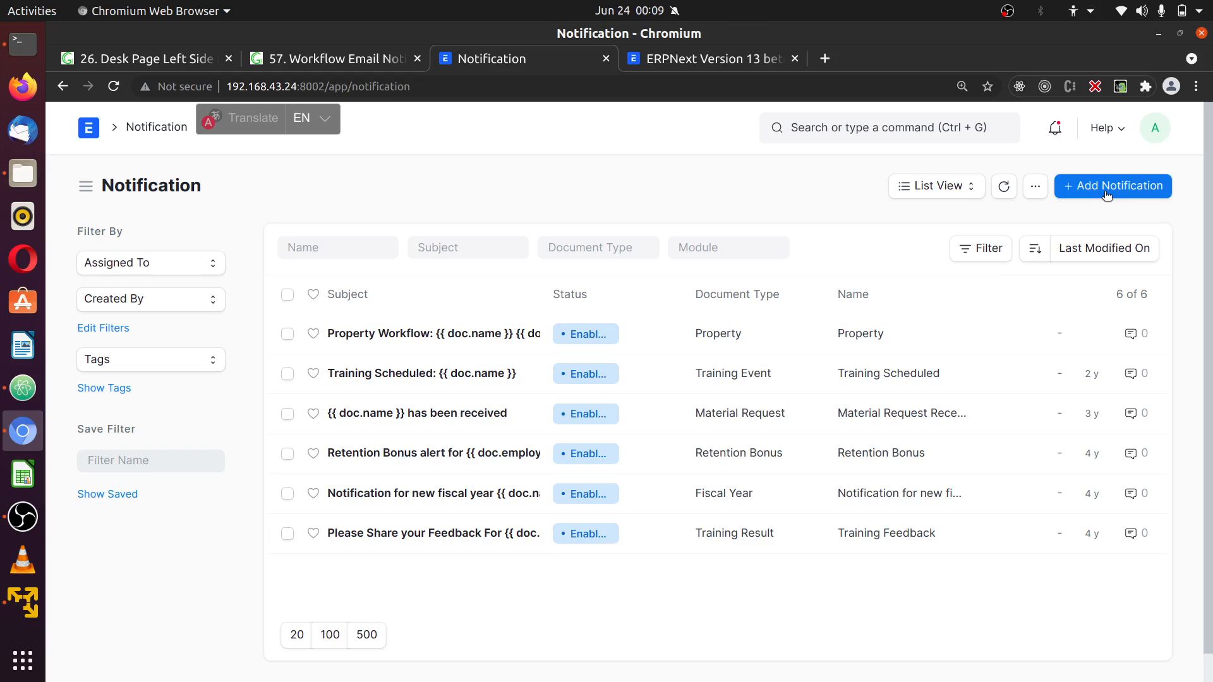
# Start a new notification for document type Agent with subject 'Agent Notification'
pyautogui.click(1112, 186)
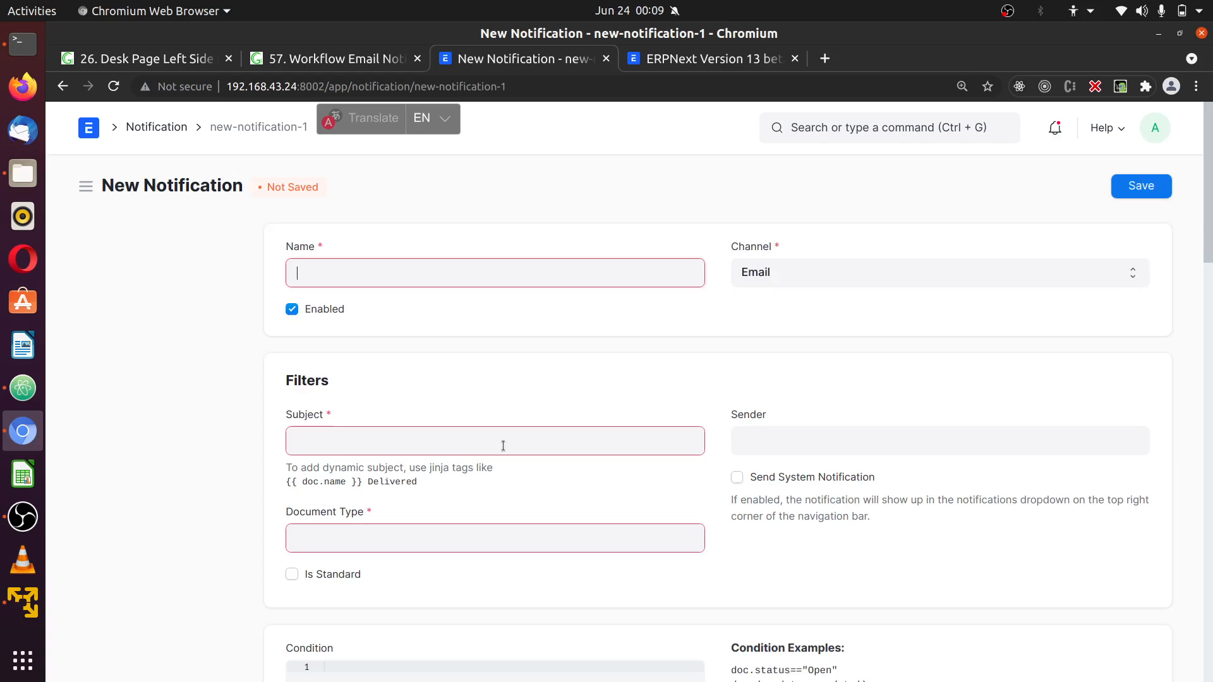
pyautogui.scroll(-3)
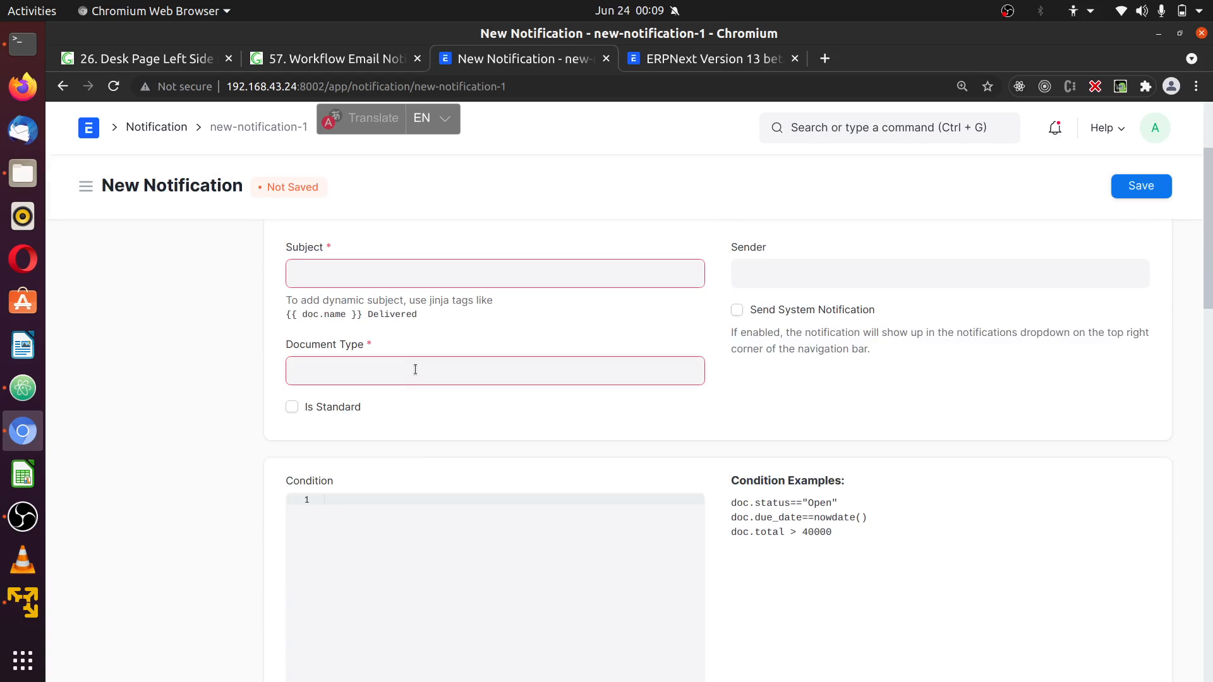
pyautogui.click(494, 370)
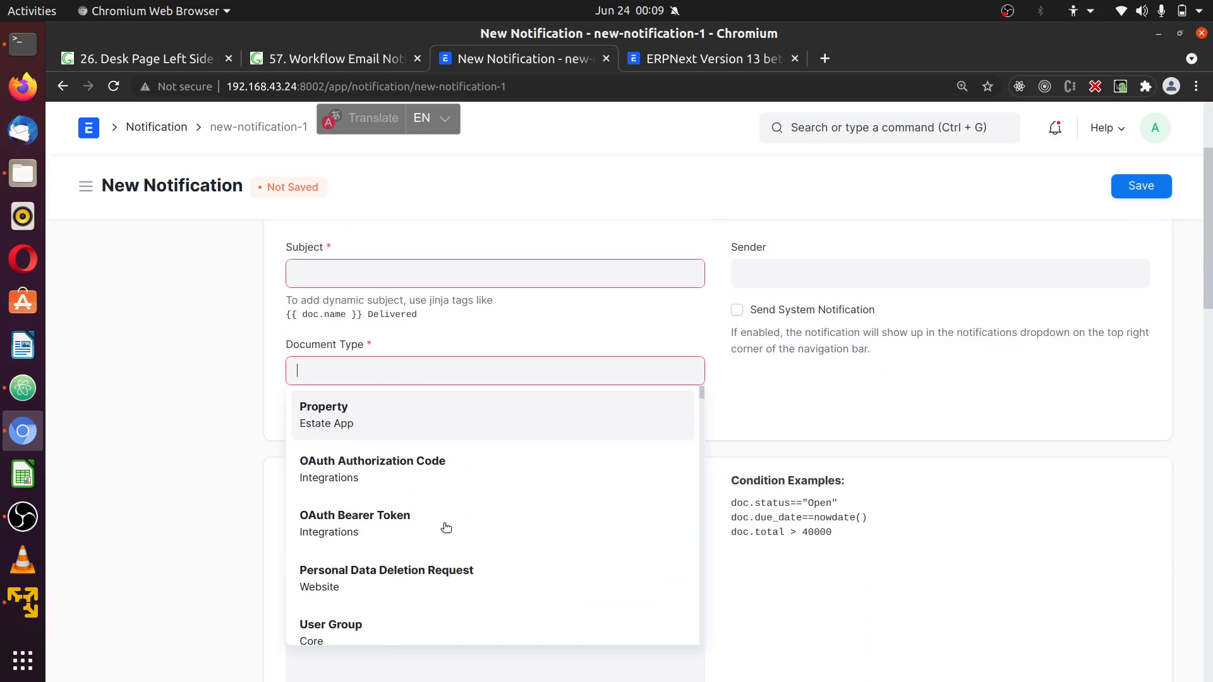
pyautogui.write('age')
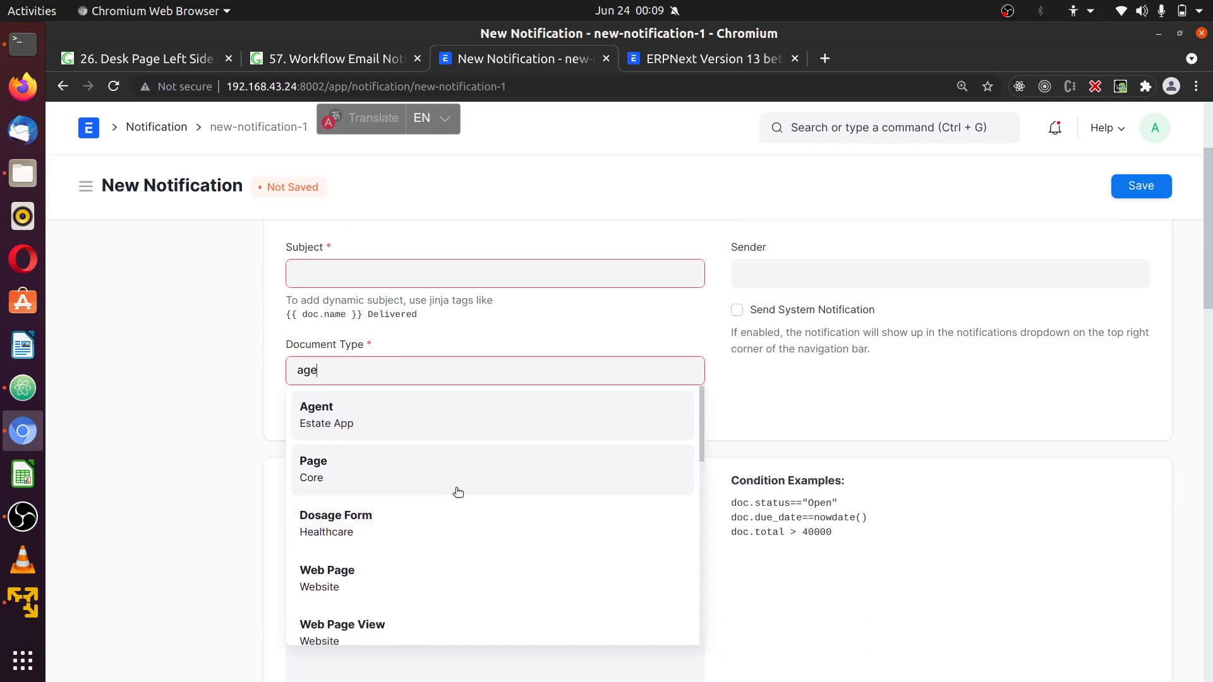
pyautogui.click(316, 415)
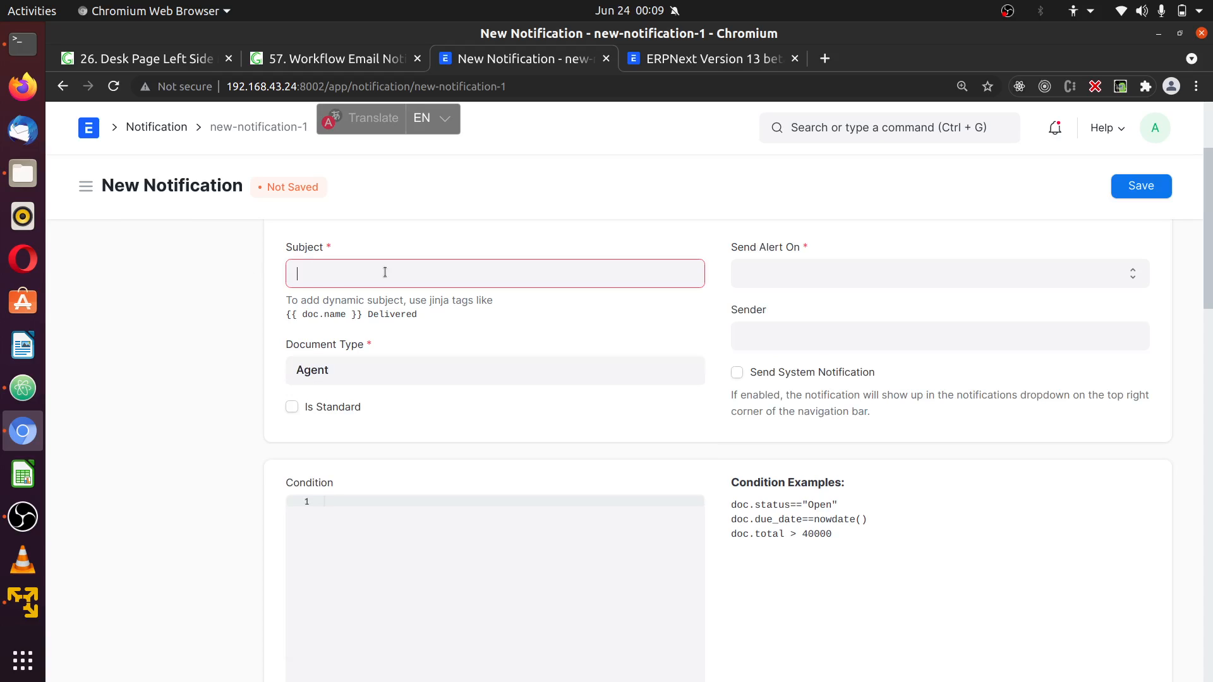
pyautogui.write('Agen')
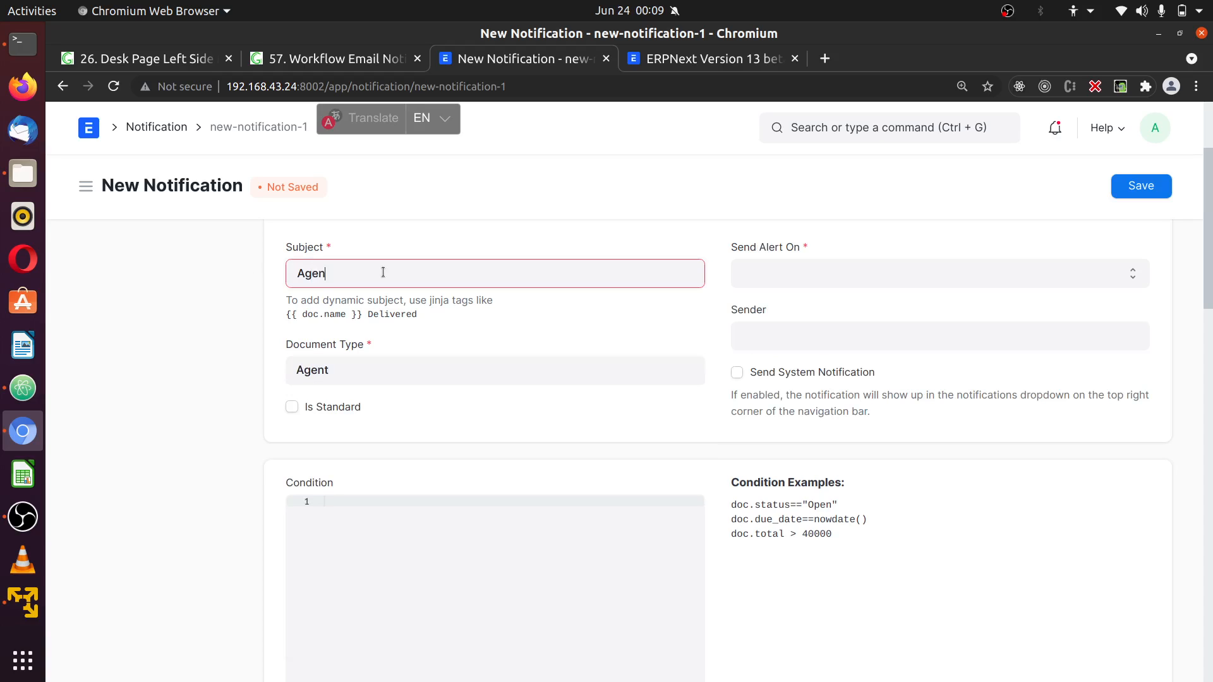
pyautogui.press('BackSpace')
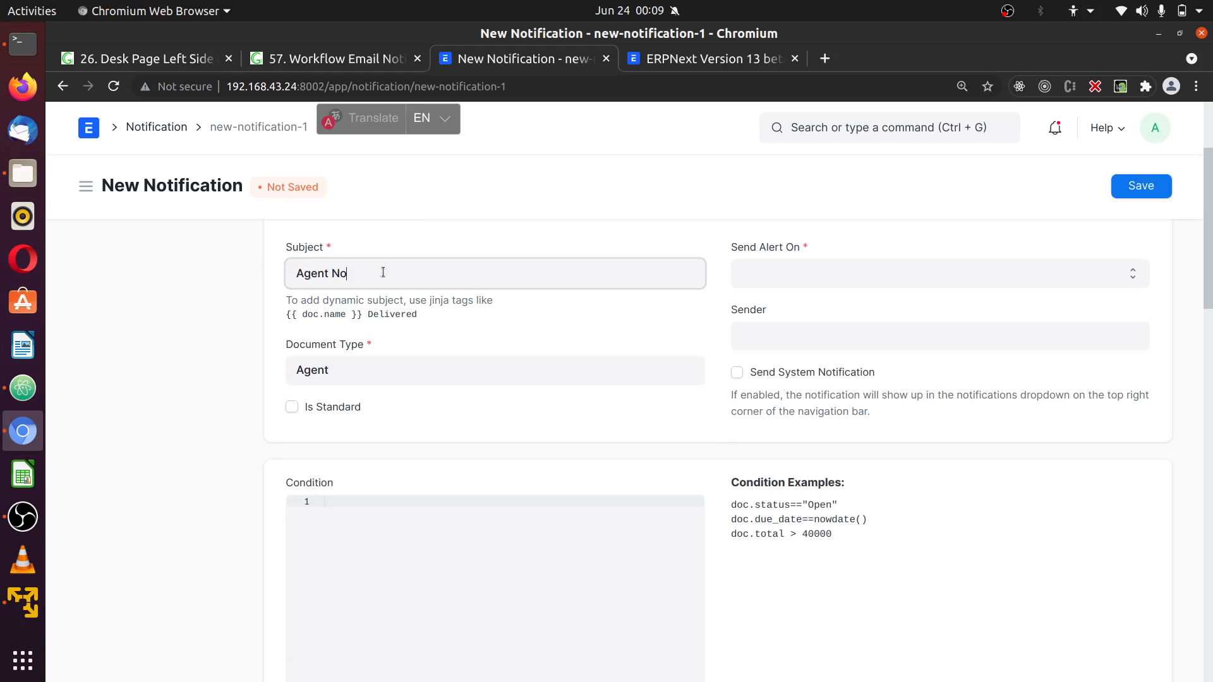
pyautogui.write('tification')
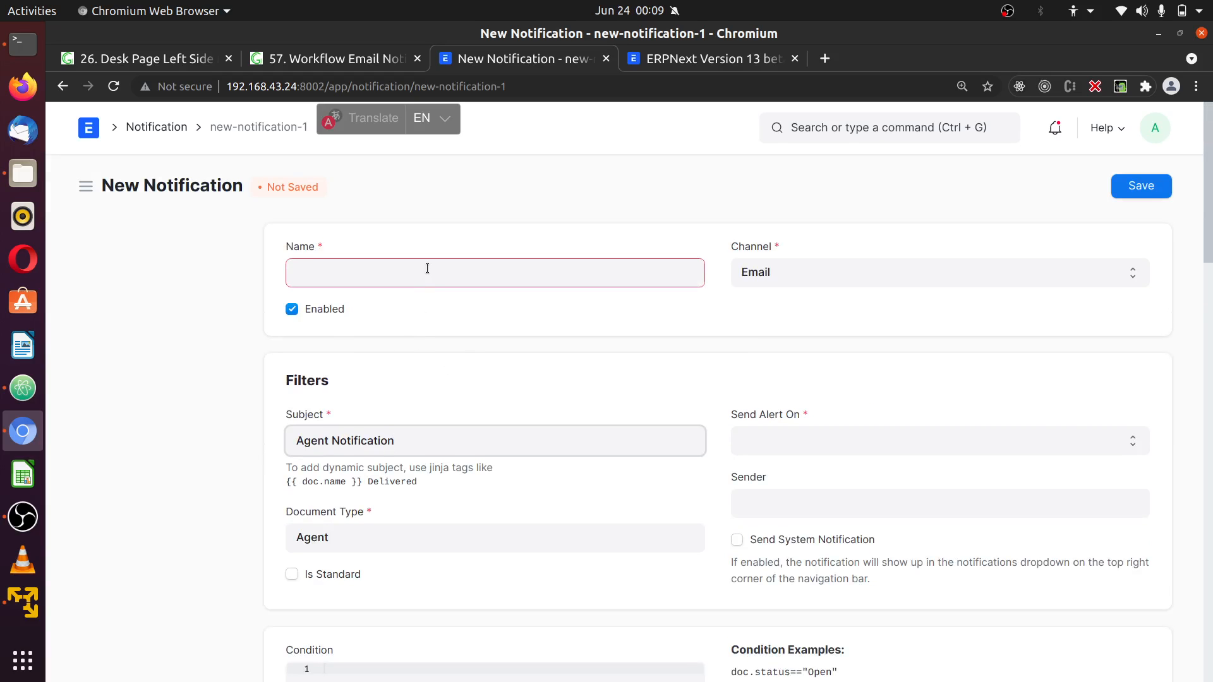
pyautogui.write('Agent')
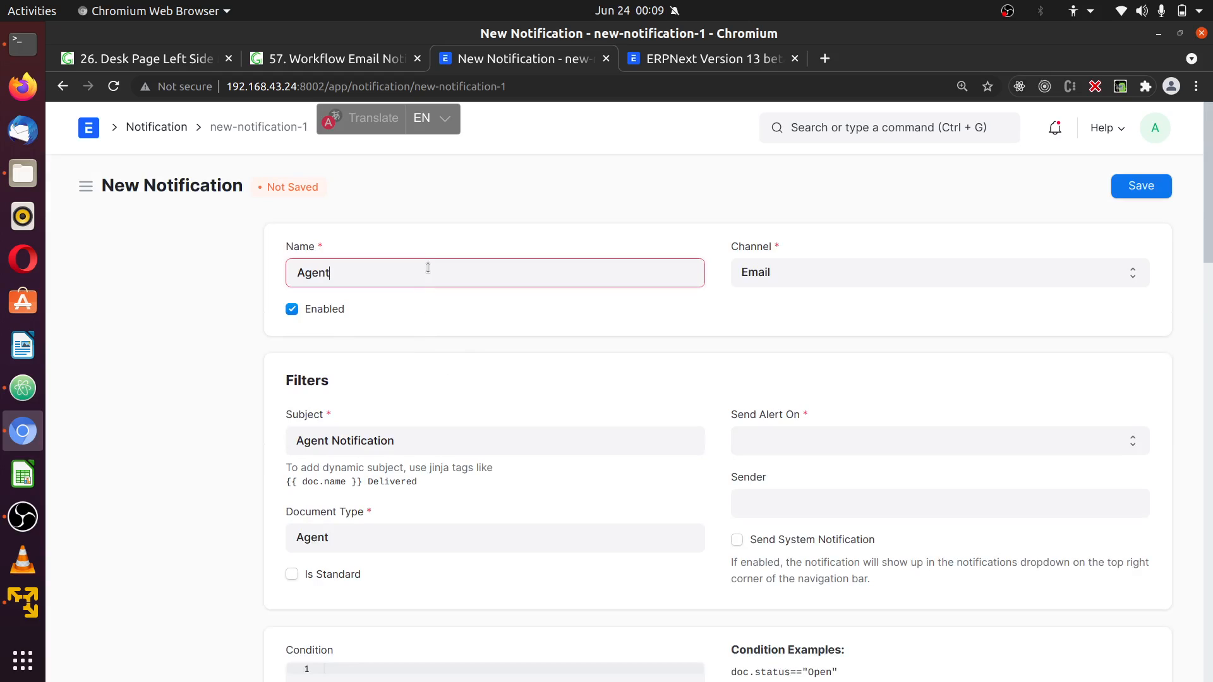
# Send on Value Change of the image field and leave Is Standard unticked
pyautogui.scroll(-3)
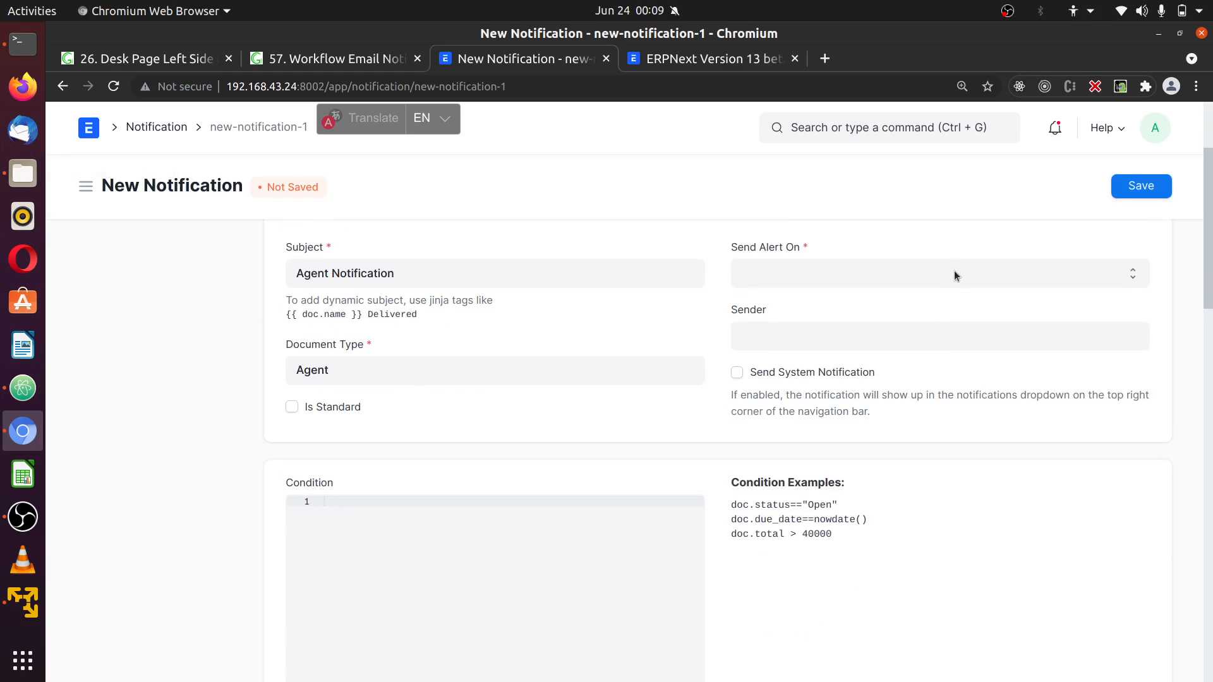
pyautogui.click(938, 273)
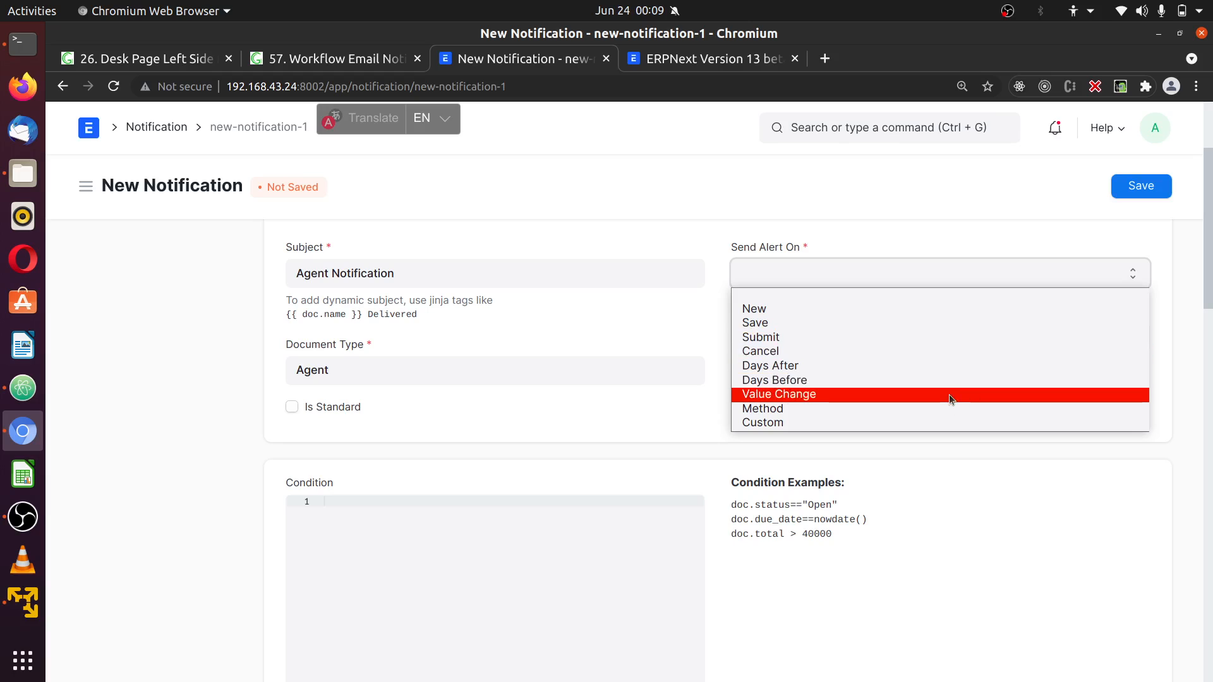
pyautogui.click(780, 394)
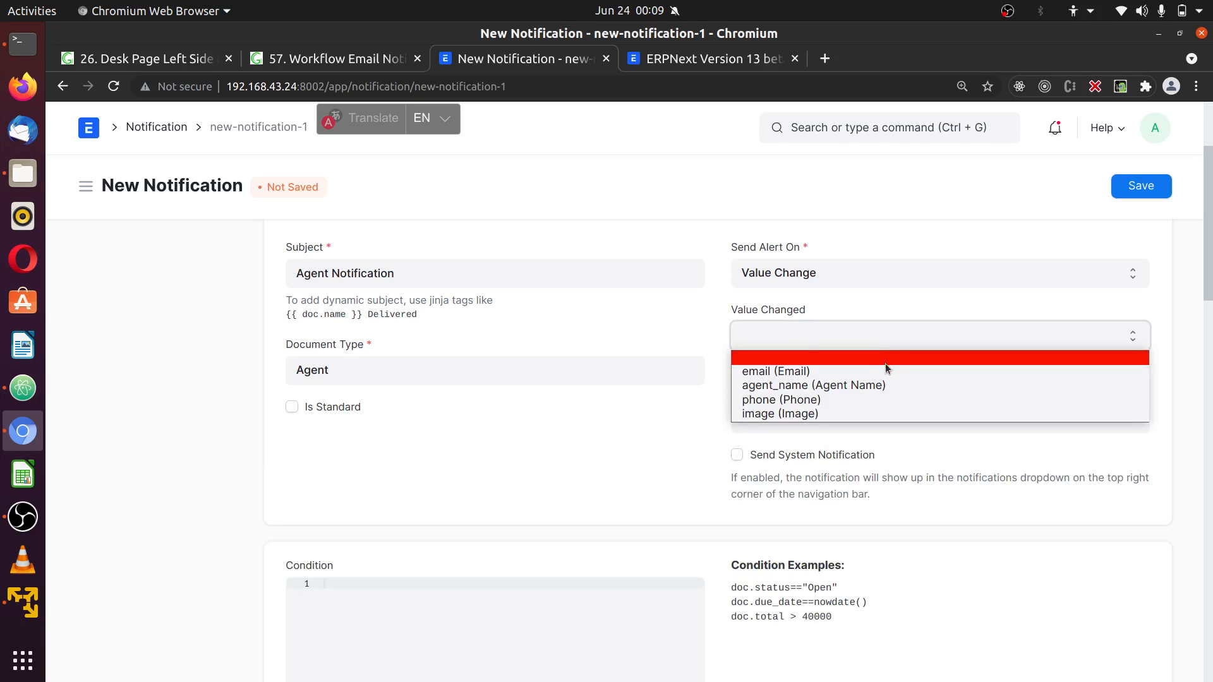
pyautogui.moveTo(873, 401)
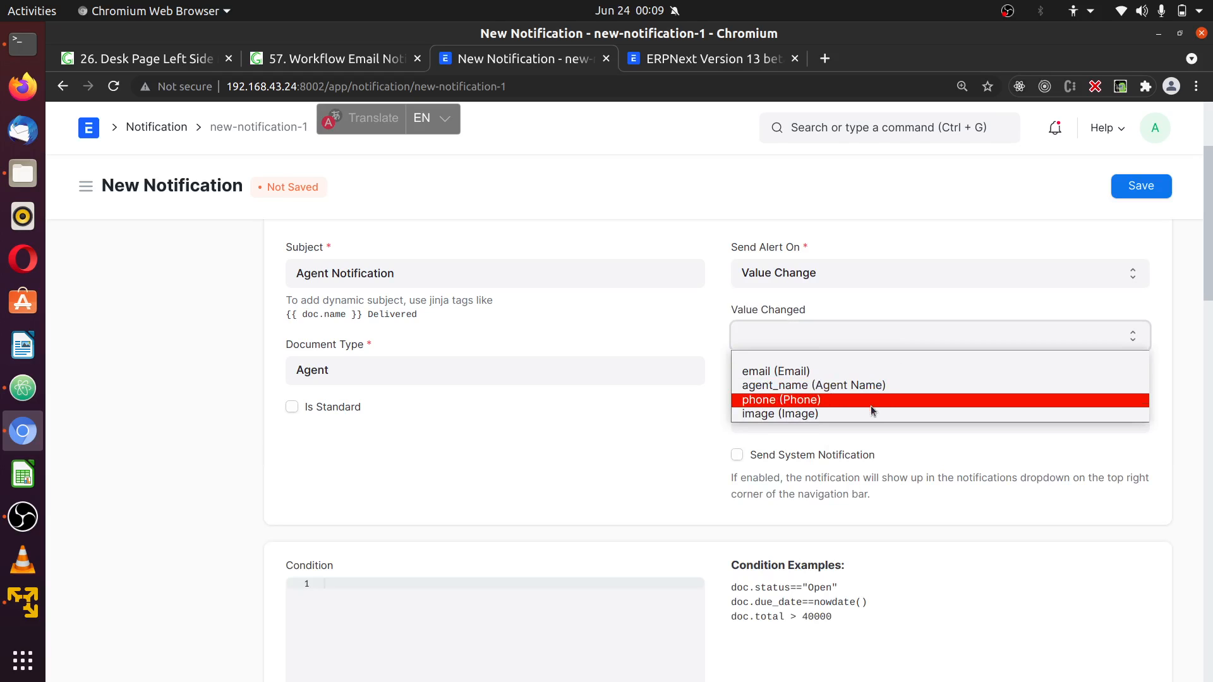
pyautogui.click(779, 413)
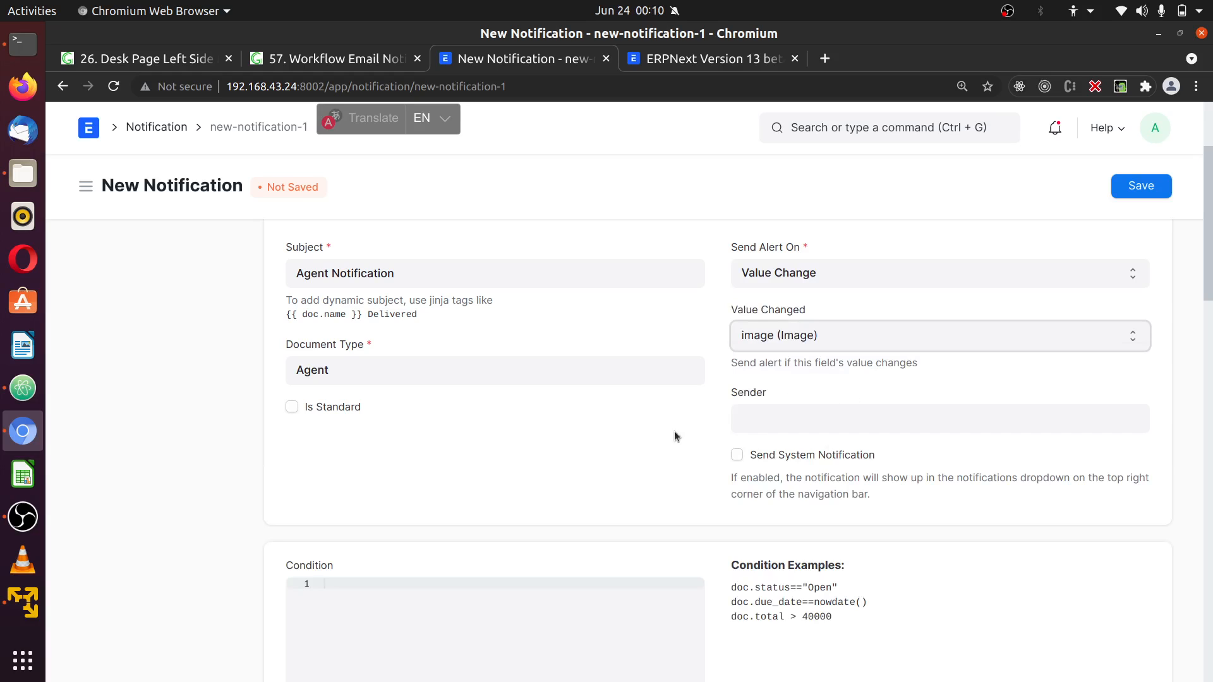
pyautogui.moveTo(503, 470)
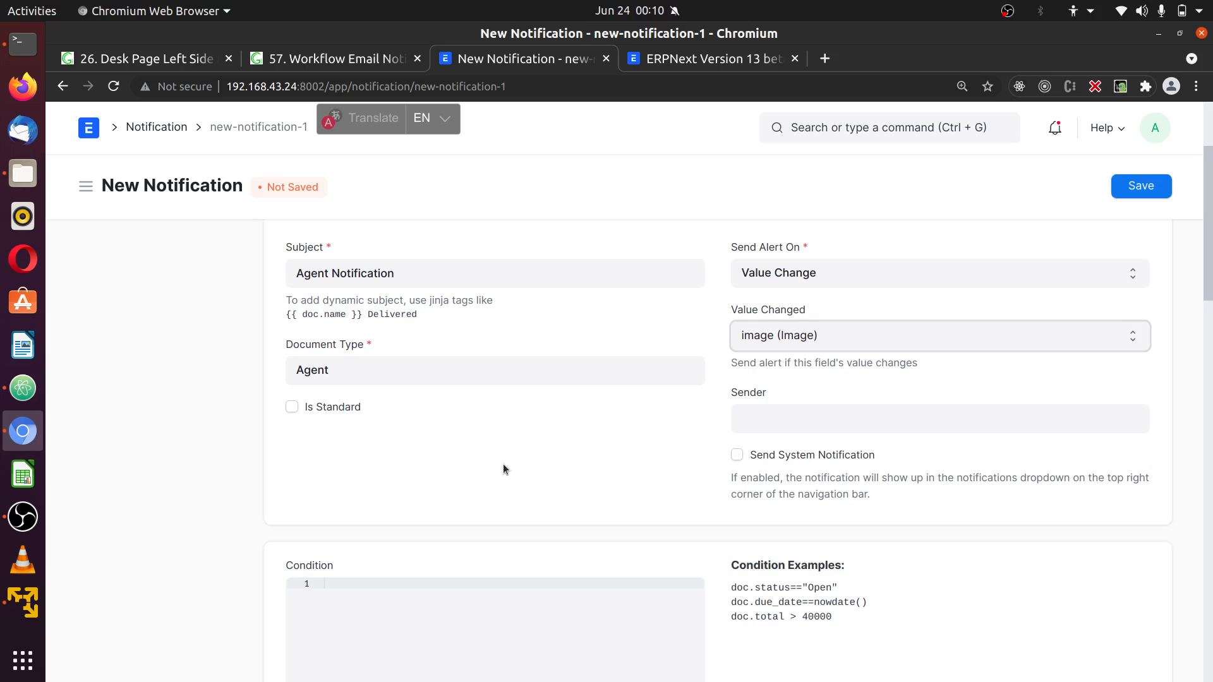
pyautogui.click(292, 405)
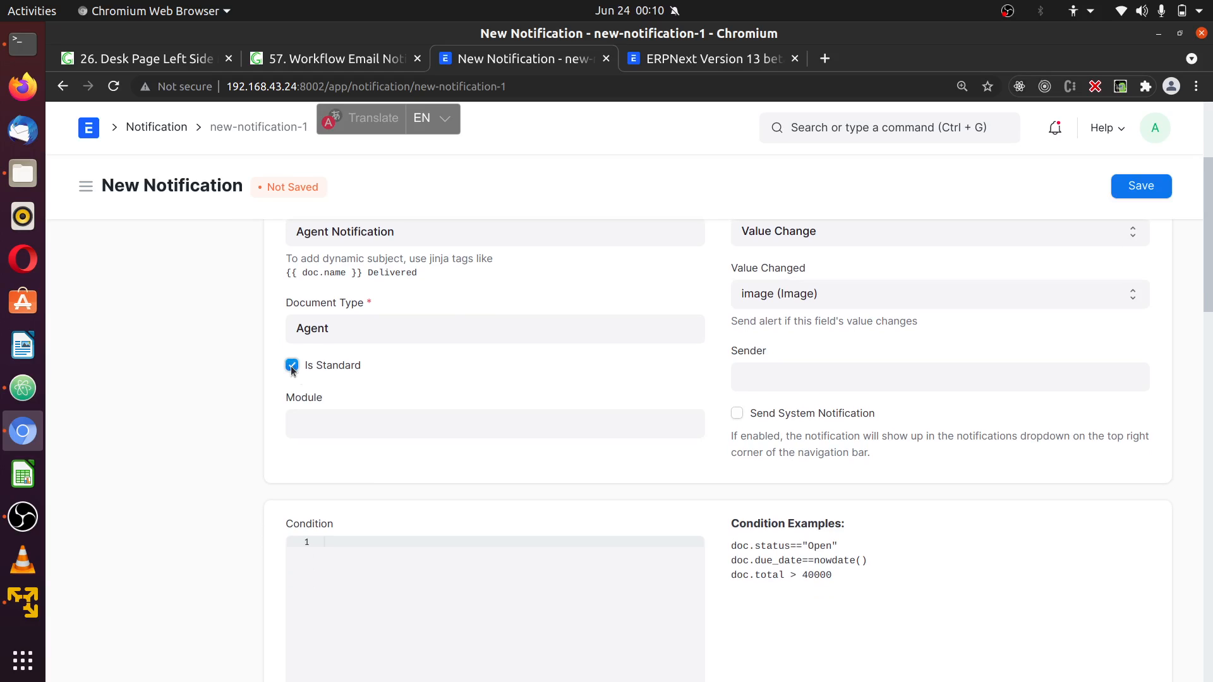
pyautogui.click(292, 363)
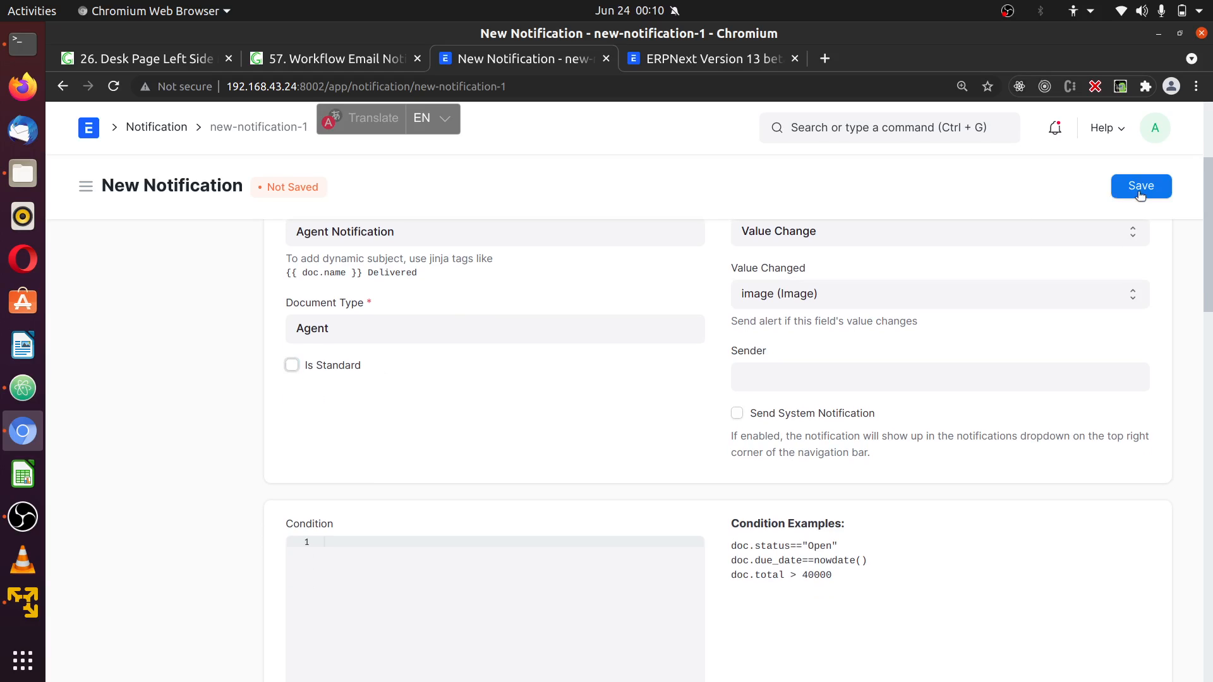
# Add an owner recipient row after the missing-recipients warning and save Agent Notification
pyautogui.click(1140, 186)
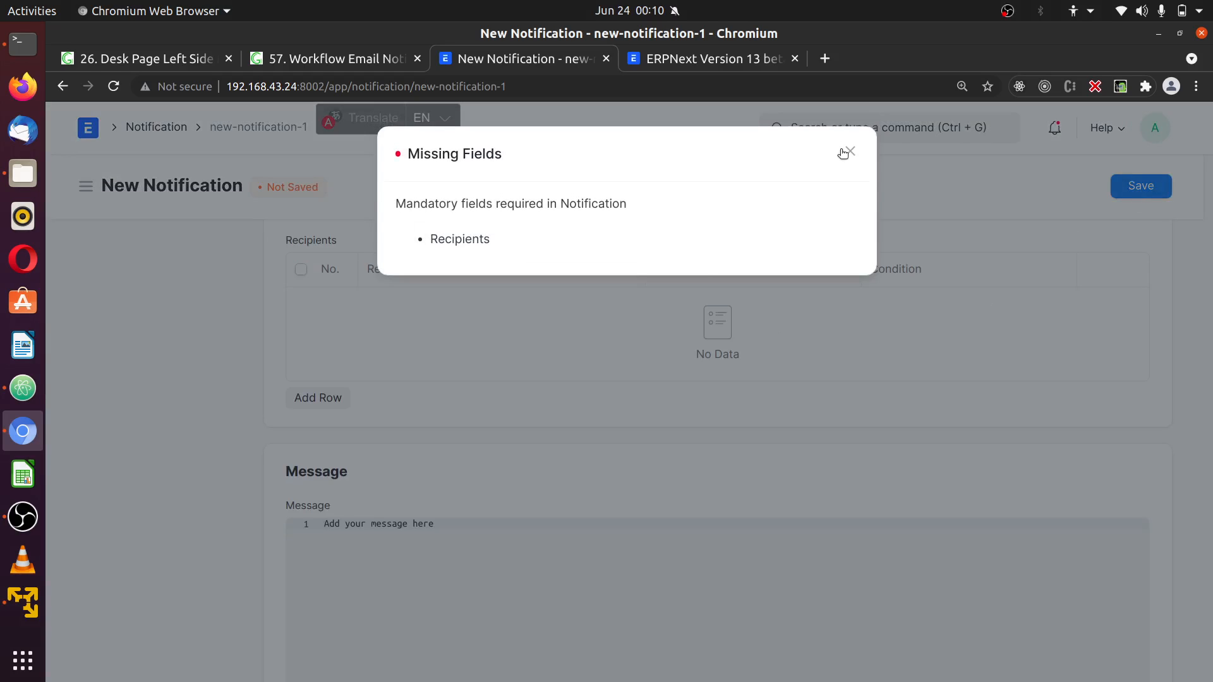
pyautogui.click(849, 153)
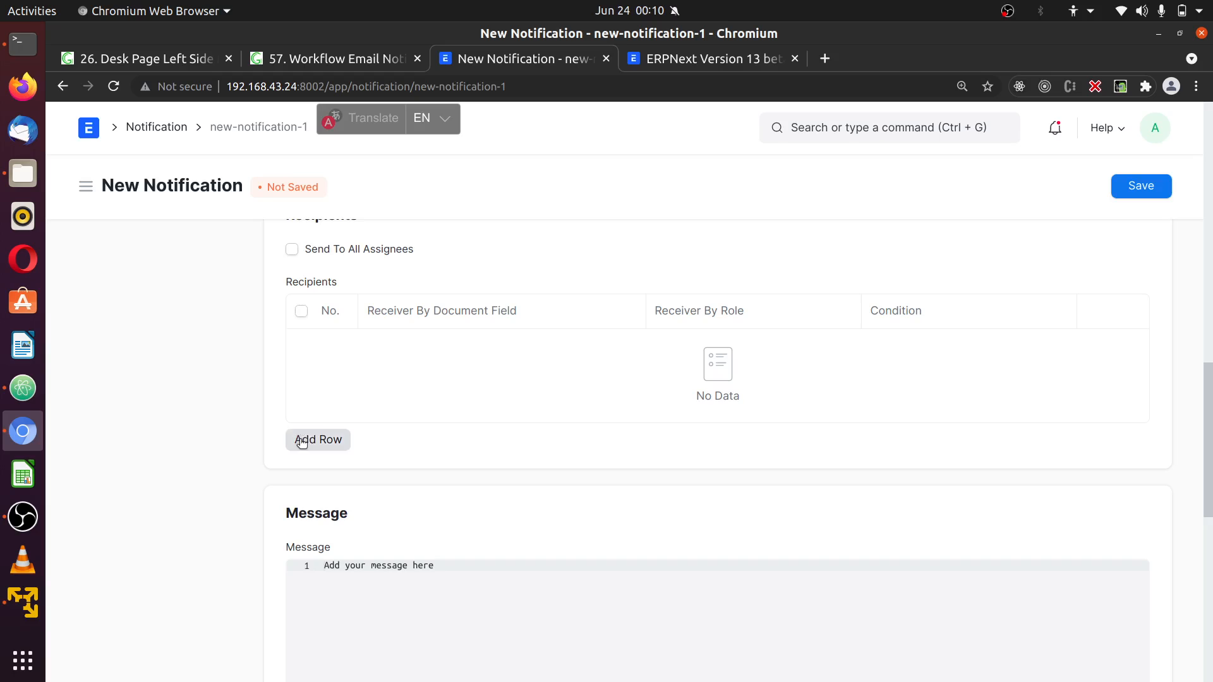
pyautogui.click(318, 440)
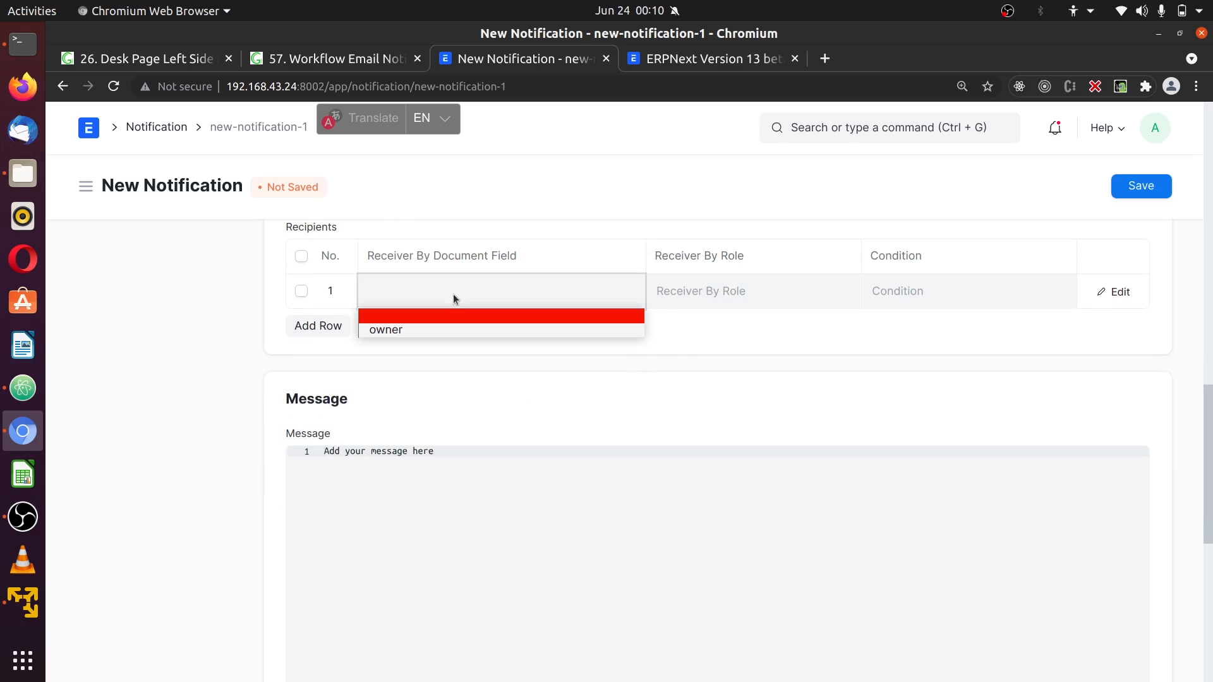
pyautogui.click(386, 329)
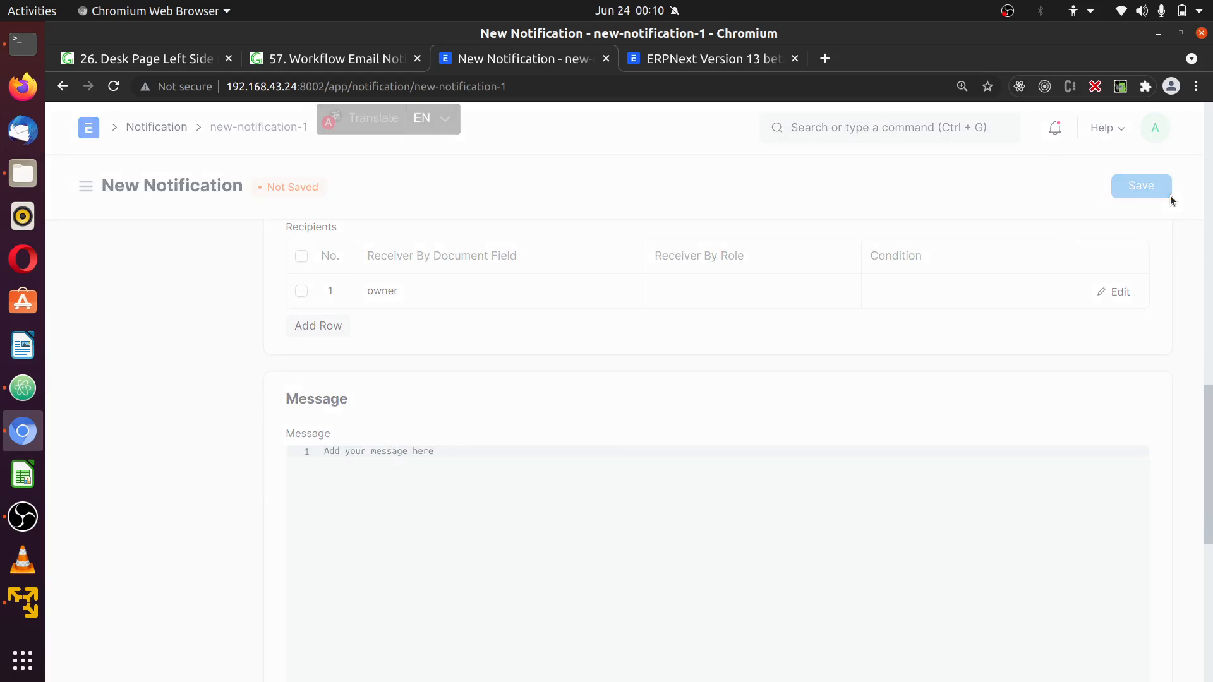
pyautogui.click(1139, 186)
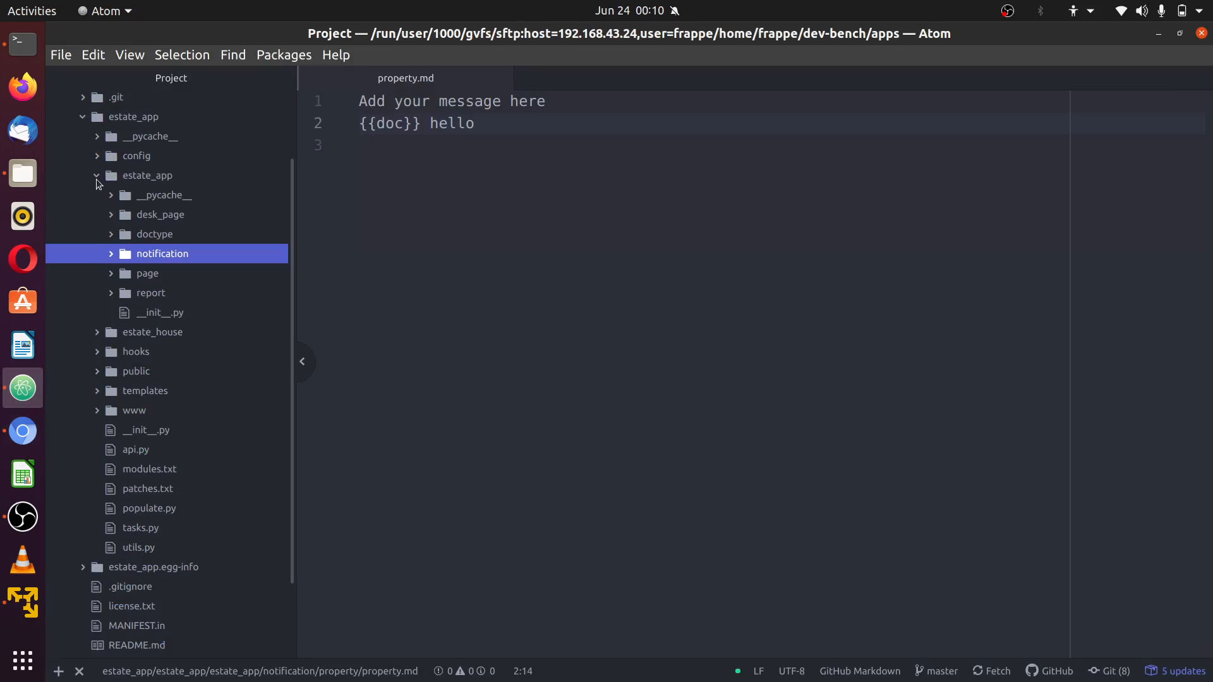
# Check that estate_app/notification holds only property, then return to ERPNext in the browser
pyautogui.click(147, 175)
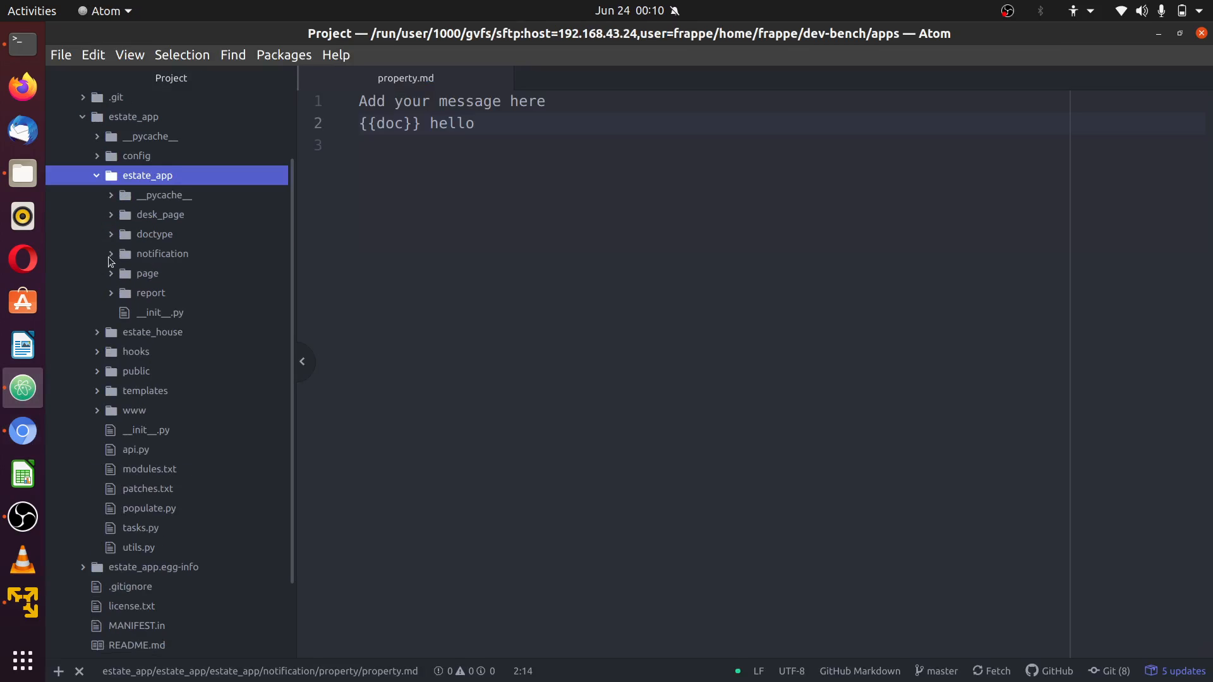
pyautogui.click(163, 252)
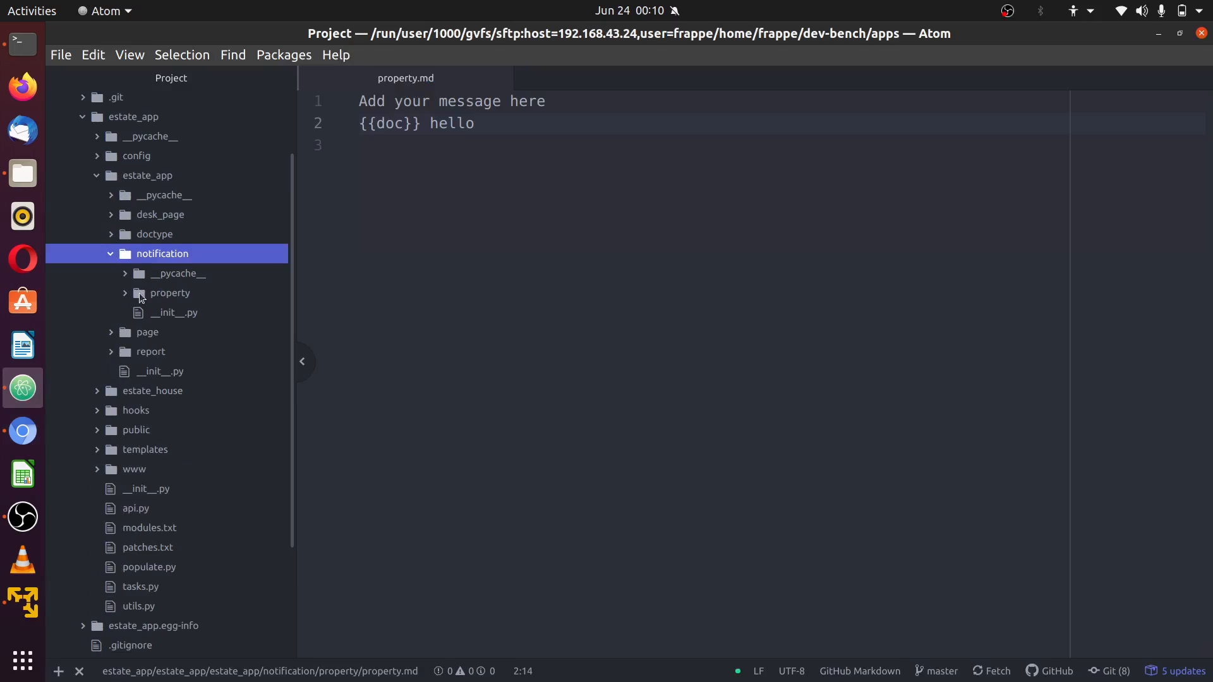
pyautogui.click(97, 253)
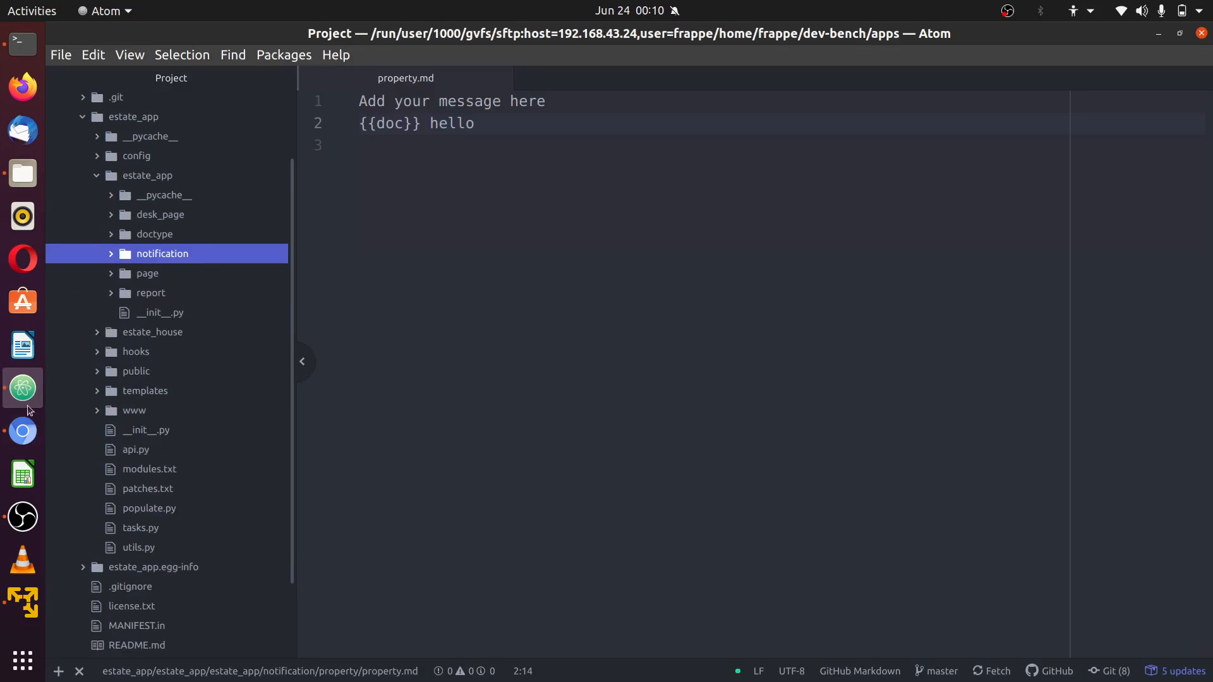
pyautogui.click(23, 431)
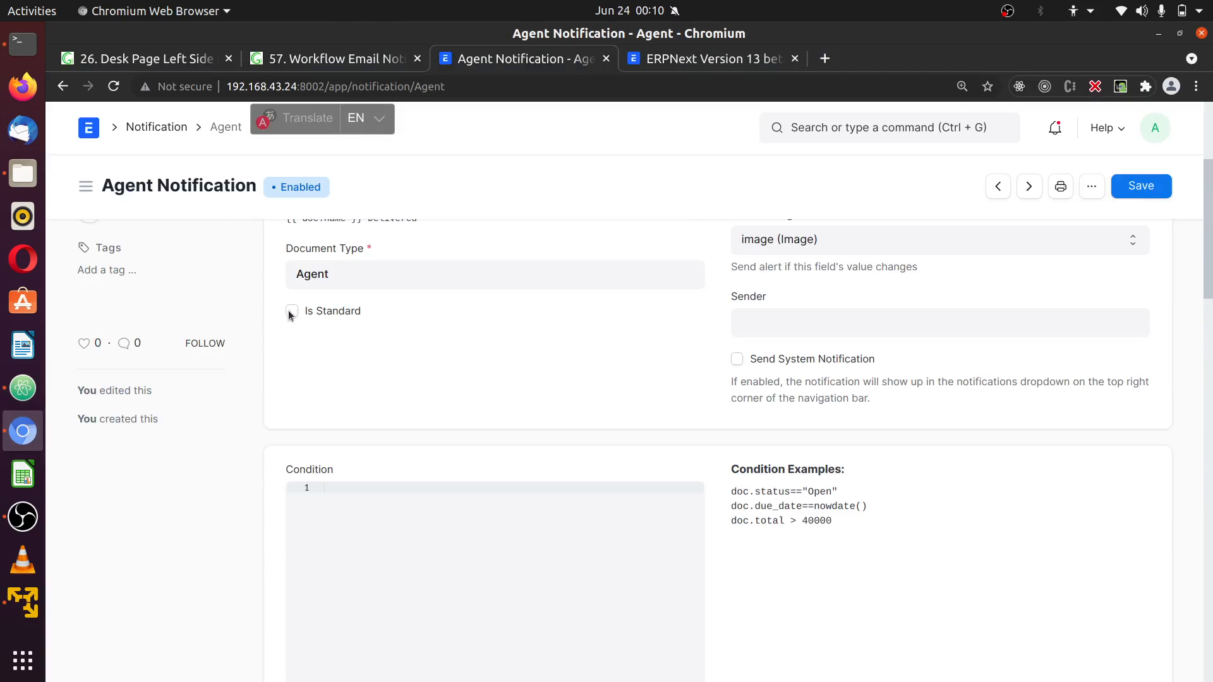
# Mark the Agent Notification as standard in module Estate App, save, and bring Atom forward
pyautogui.click(291, 310)
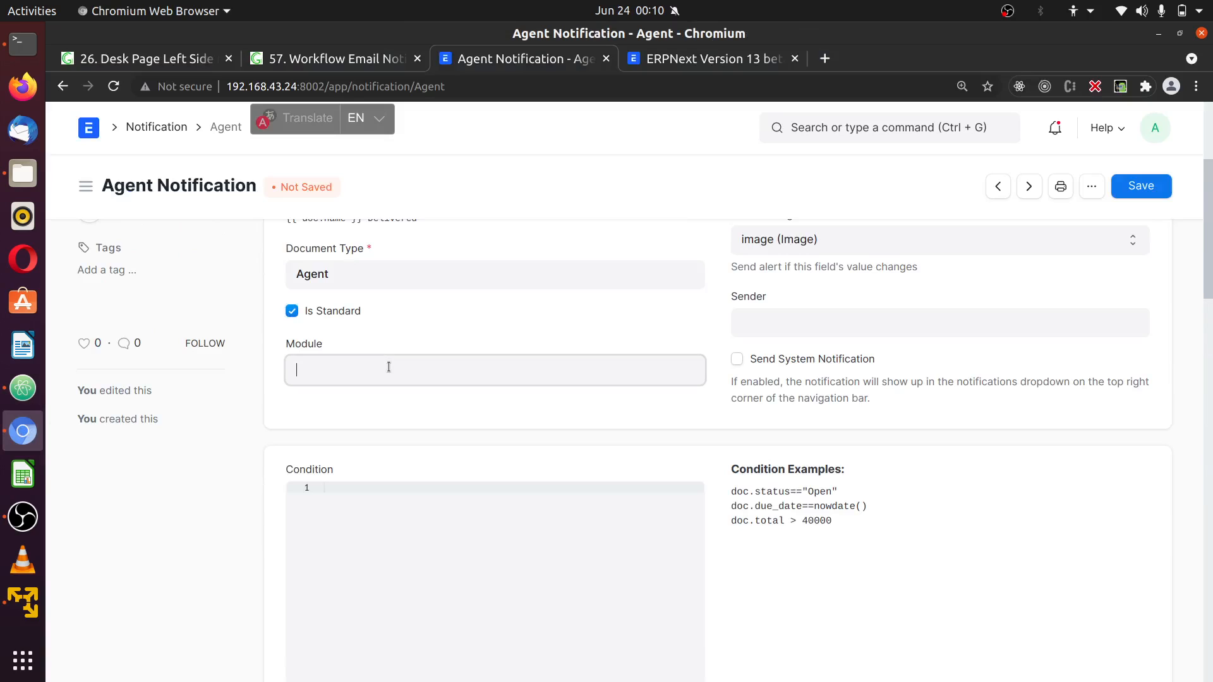
pyautogui.write('est')
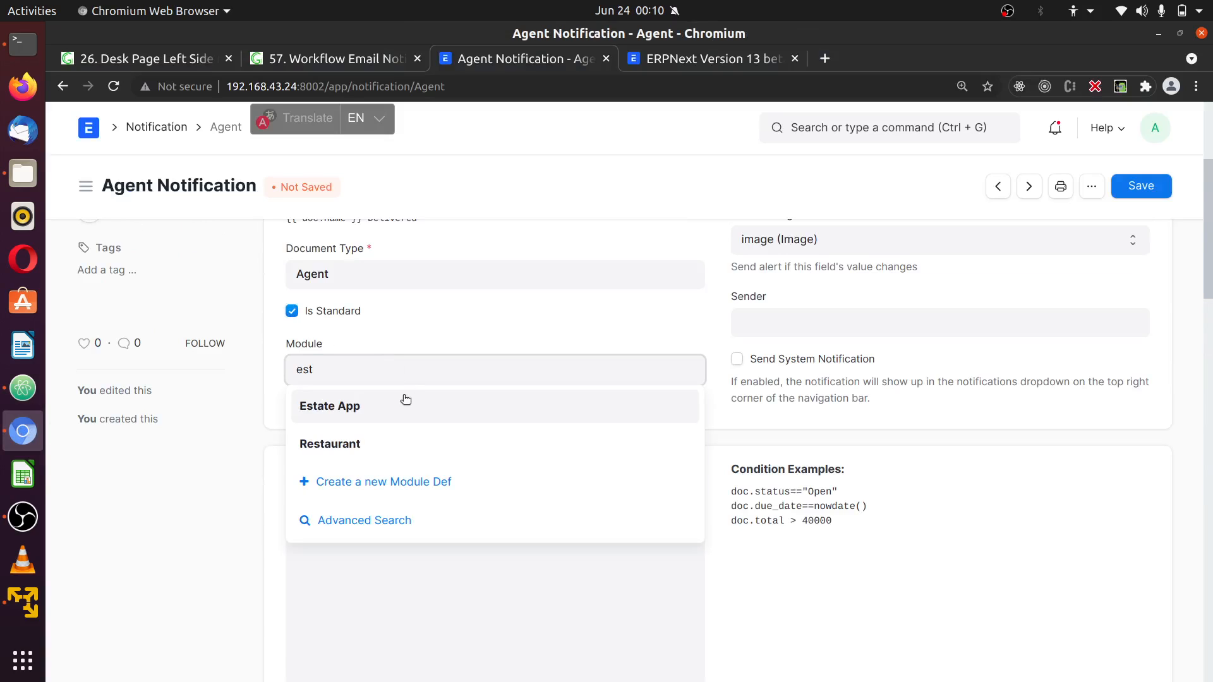
pyautogui.click(330, 406)
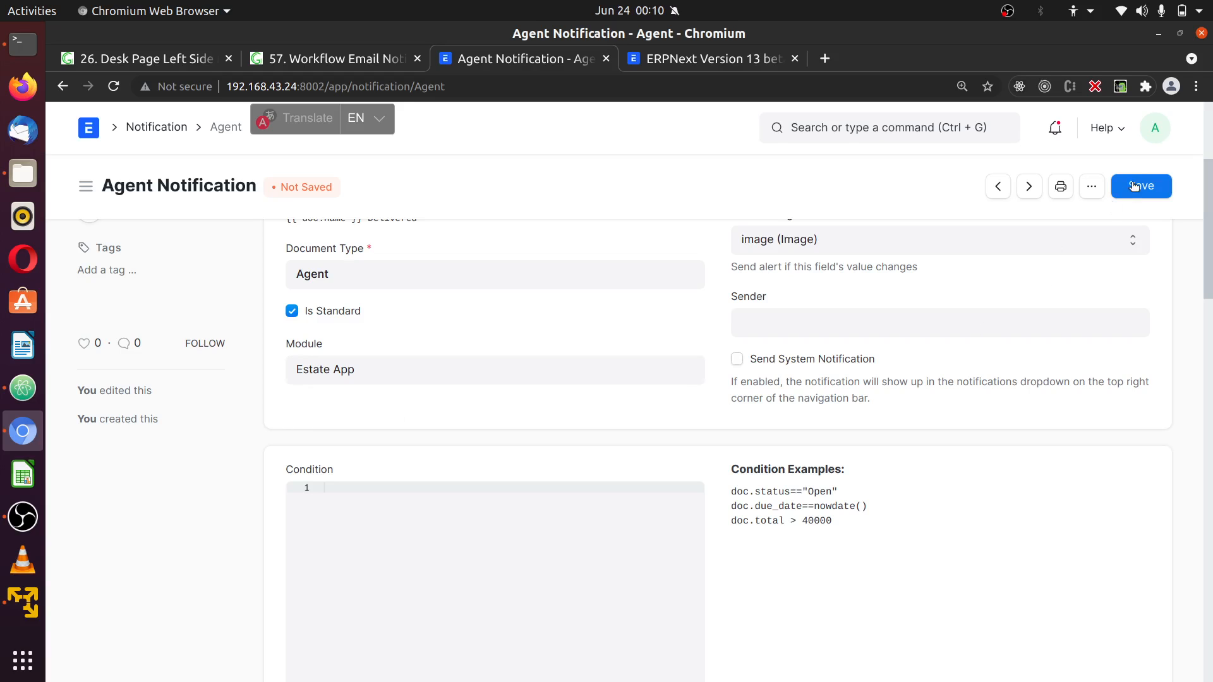
pyautogui.click(1140, 186)
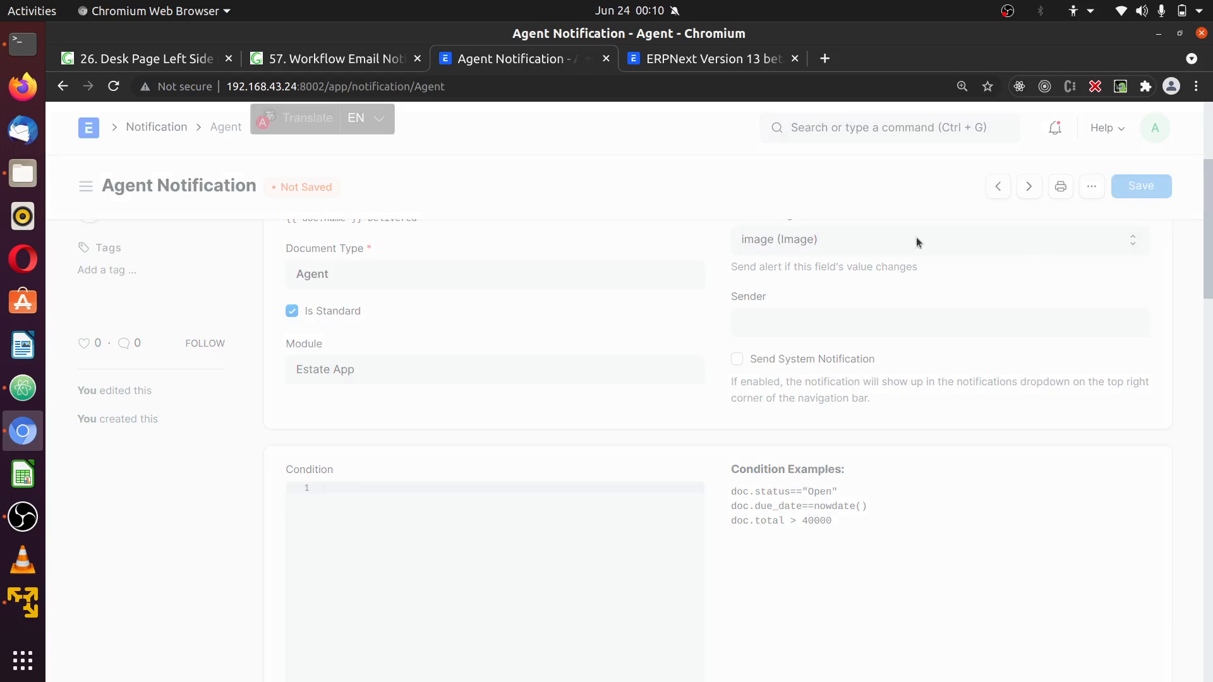
pyautogui.click(21, 387)
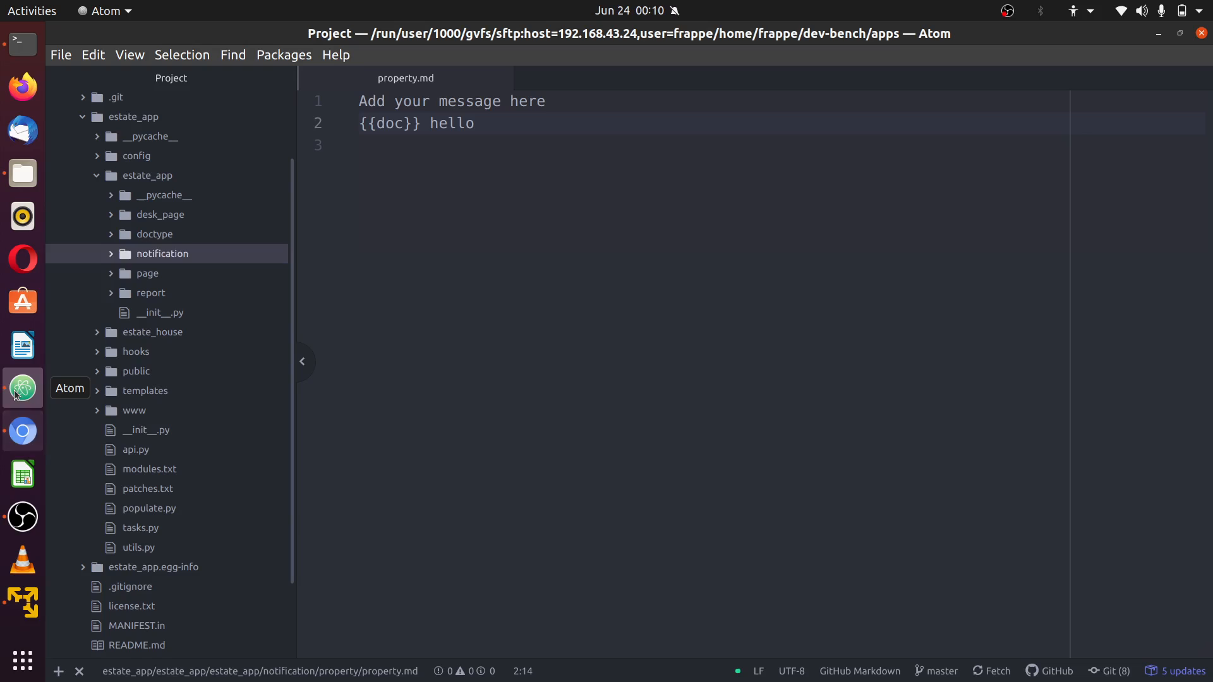
# View the exported agent.json beside property showing module Estate App, then return to ERPNext
pyautogui.click(163, 253)
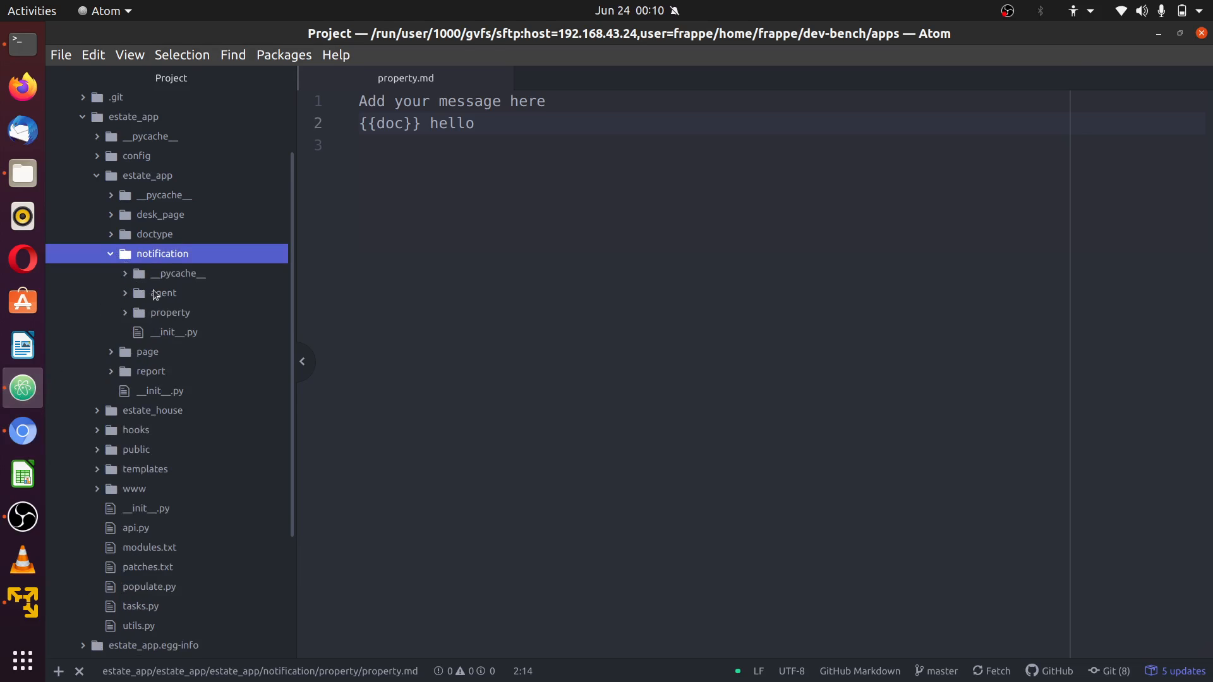
pyautogui.moveTo(125, 300)
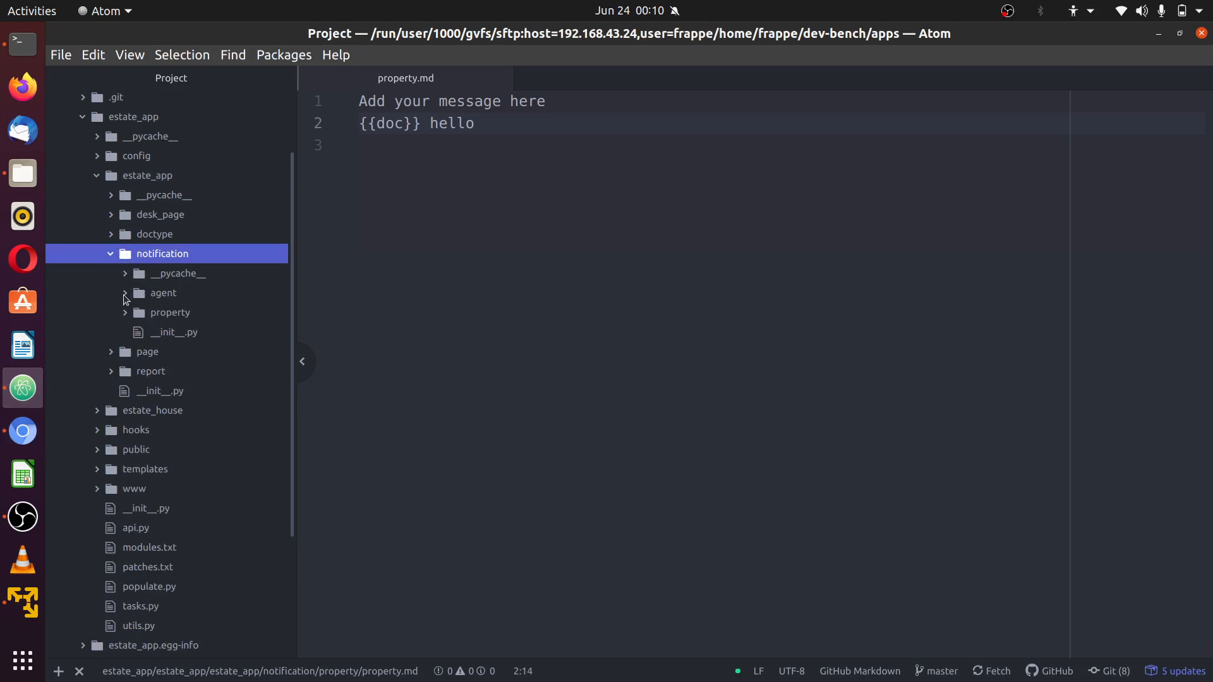
pyautogui.click(163, 292)
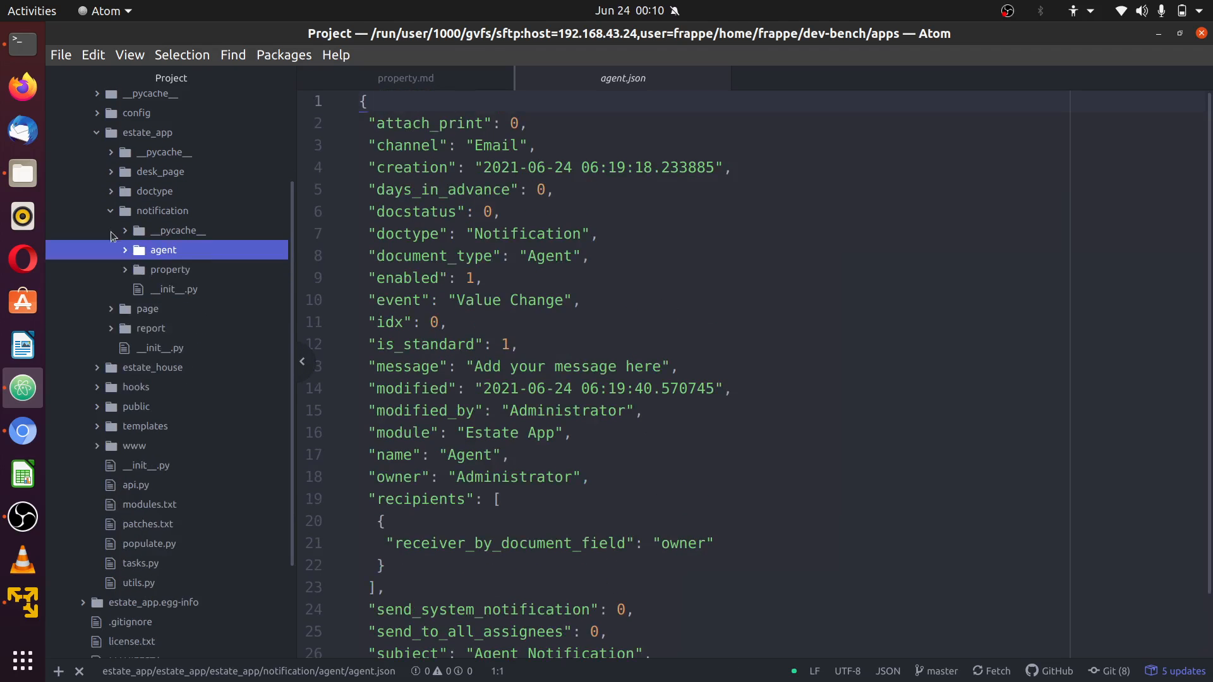
pyautogui.click(23, 431)
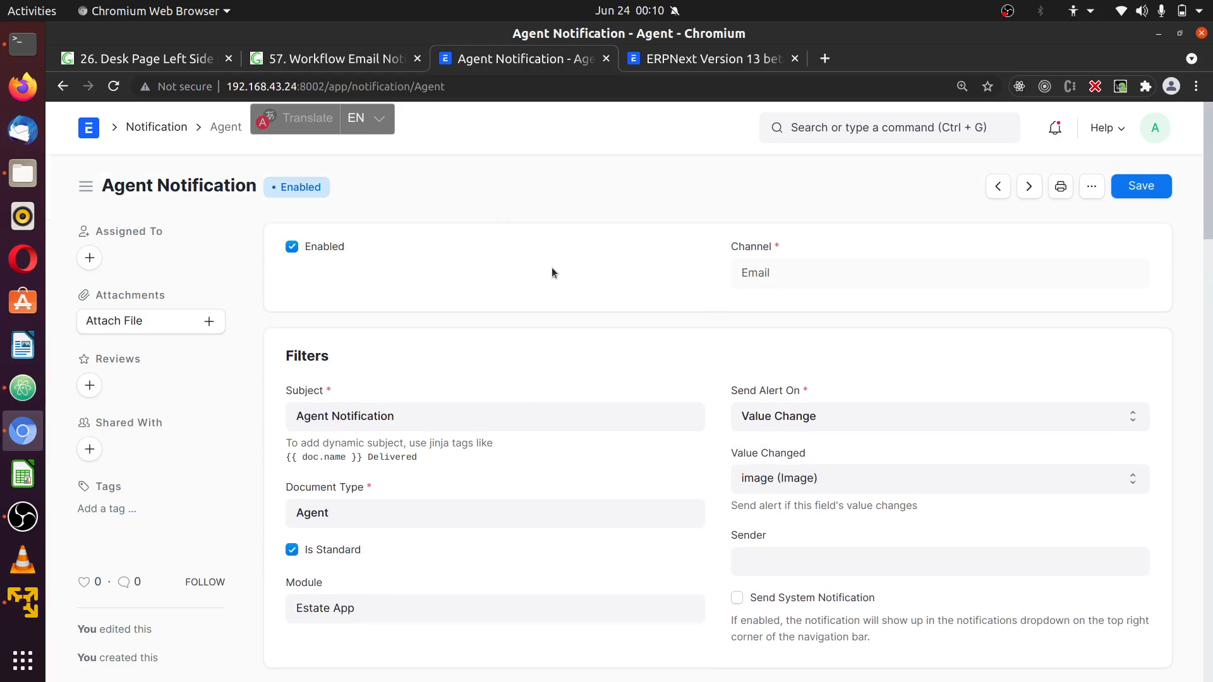
pyautogui.moveTo(674, 378)
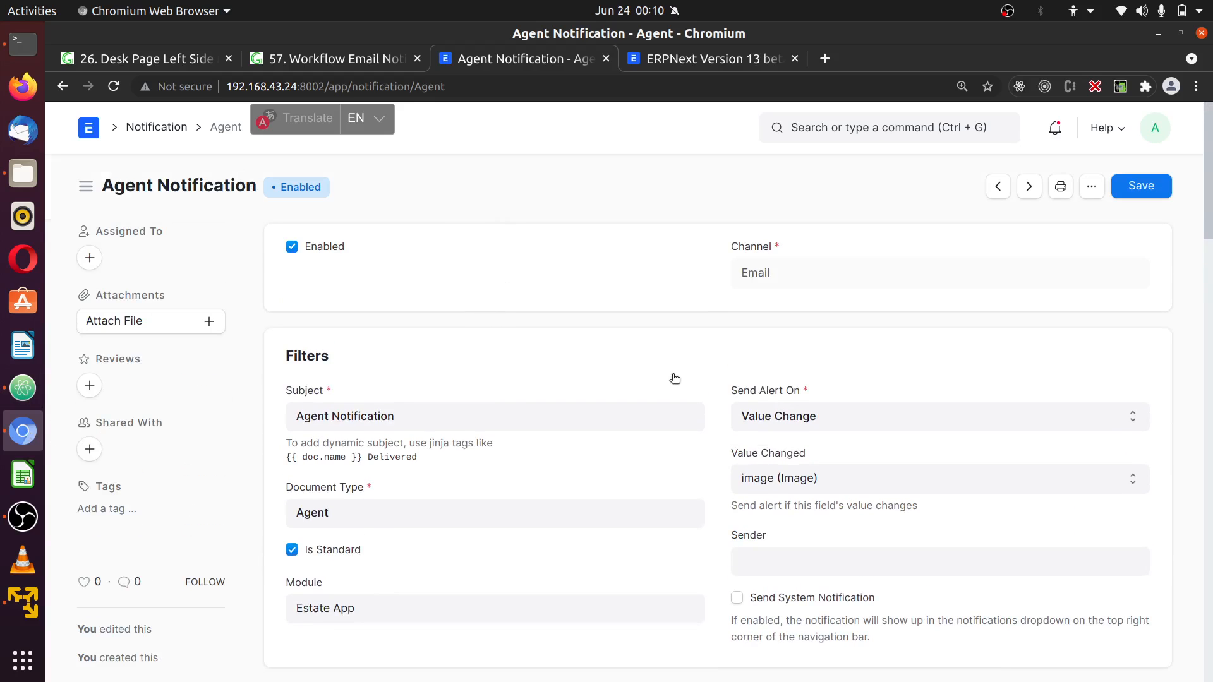
pyautogui.moveTo(695, 370)
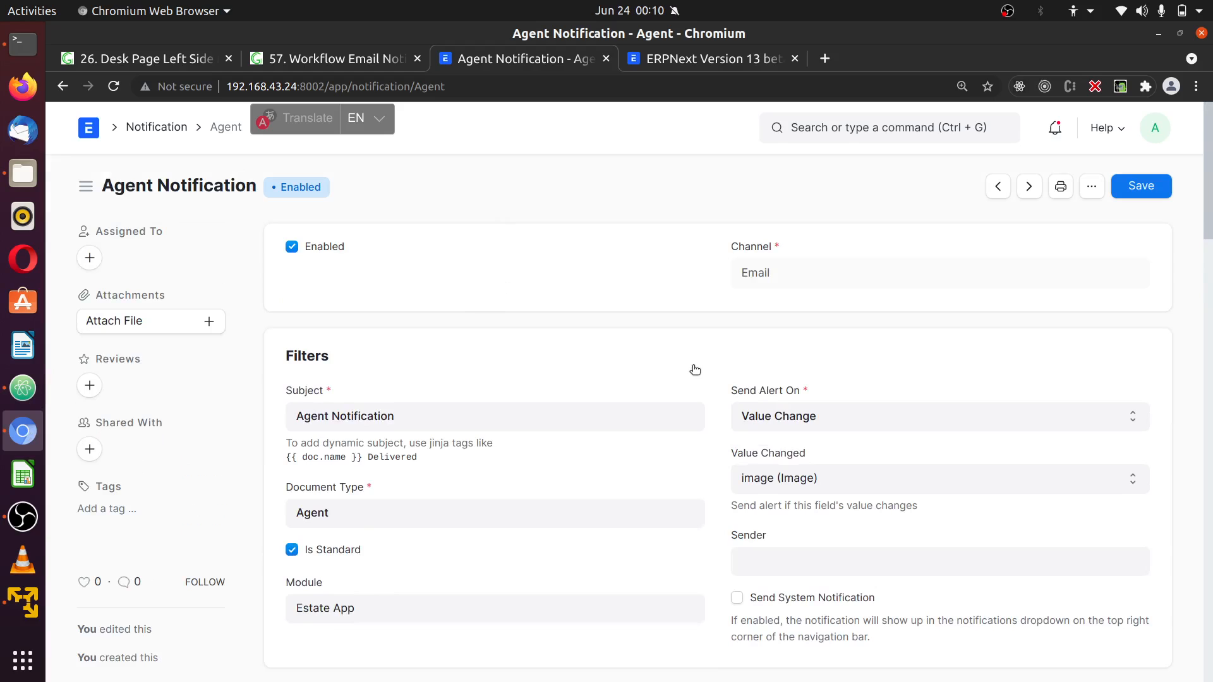
pyautogui.scroll(-3)
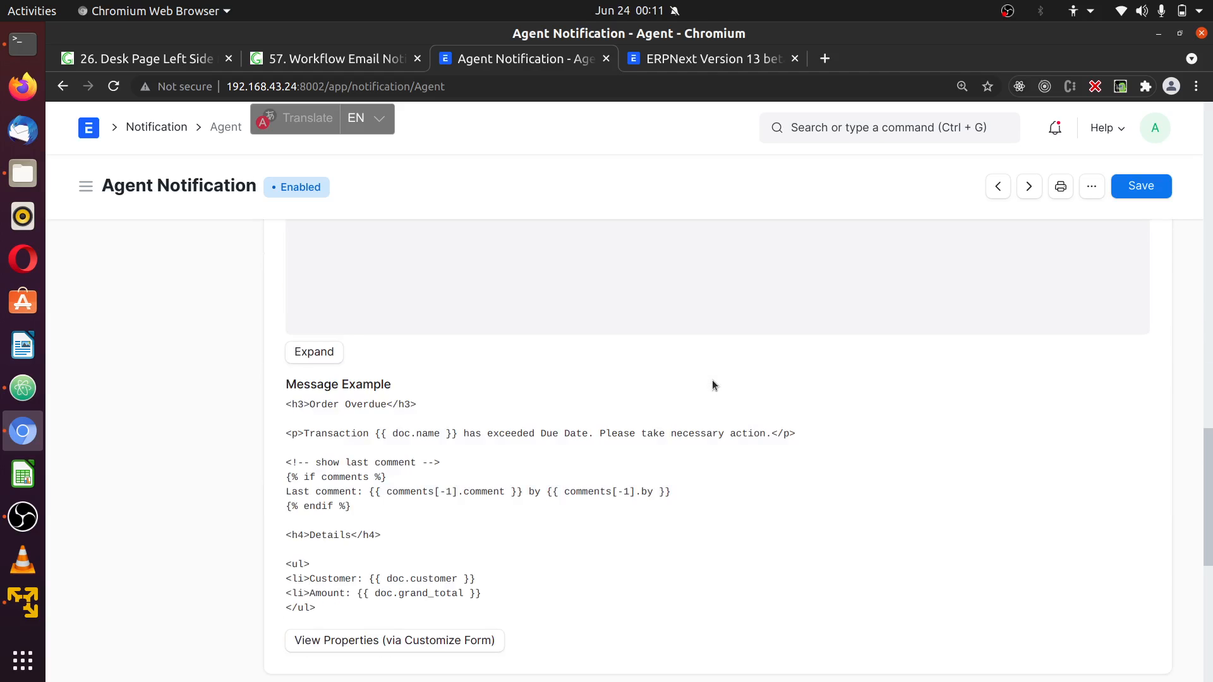
pyautogui.moveTo(713, 385)
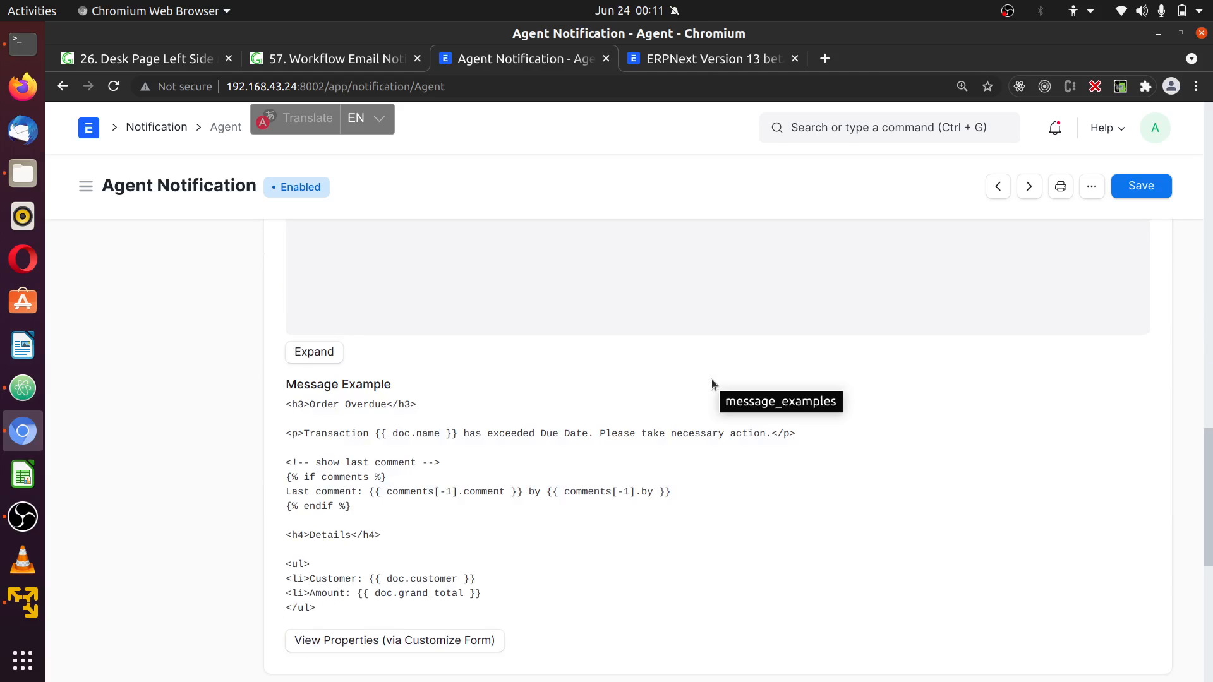